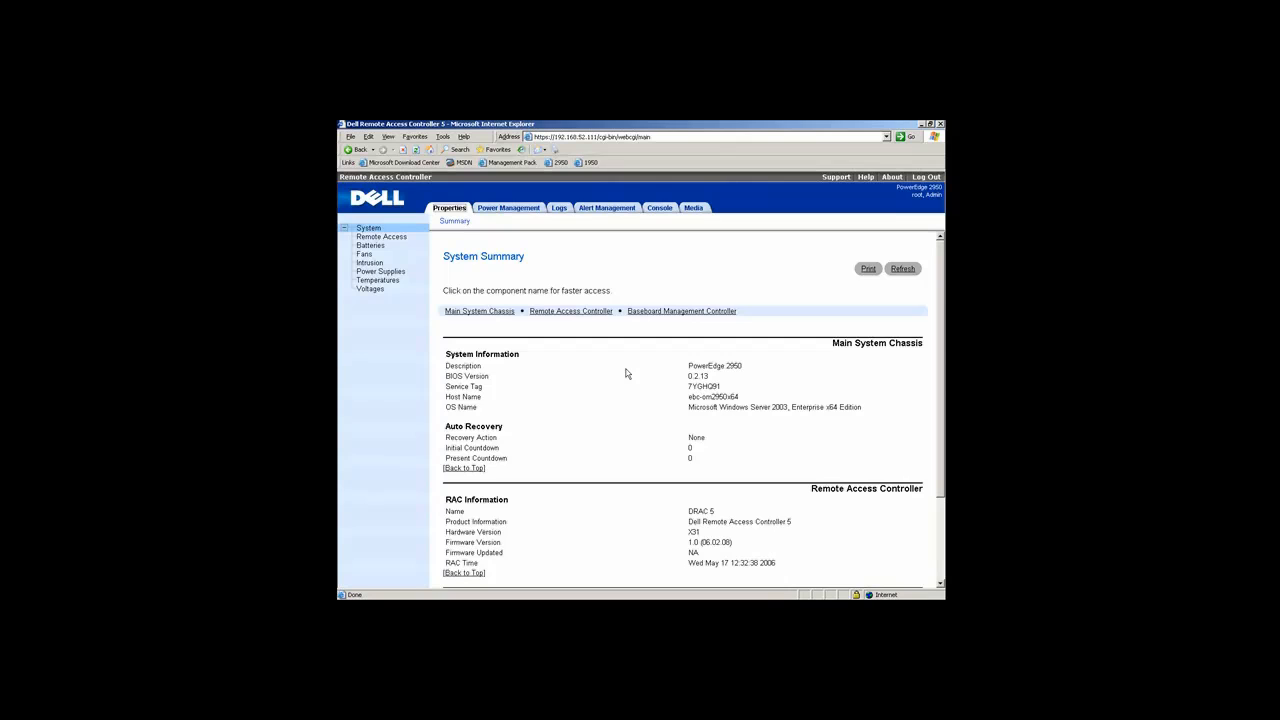
mouse_move(594, 174)
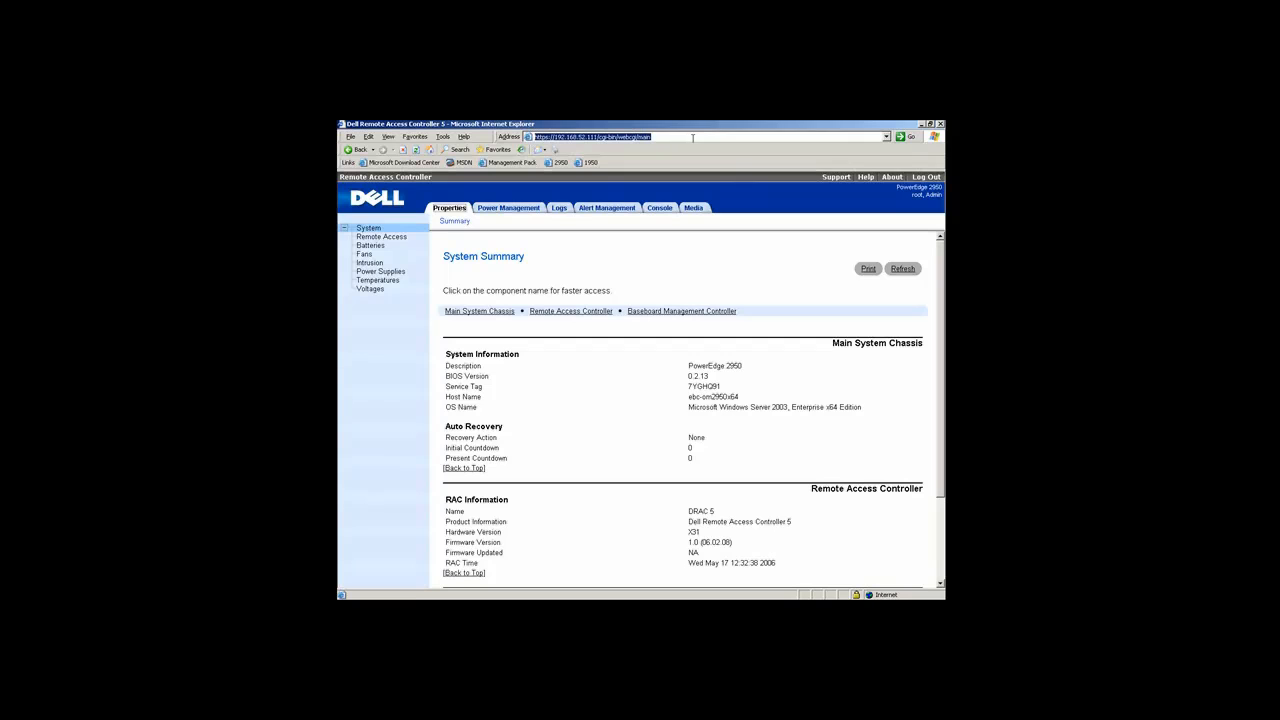
mouse_move(508, 208)
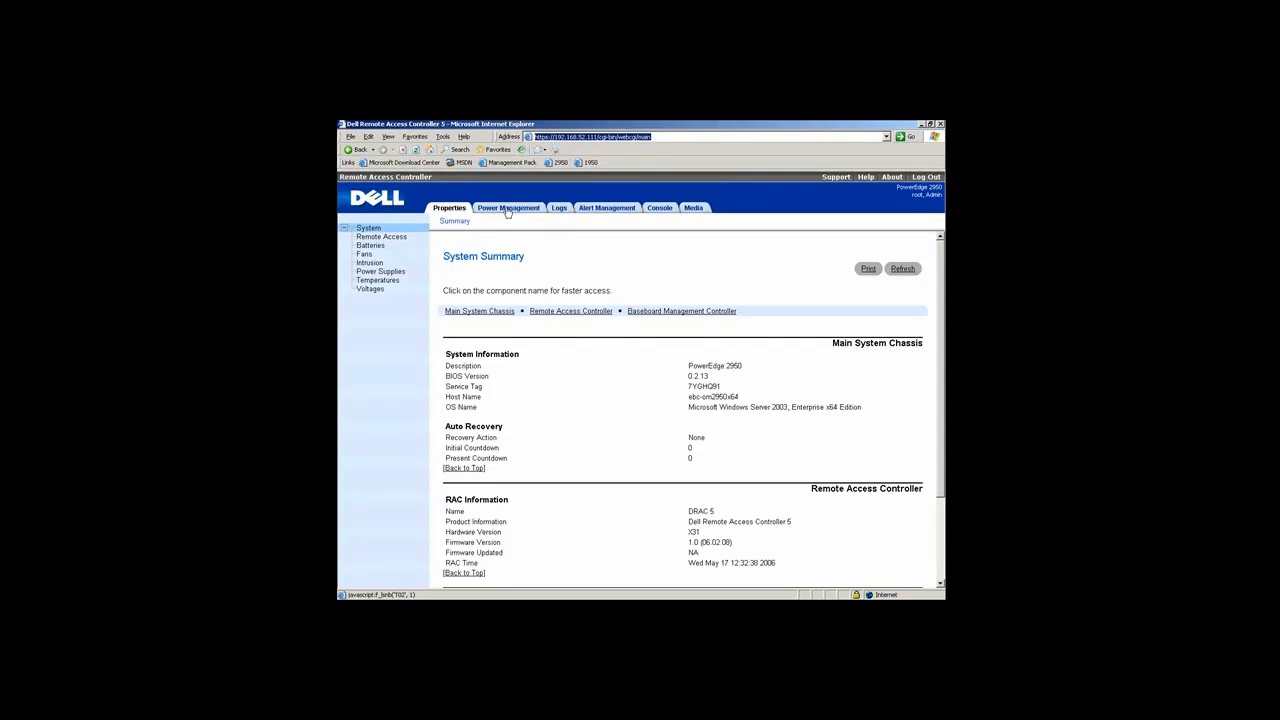
mouse_move(528, 288)
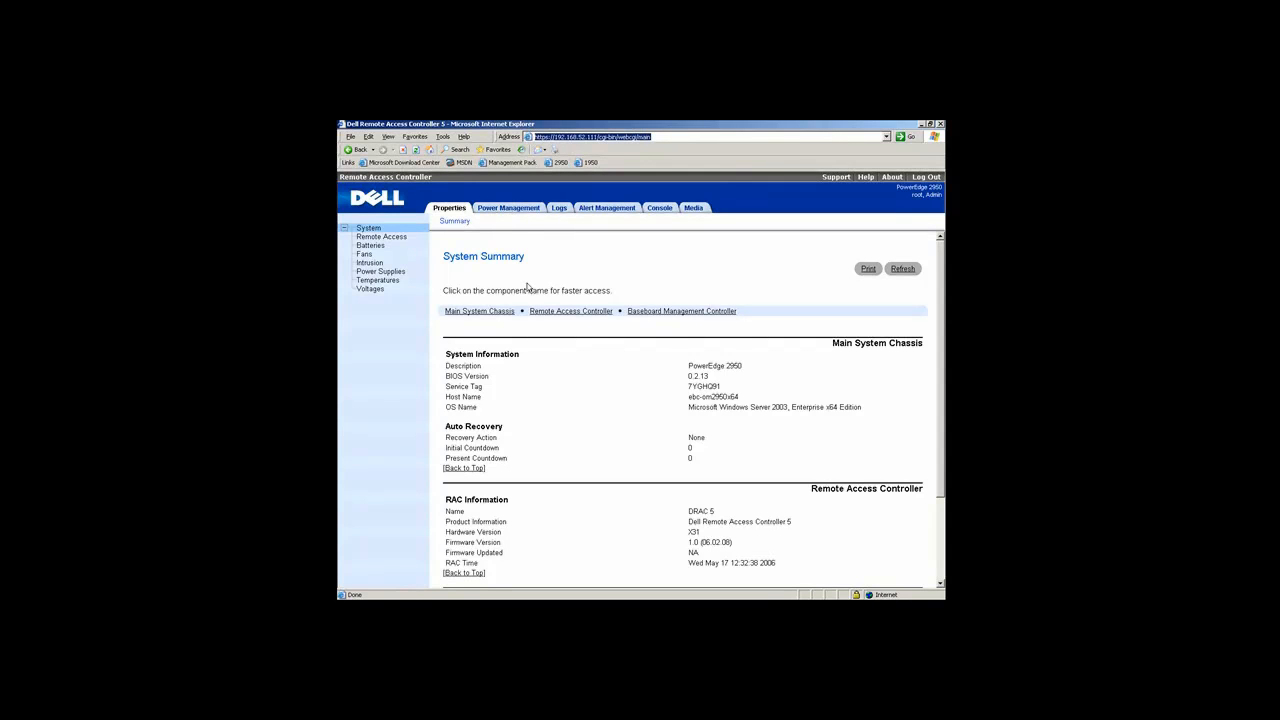
mouse_move(940, 434)
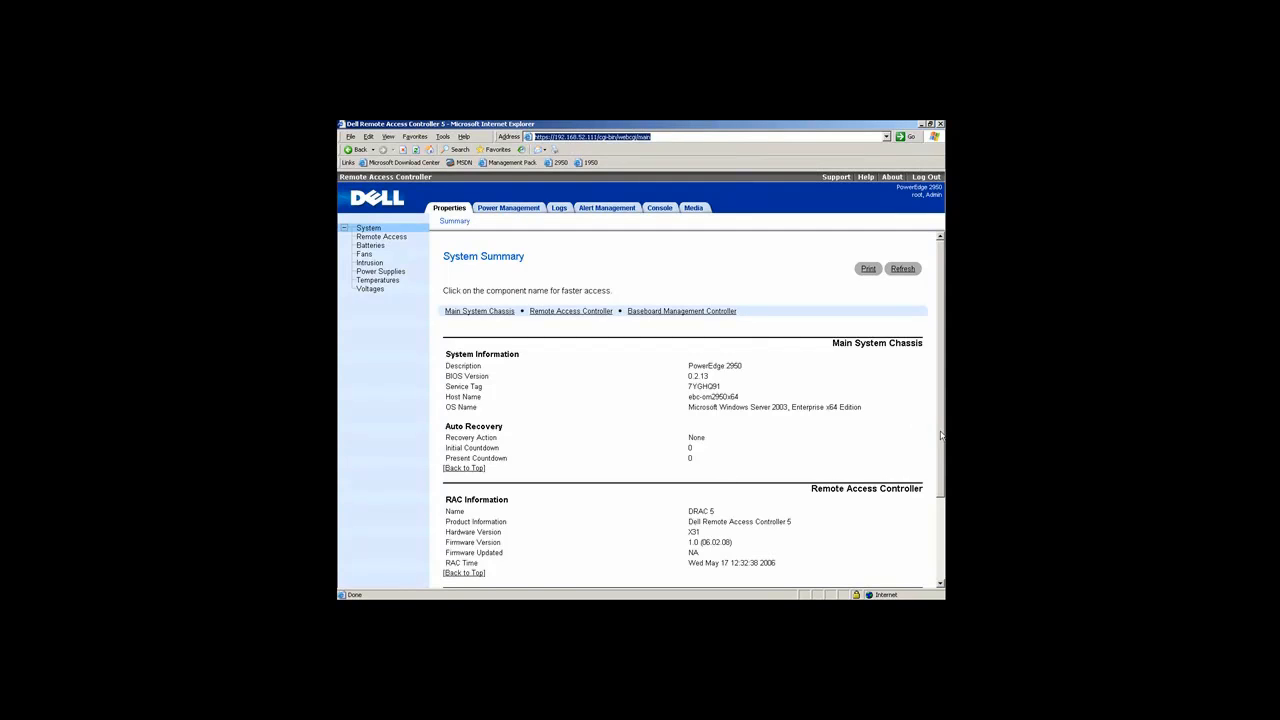
Check the server's power status (ON) and power control operations, then move to Logs.
scroll(down, 3)
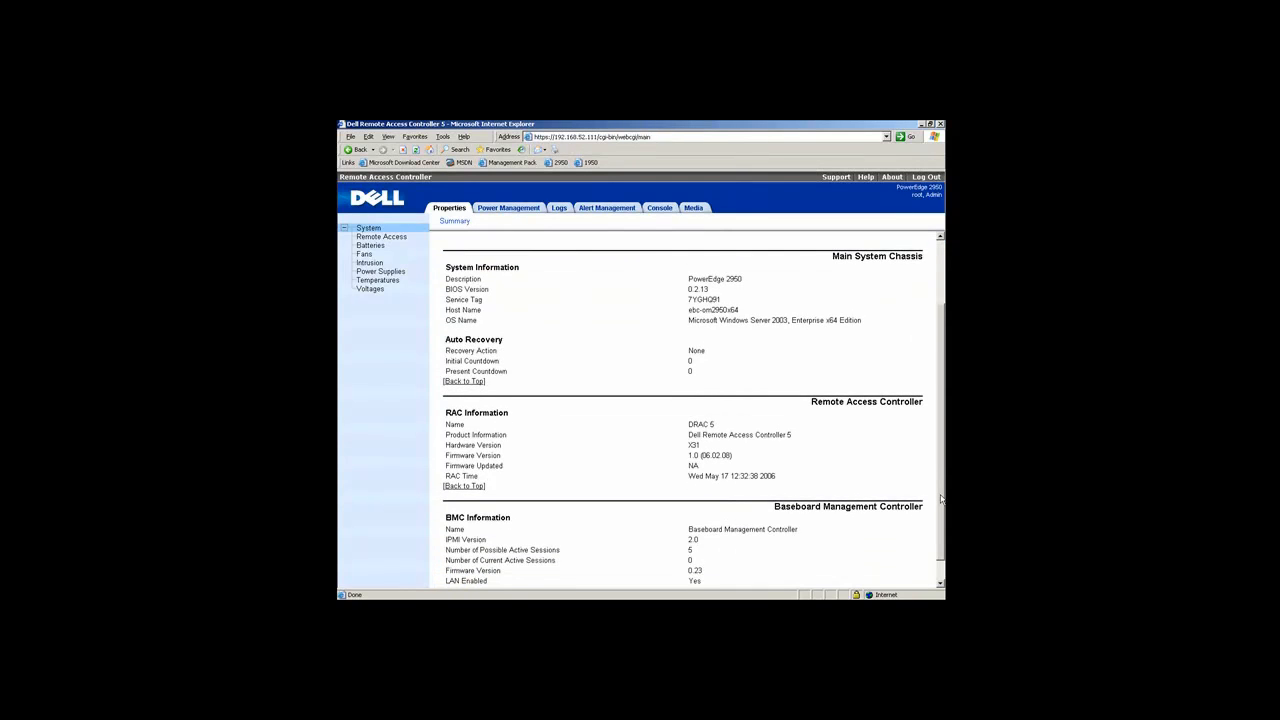
scroll(down, 3)
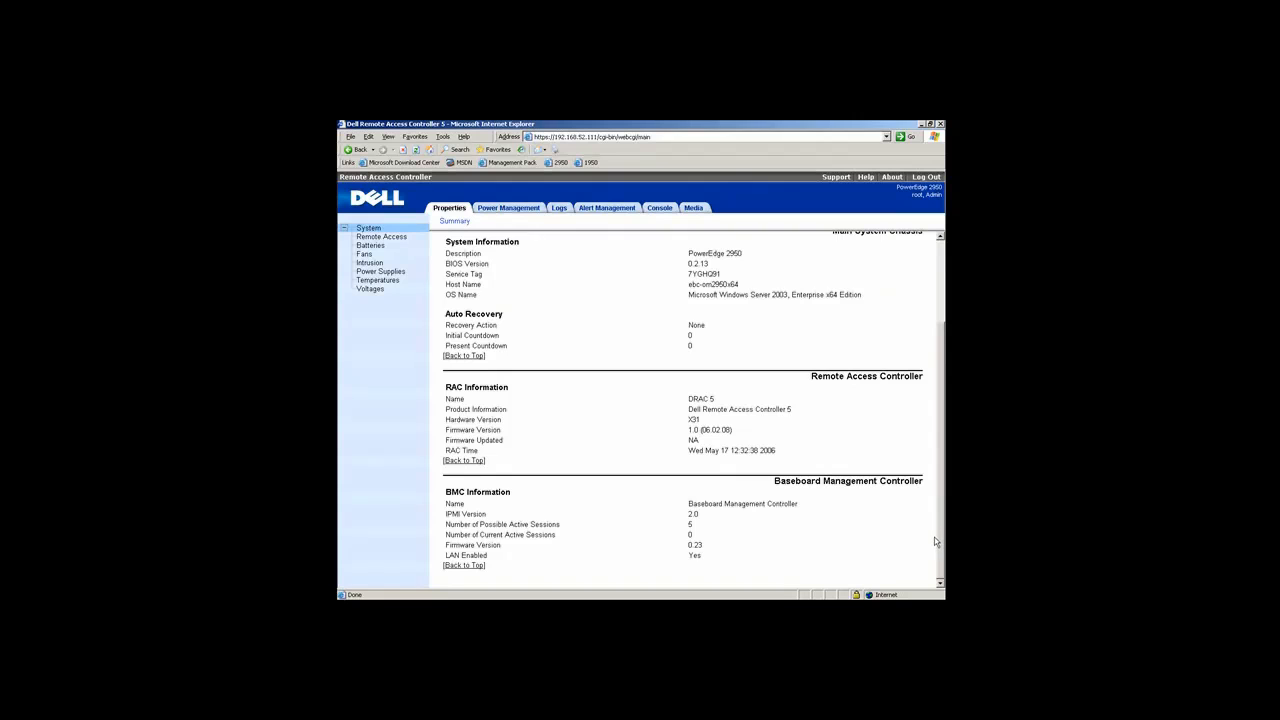
scroll(up, 3)
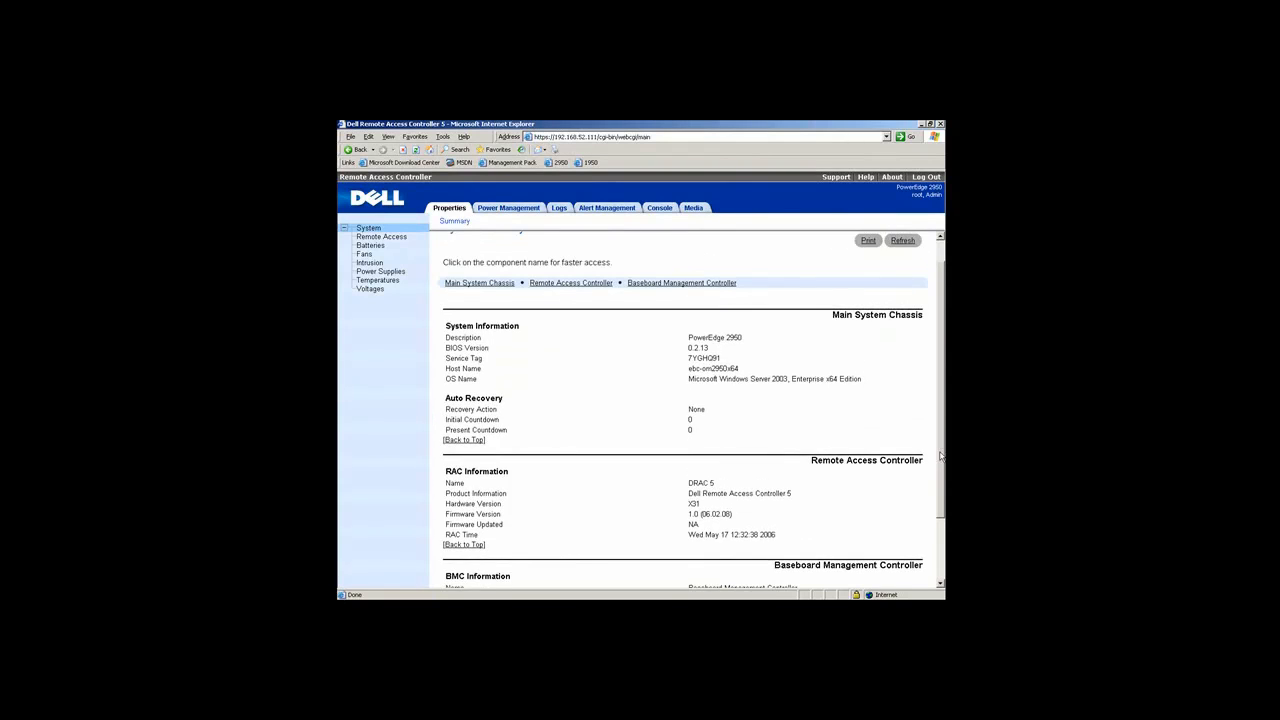
scroll(up, 3)
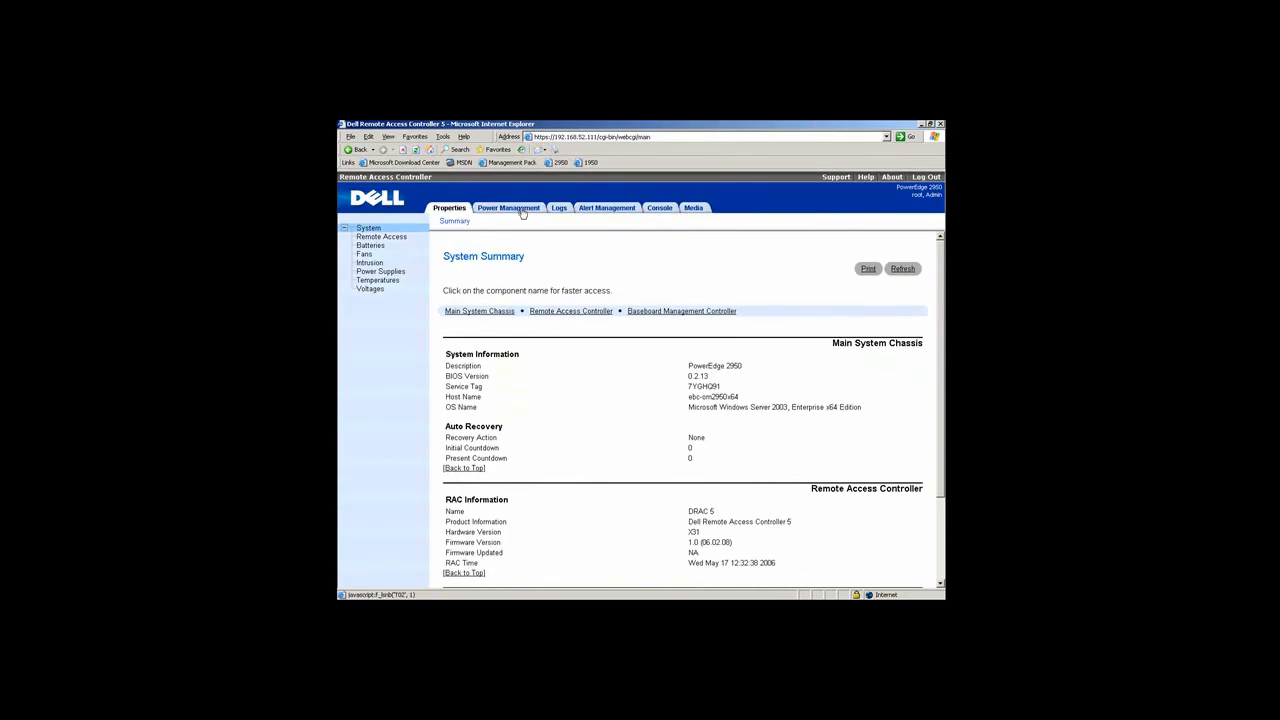
click(508, 208)
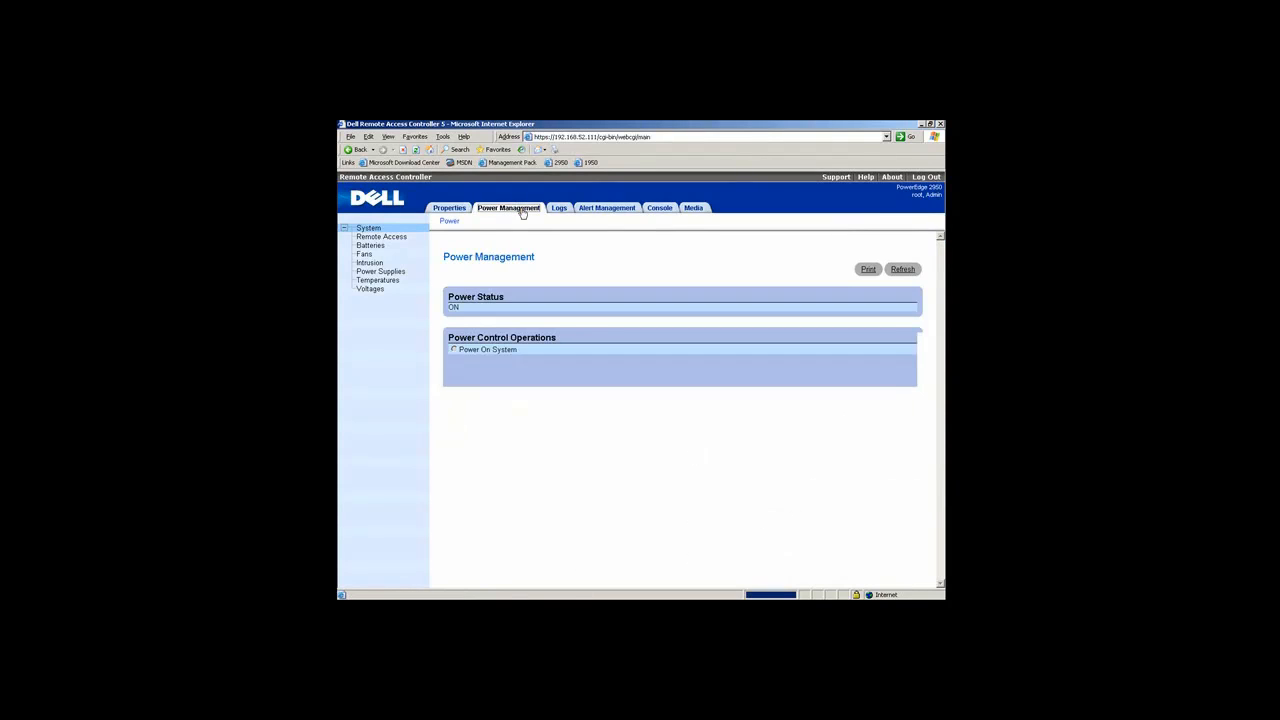
click(454, 360)
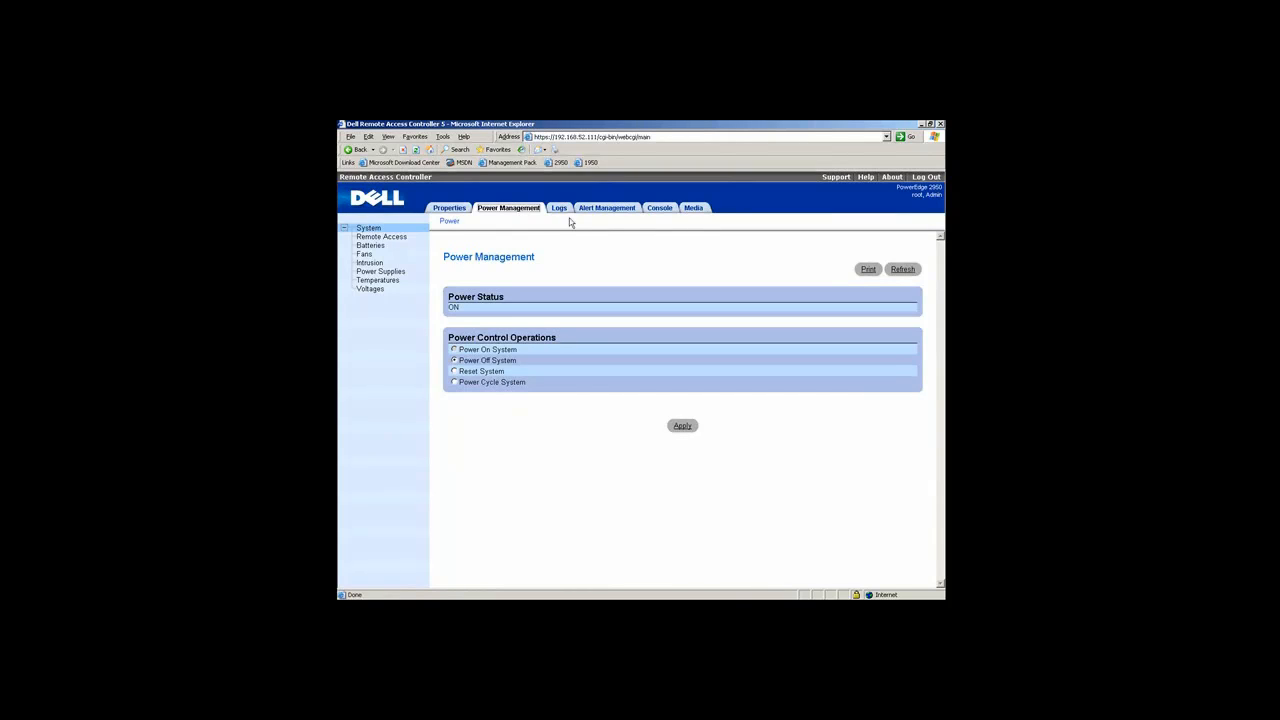
mouse_move(659, 208)
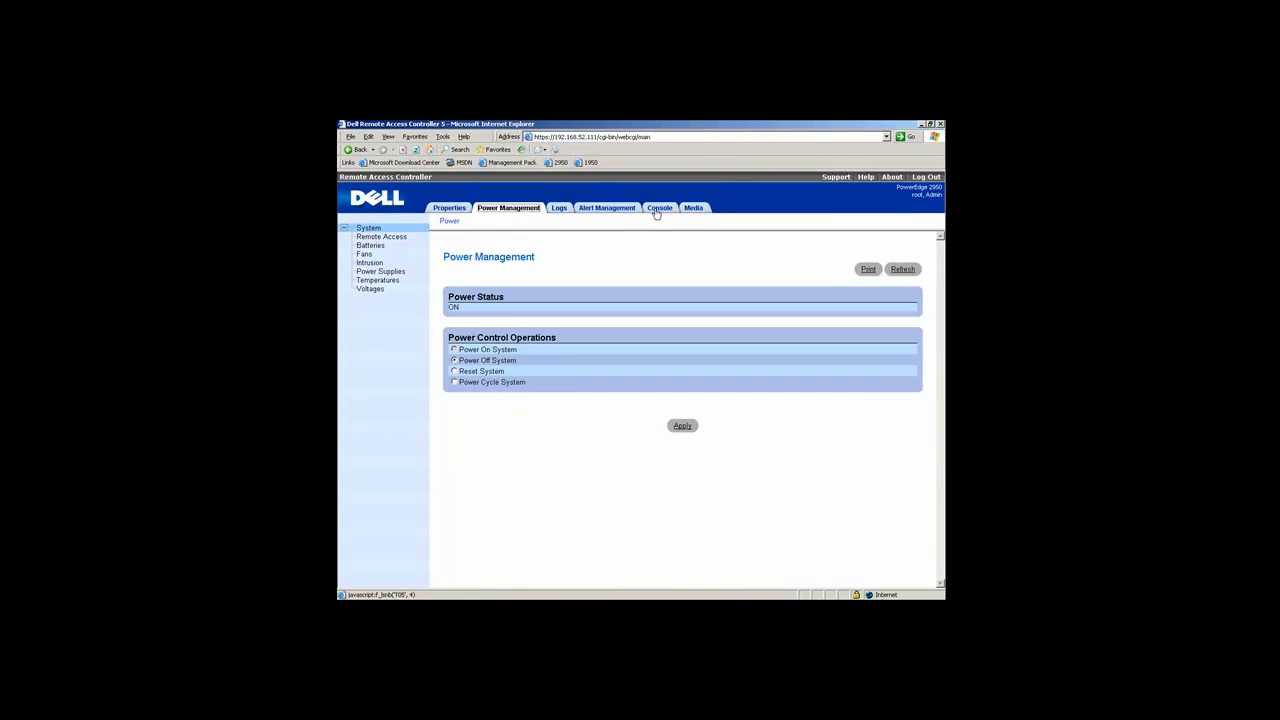
click(559, 208)
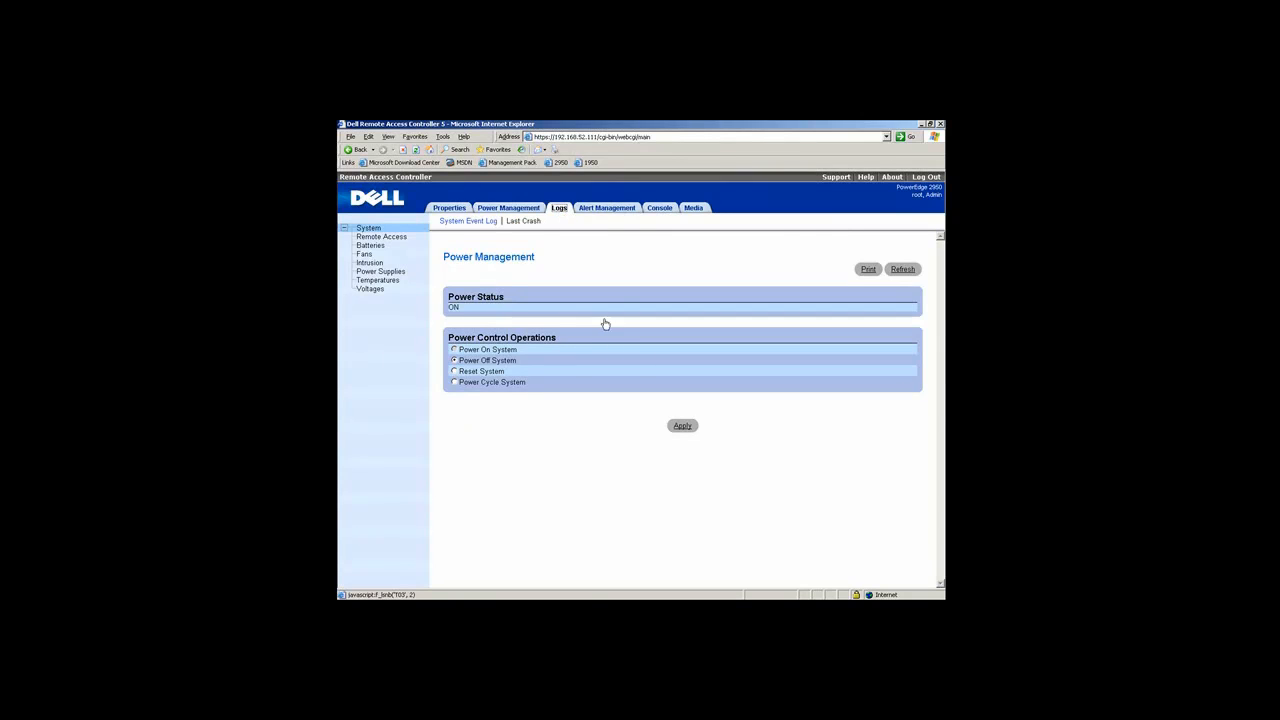
View the System Event Log and Last Crash screen, then show Remote Access Information firmware details.
click(468, 221)
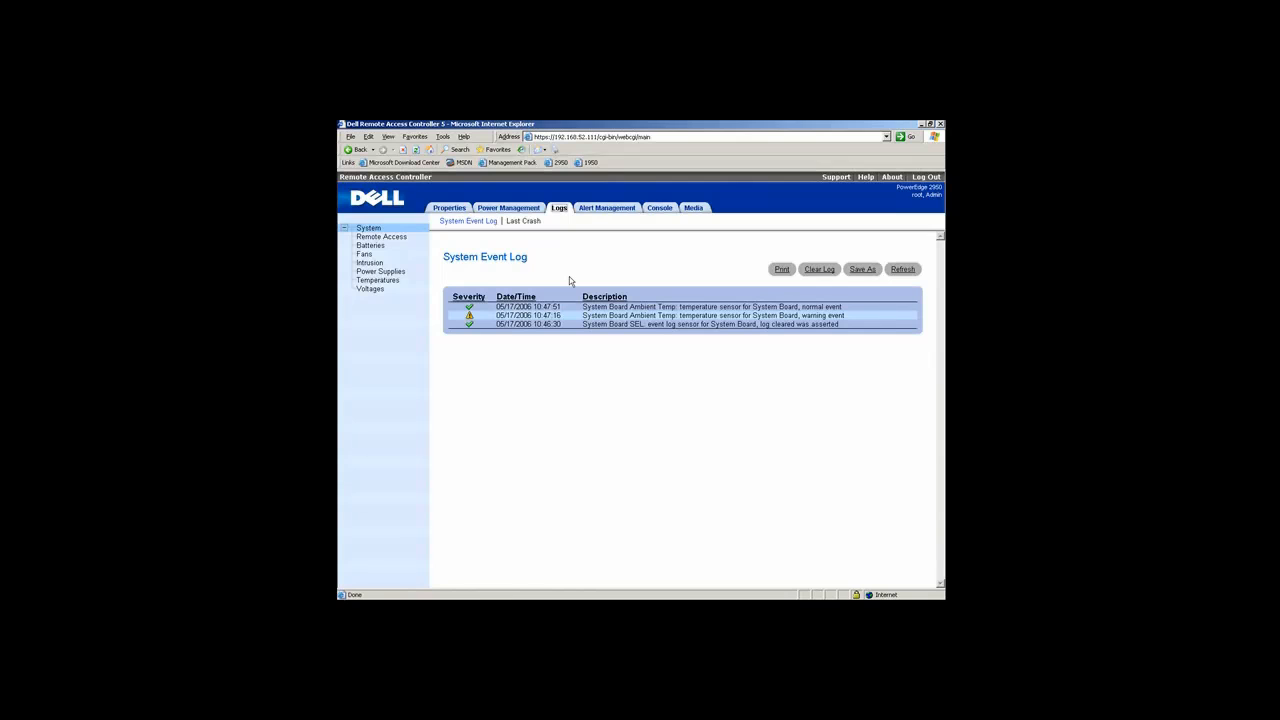
mouse_move(570, 312)
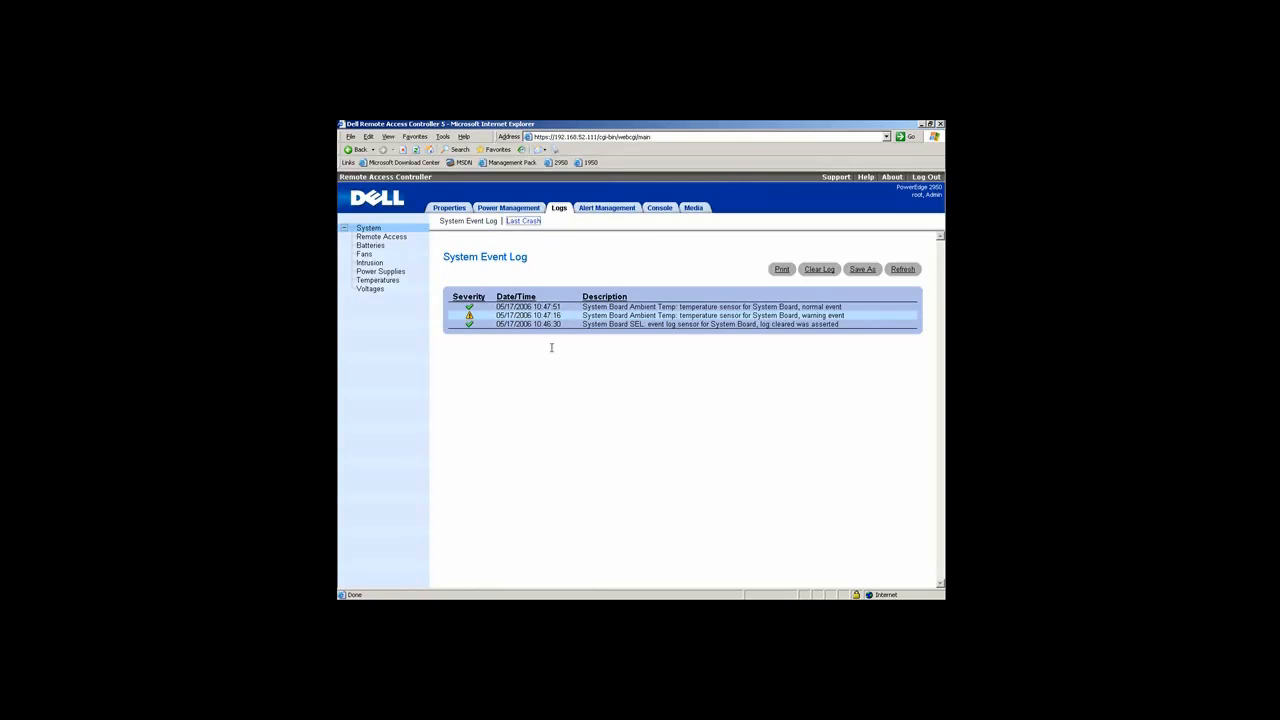
click(523, 221)
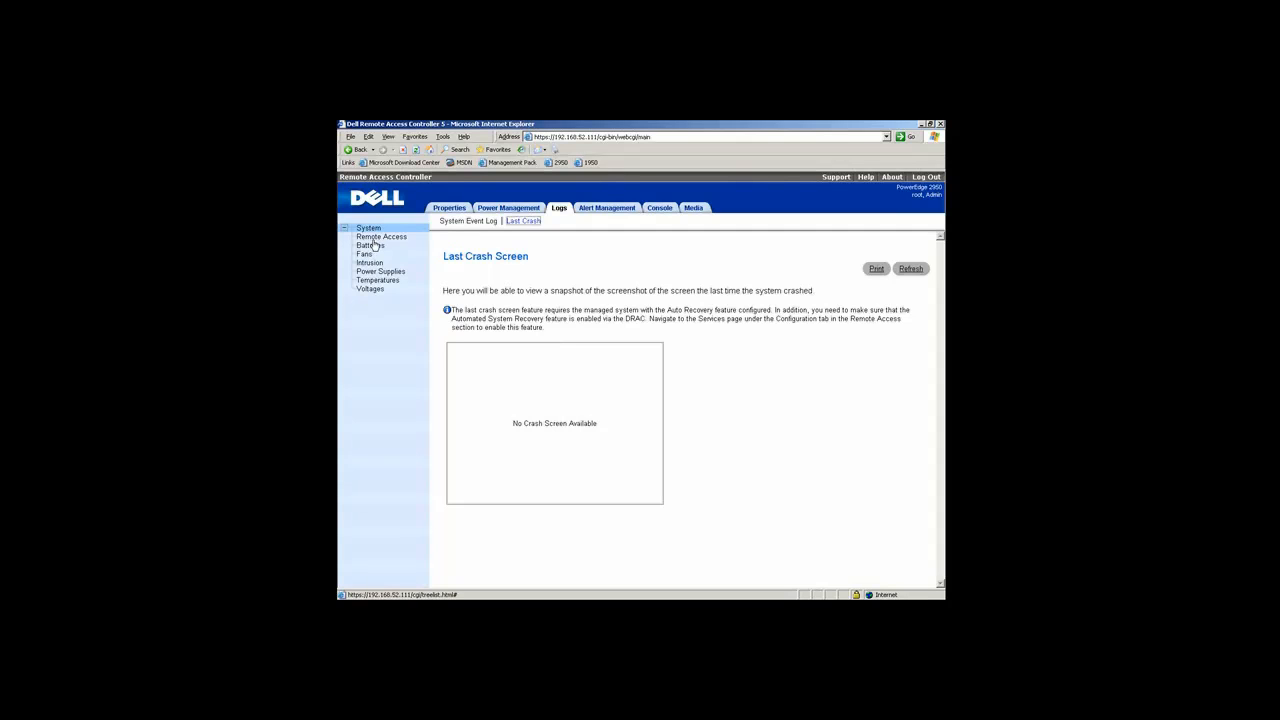
click(381, 236)
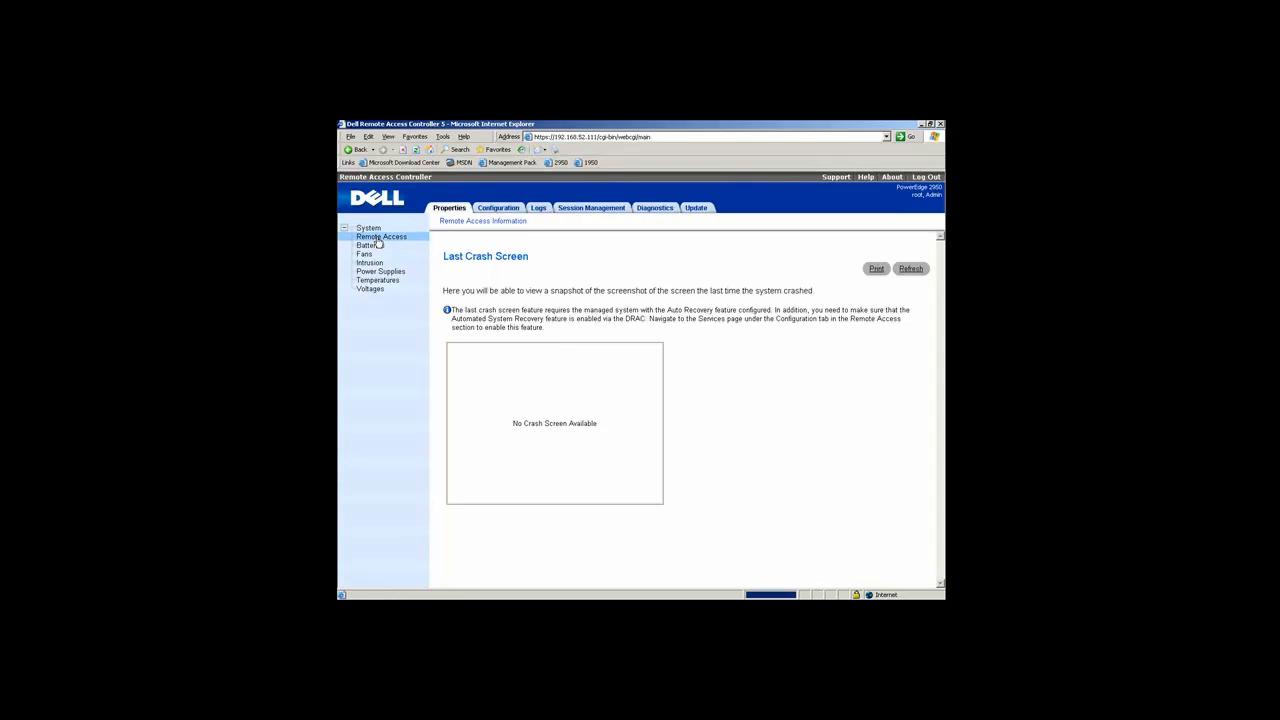
click(482, 220)
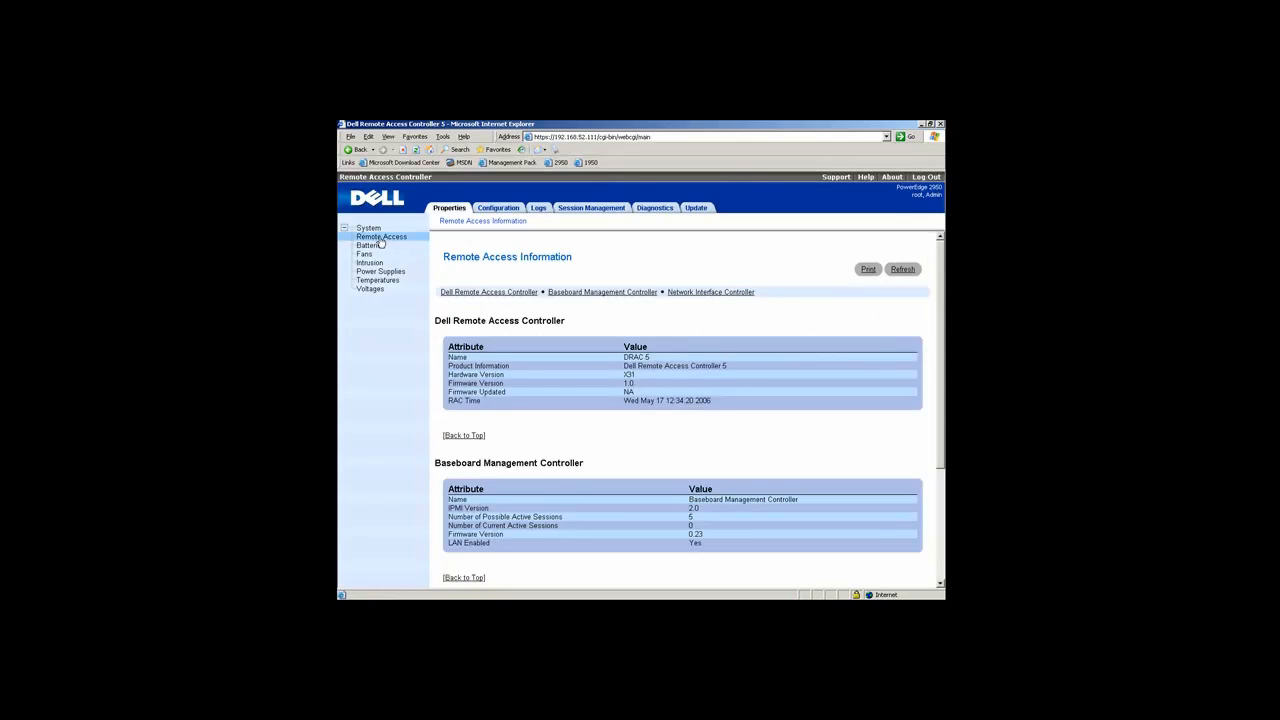
mouse_move(498, 208)
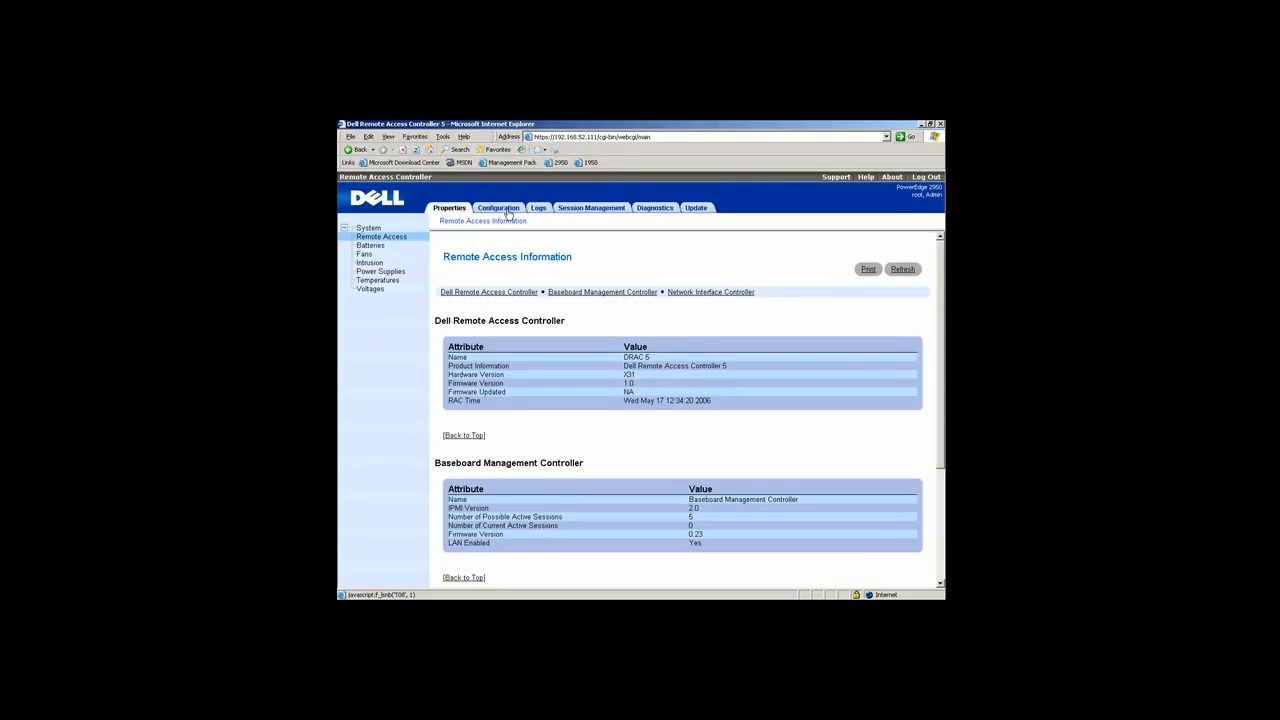
Inspect the NIC Selection choices in Network Configuration, keeping NIC selection at Dedicated.
click(497, 207)
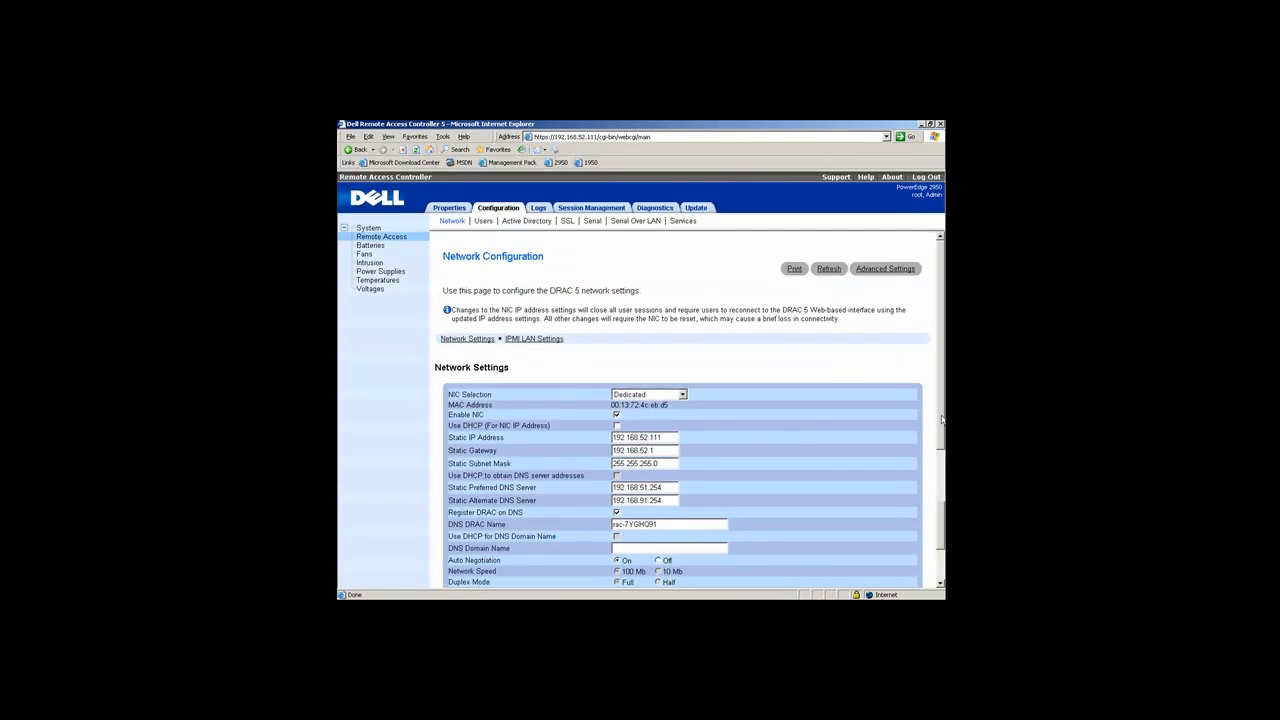
scroll(down, 3)
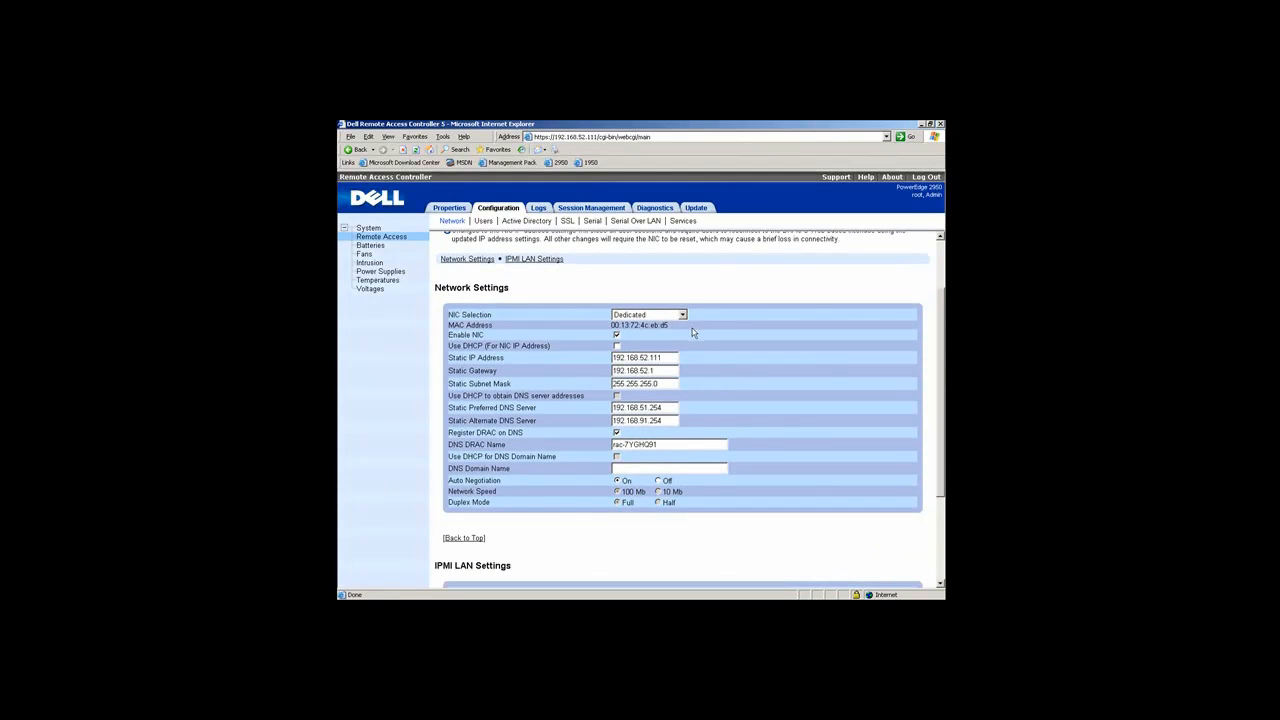
click(681, 315)
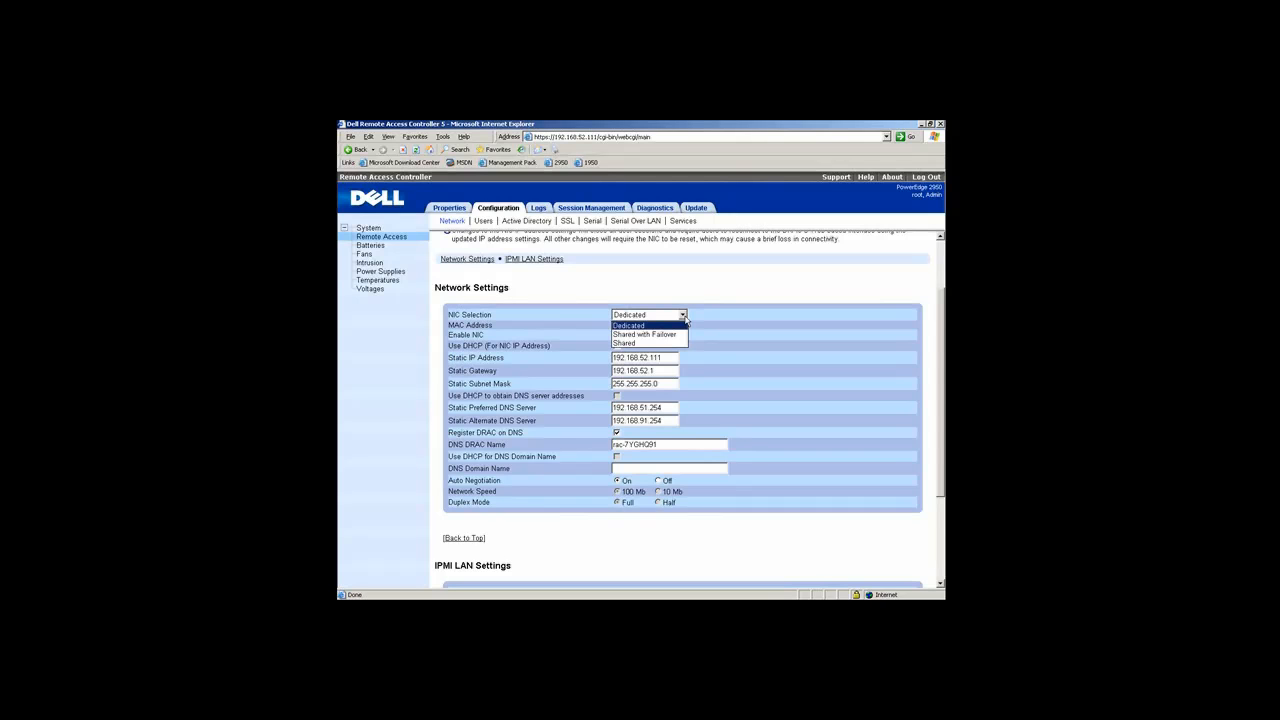
mouse_move(644, 333)
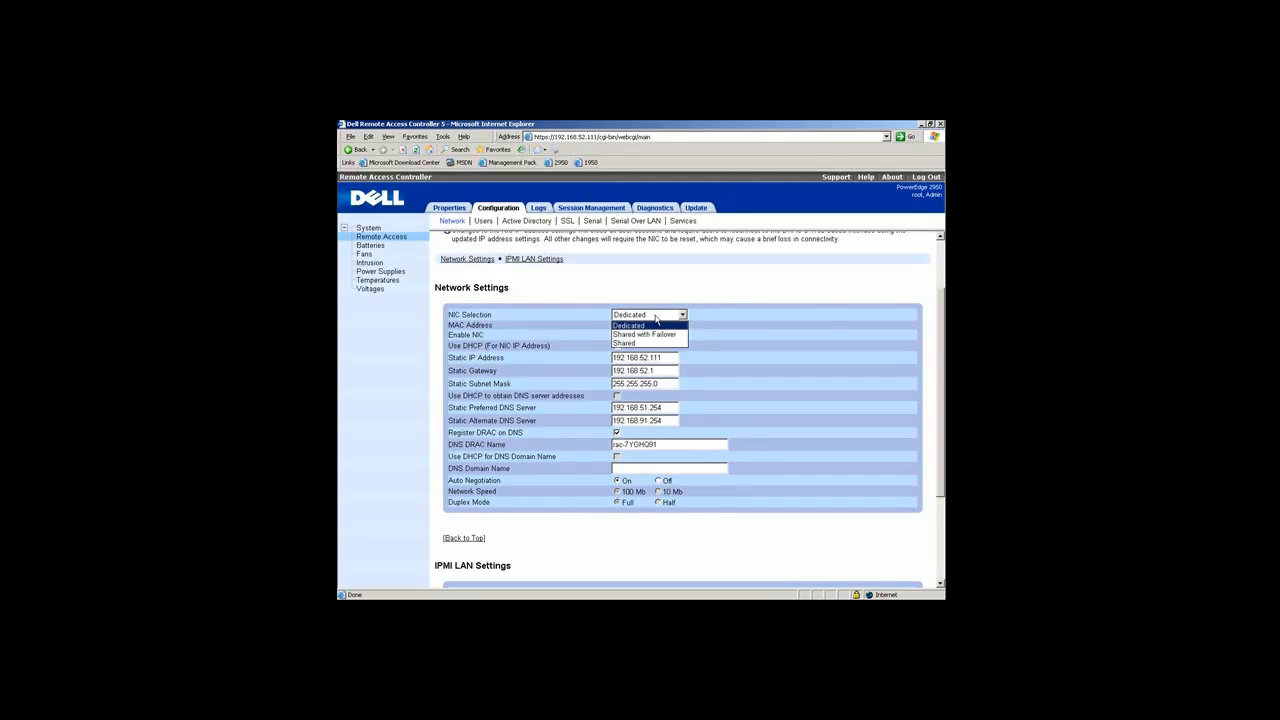
click(628, 314)
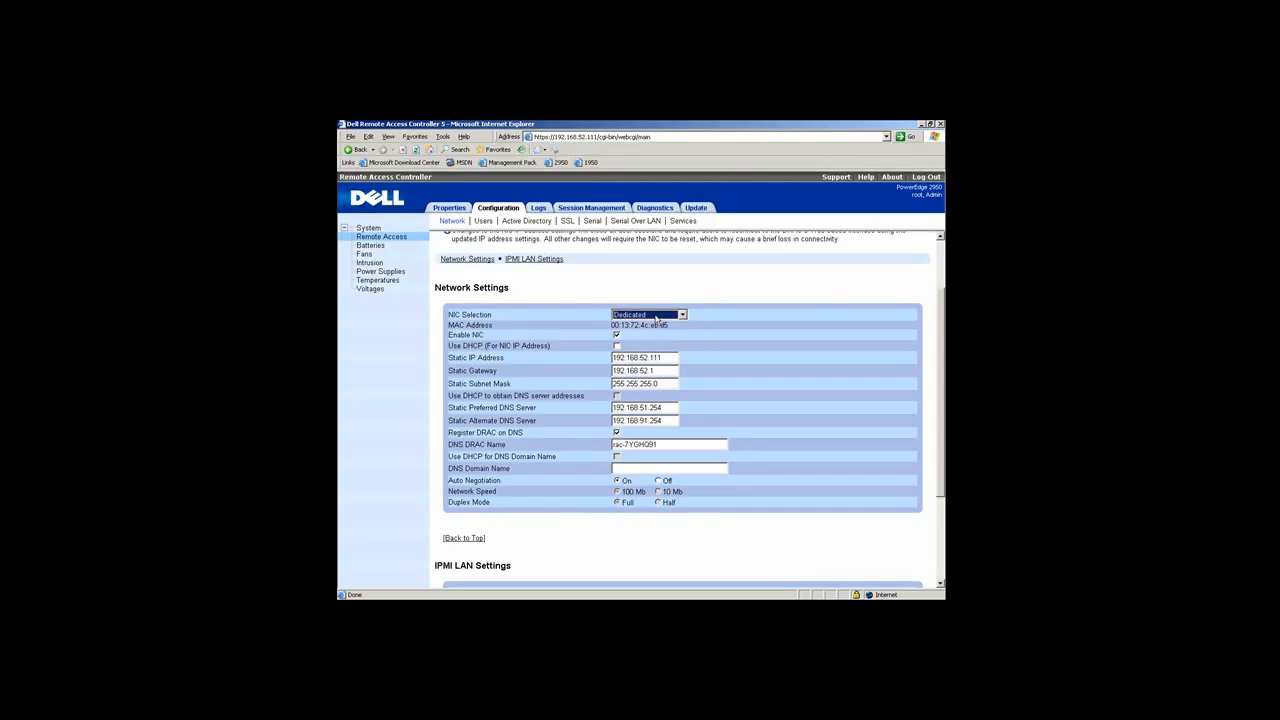
mouse_move(685, 363)
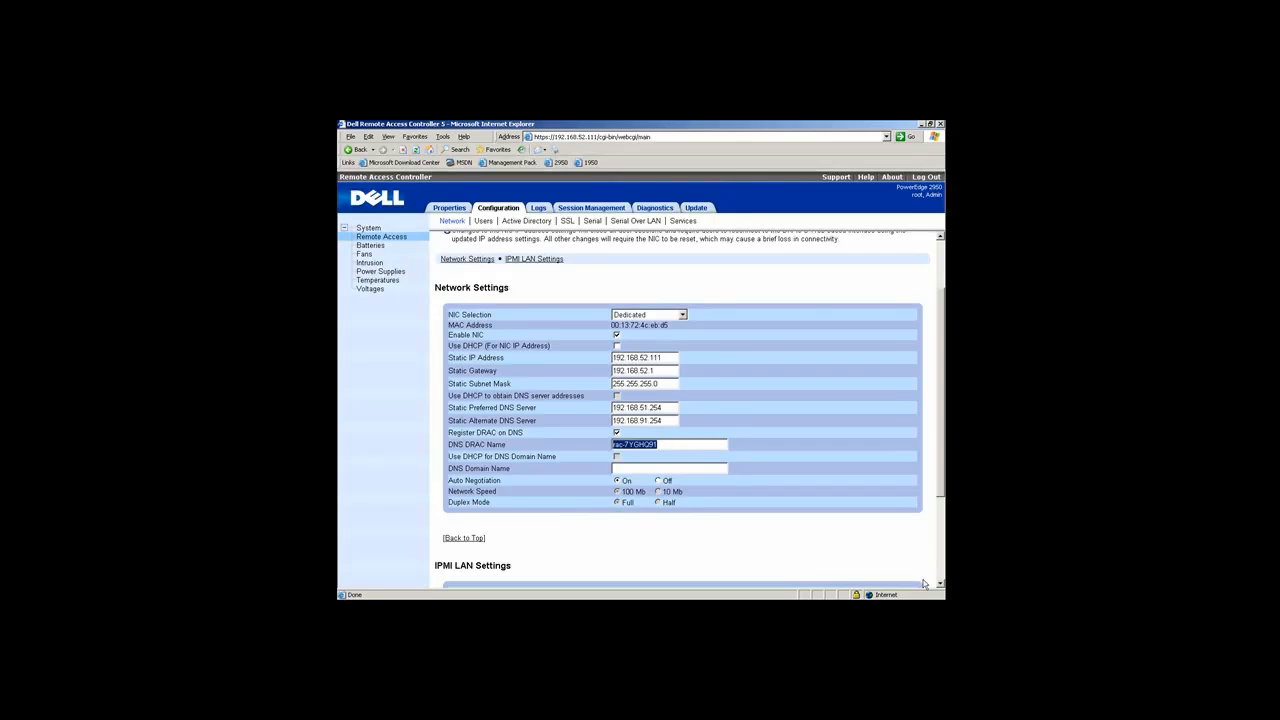
scroll(down, 3)
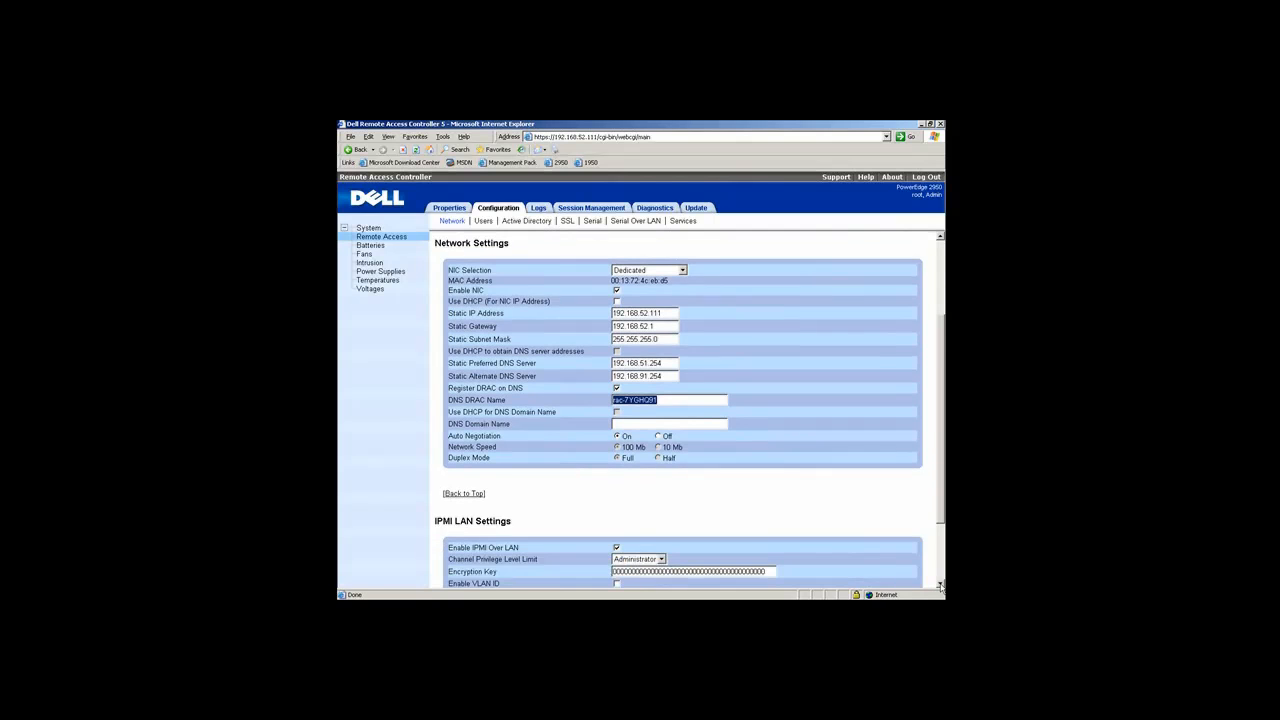
scroll(down, 3)
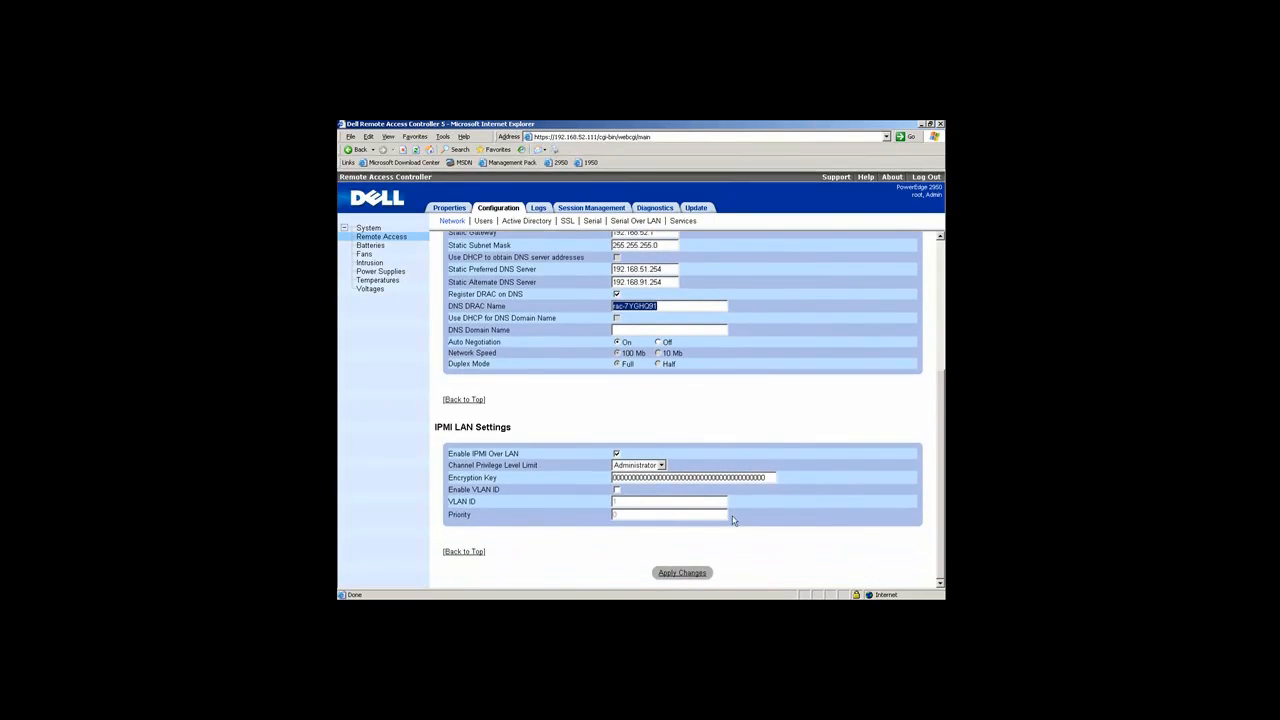
mouse_move(557, 419)
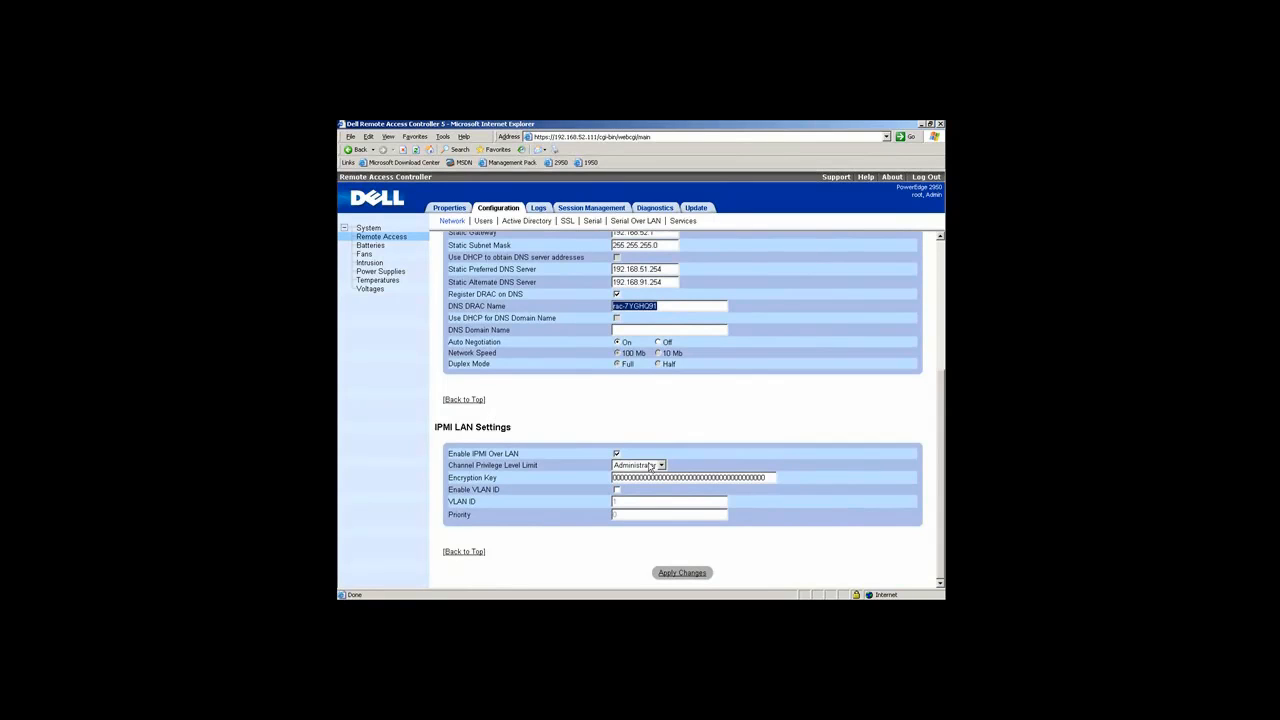
click(659, 465)
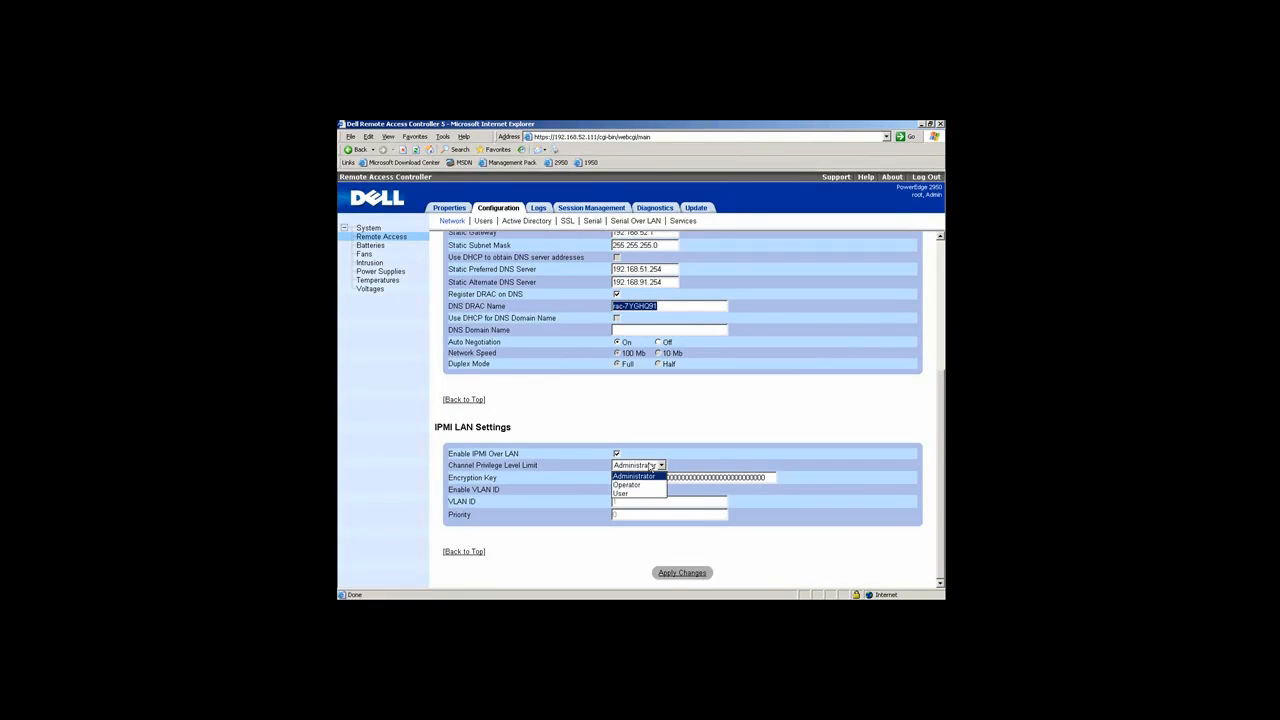
click(632, 476)
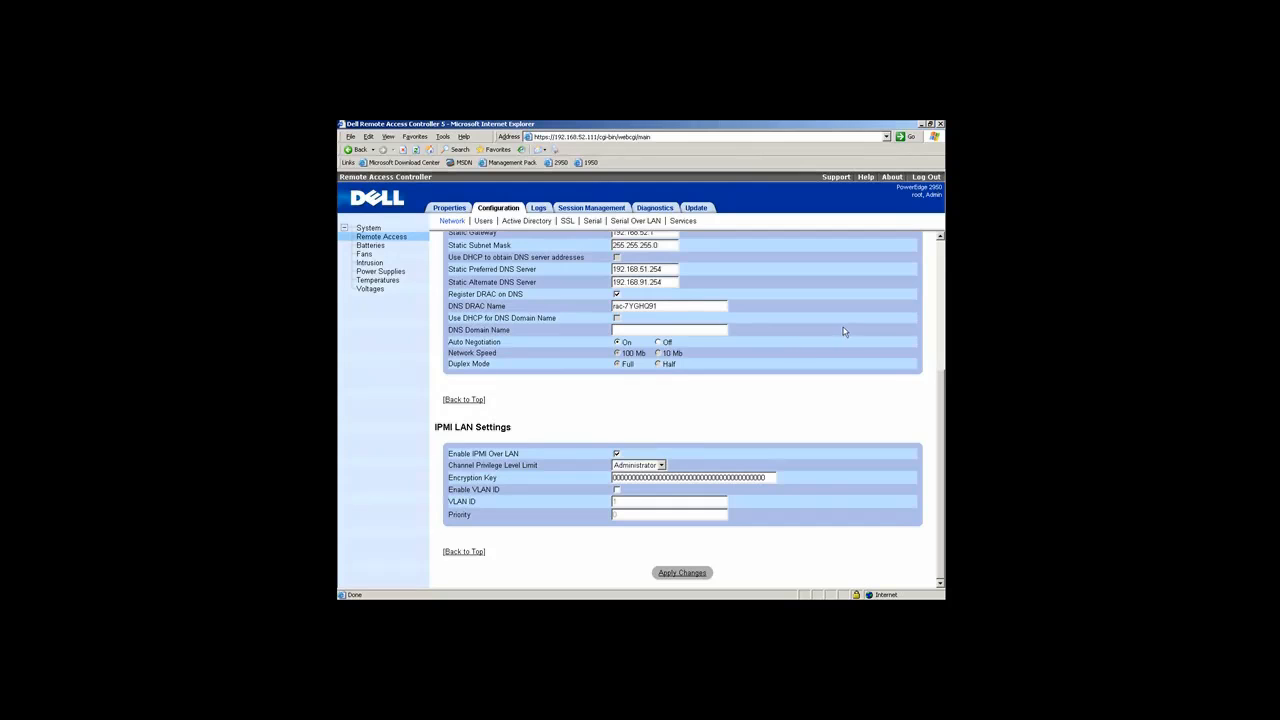
scroll(up, 3)
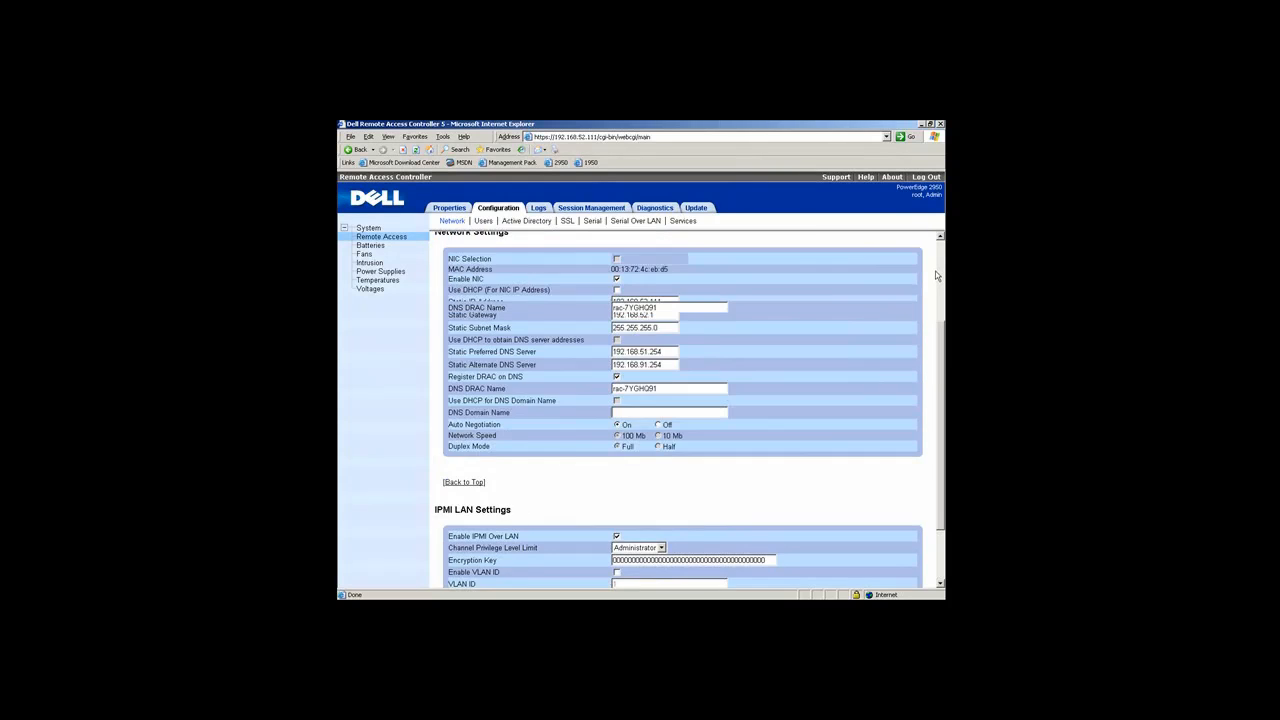
scroll(up, 3)
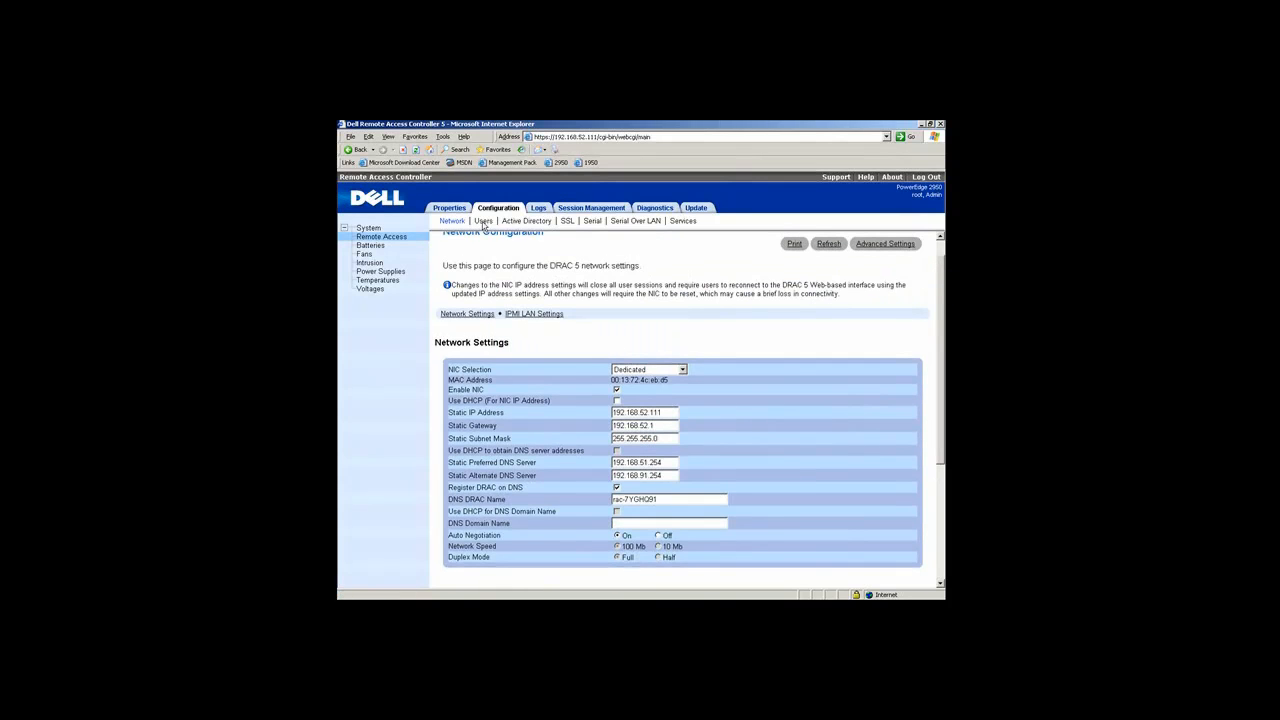
Review the DRAC users table, then bring up the Active Directory Main Menu.
click(483, 221)
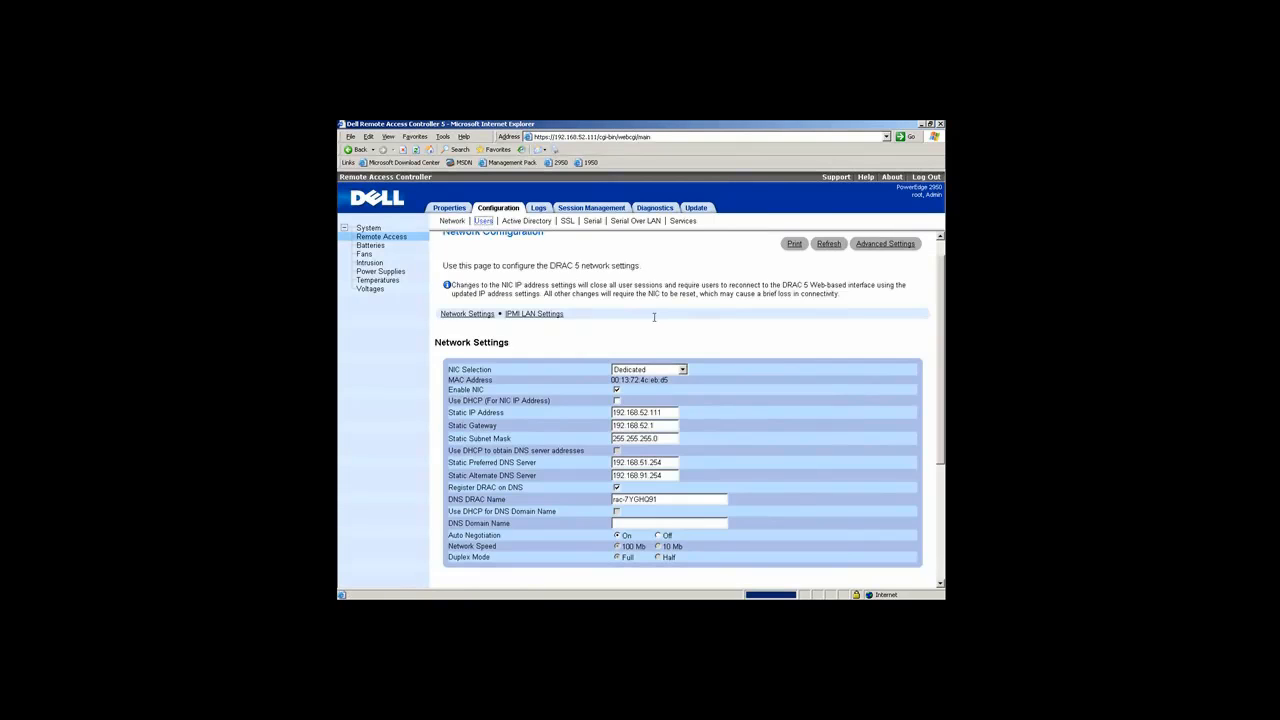
click(483, 221)
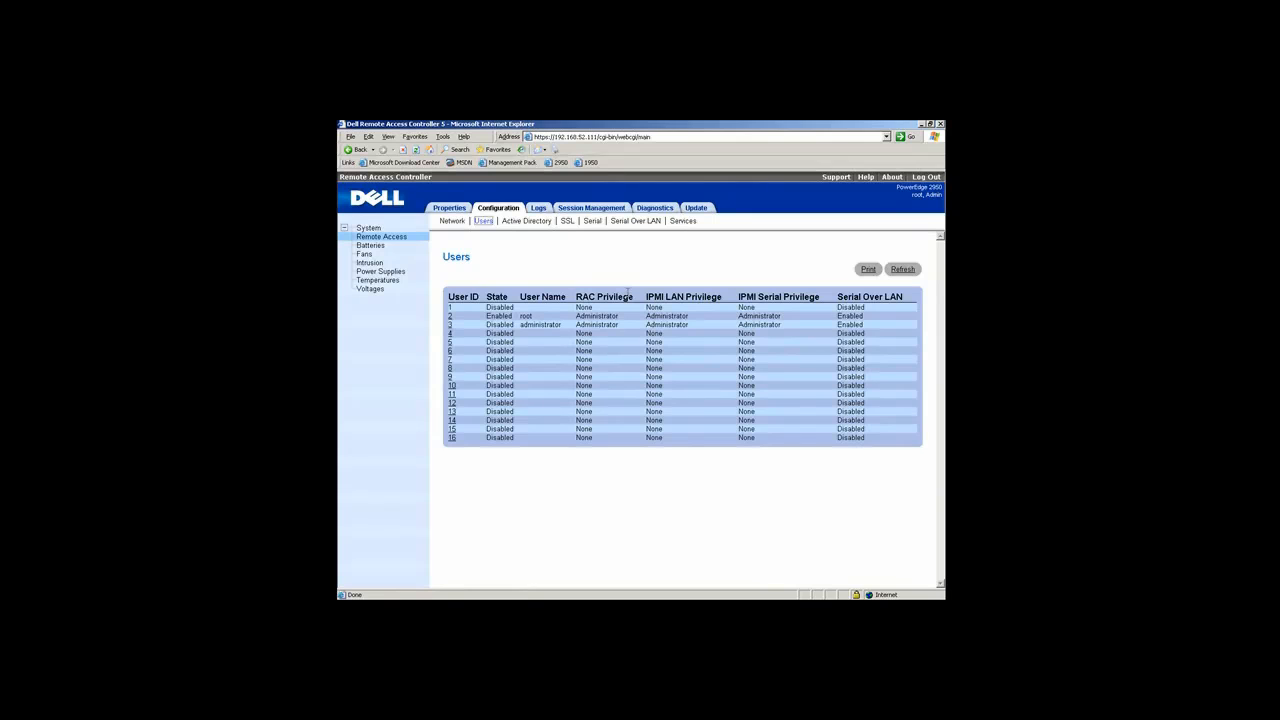
mouse_move(555, 285)
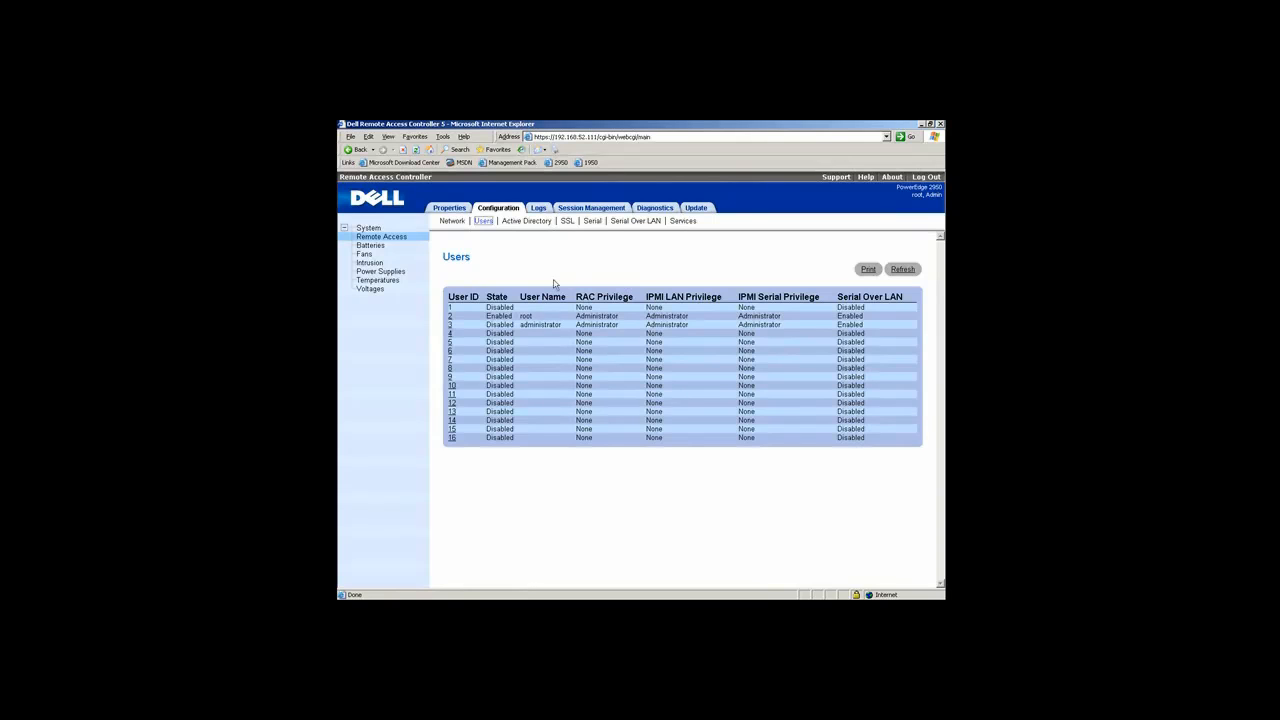
mouse_move(463, 321)
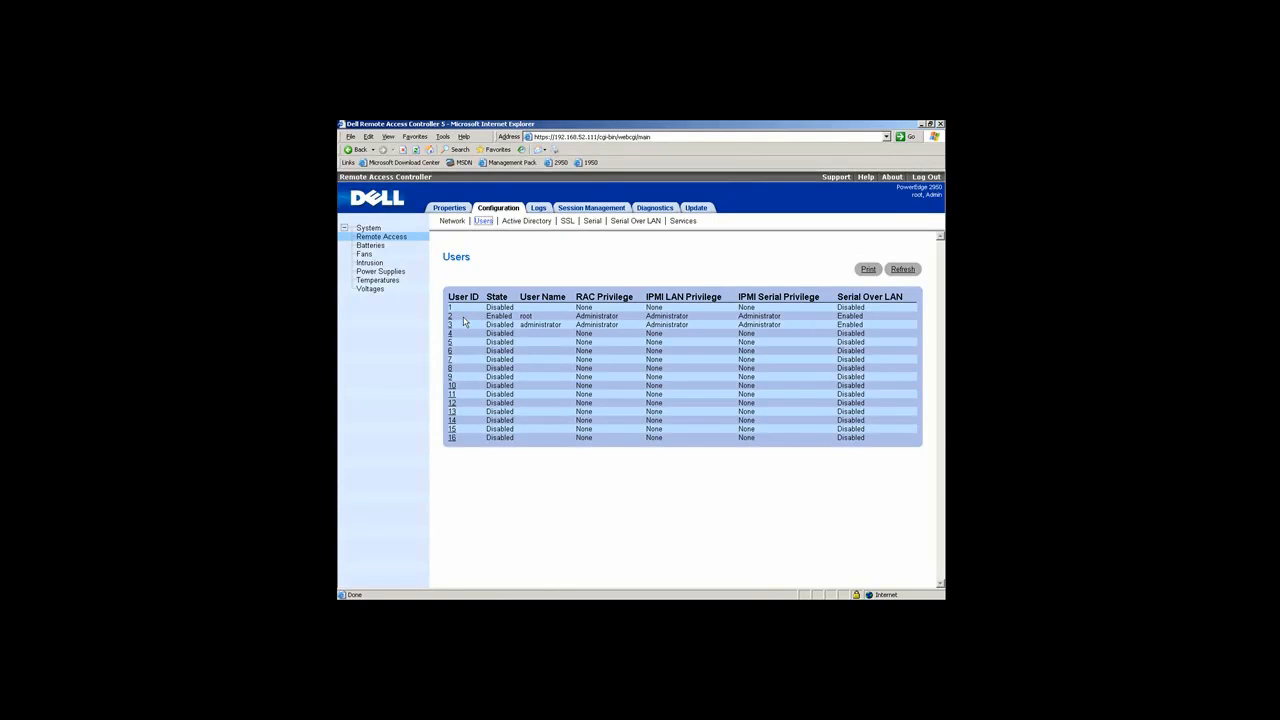
mouse_move(525, 221)
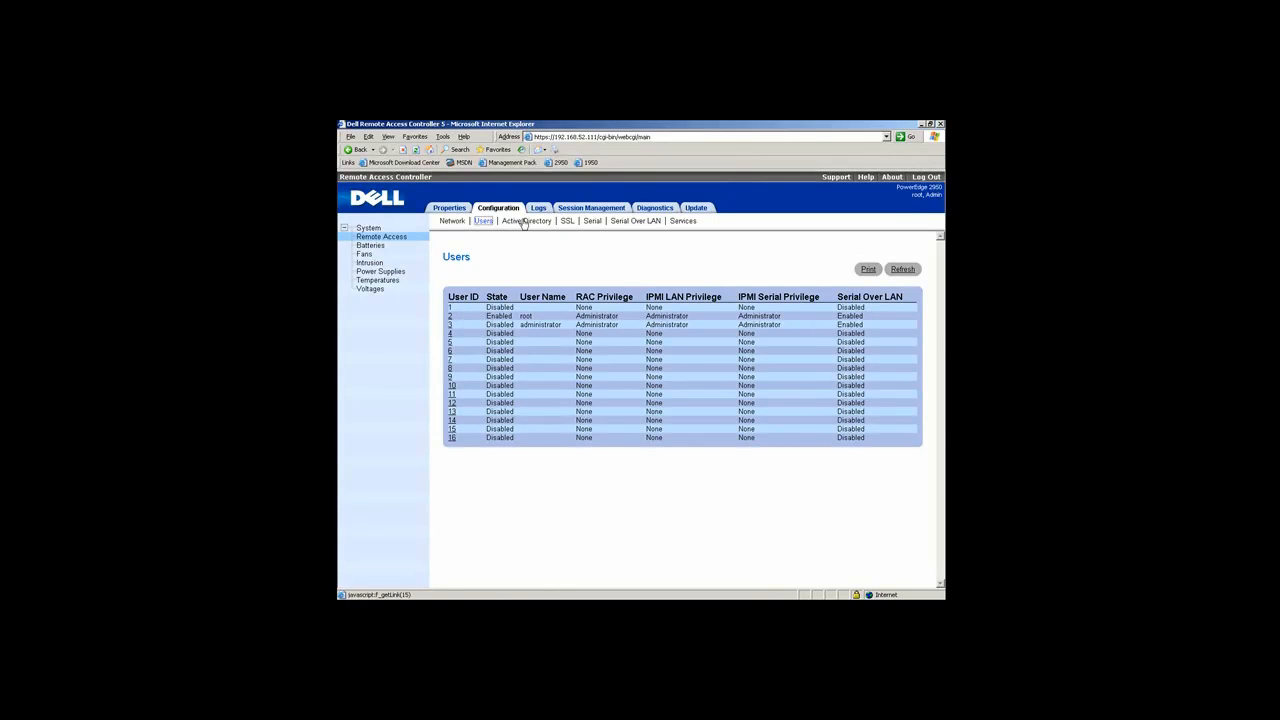
click(526, 221)
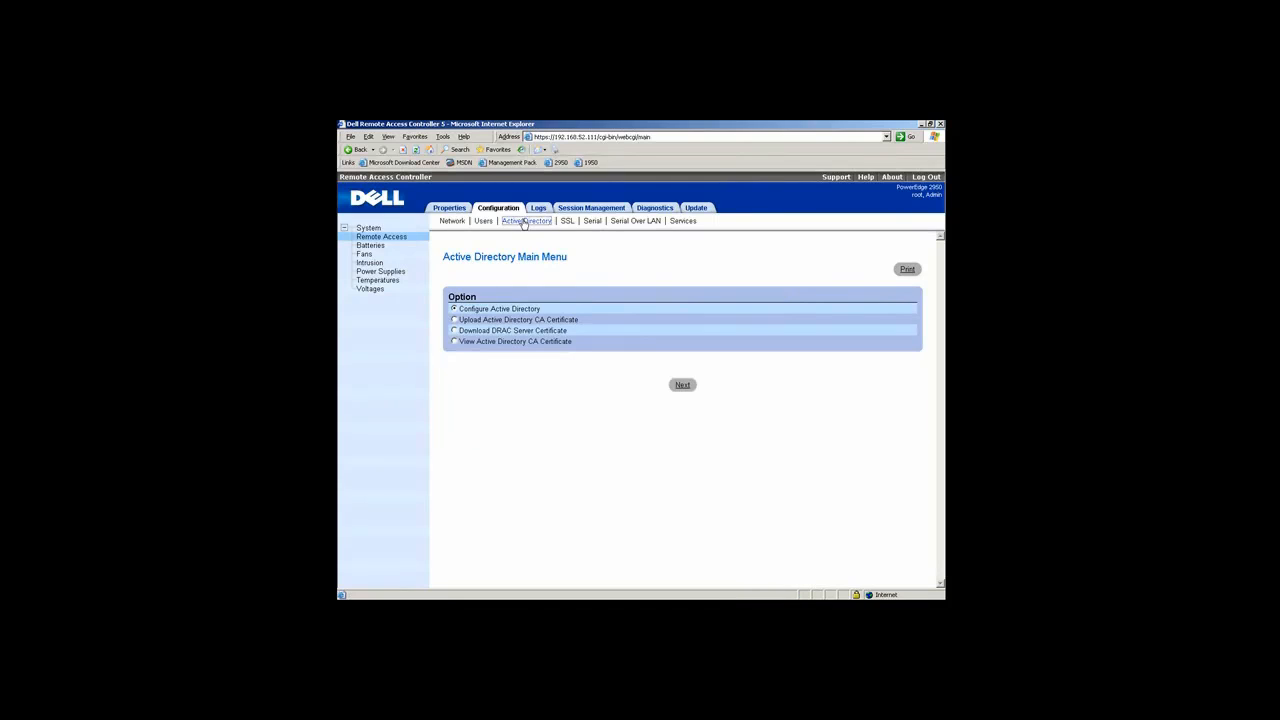
mouse_move(633, 336)
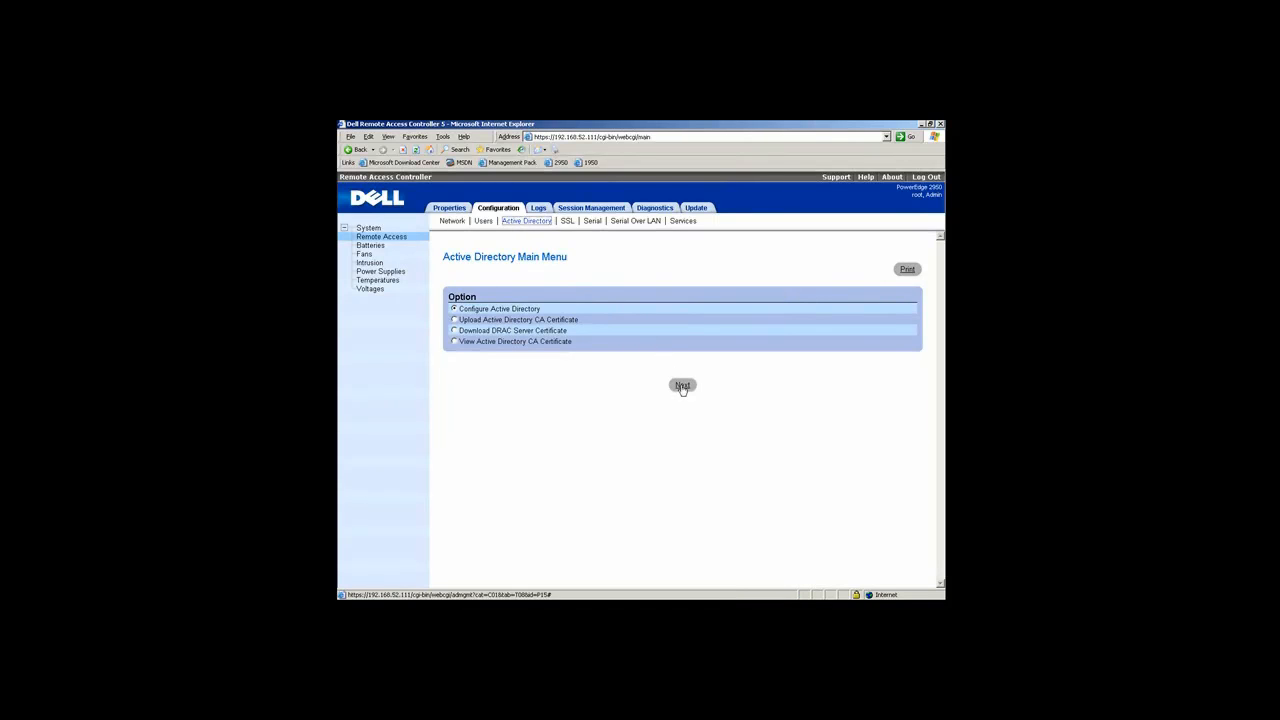
Tick Enable Active Directory in Configure Active Directory, then show the SSL Main Menu.
click(681, 386)
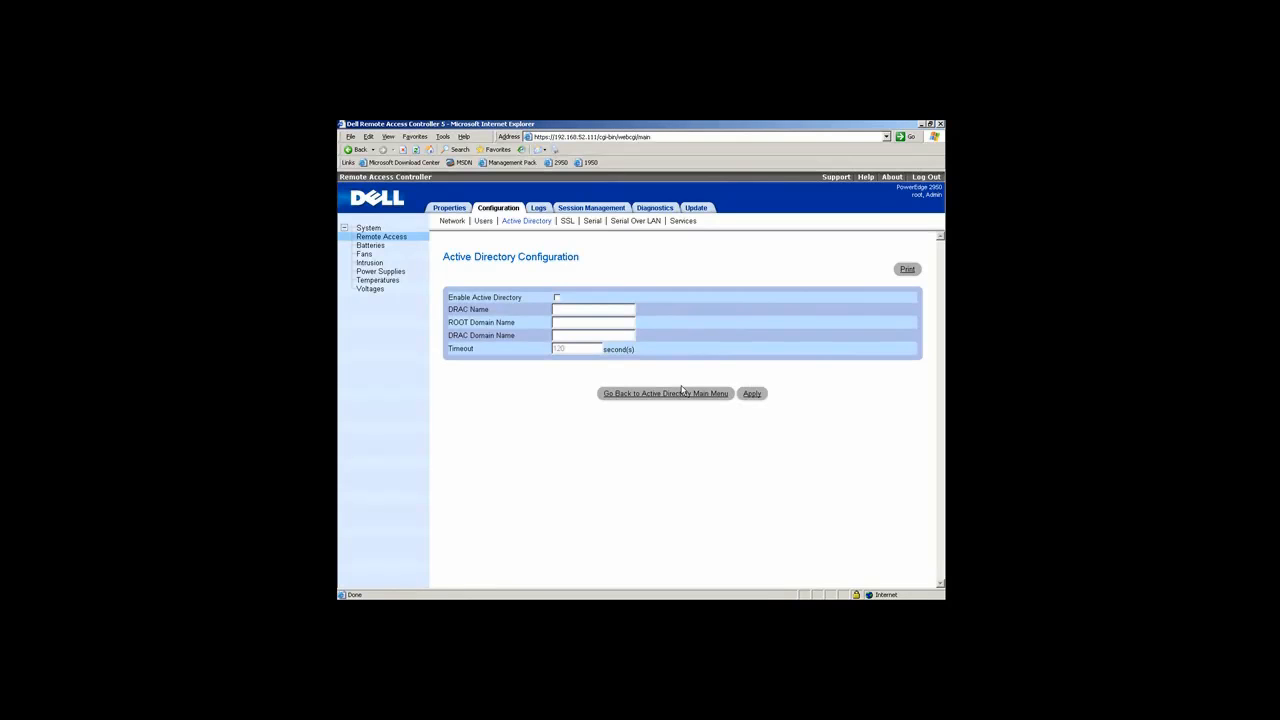
mouse_move(559, 299)
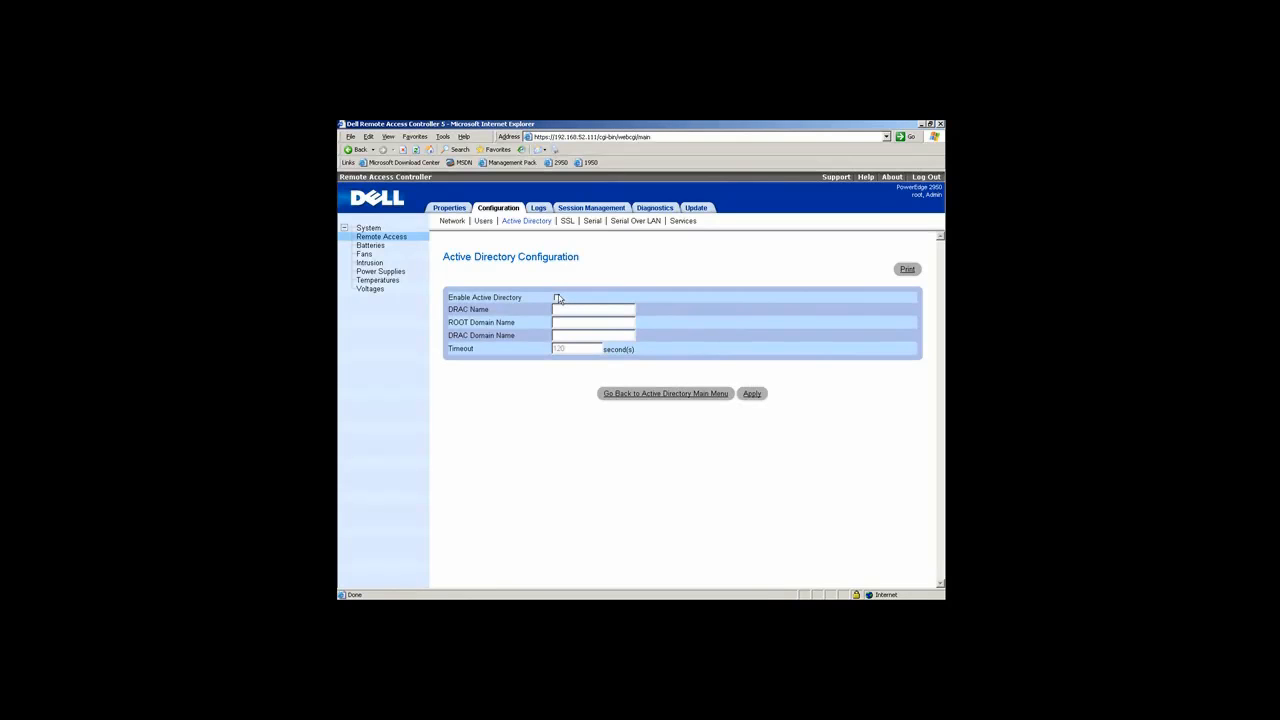
click(557, 297)
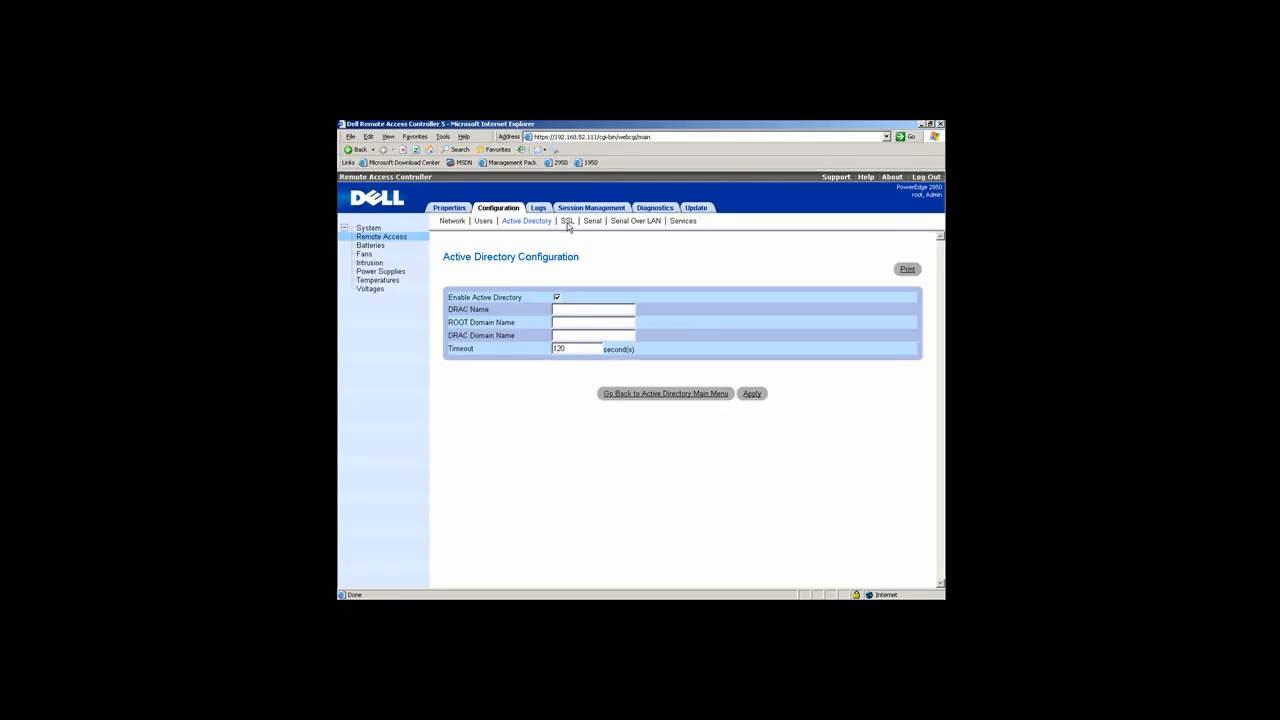
click(567, 221)
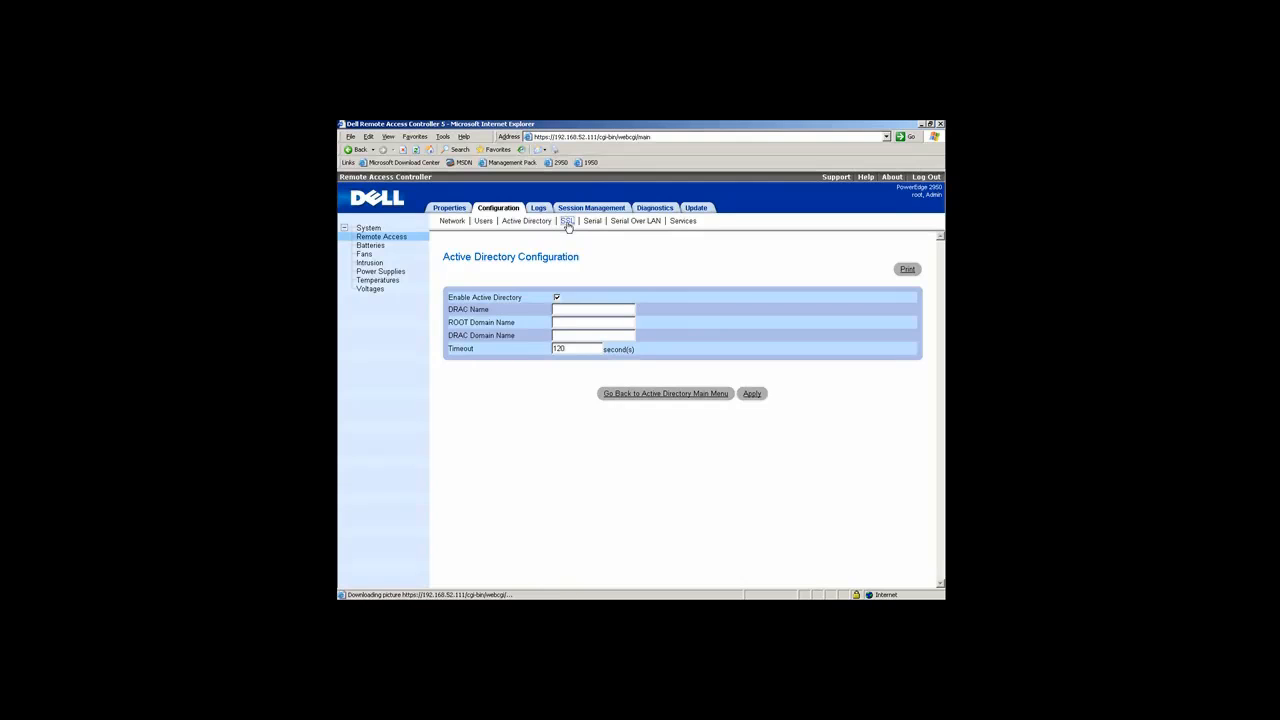
click(567, 221)
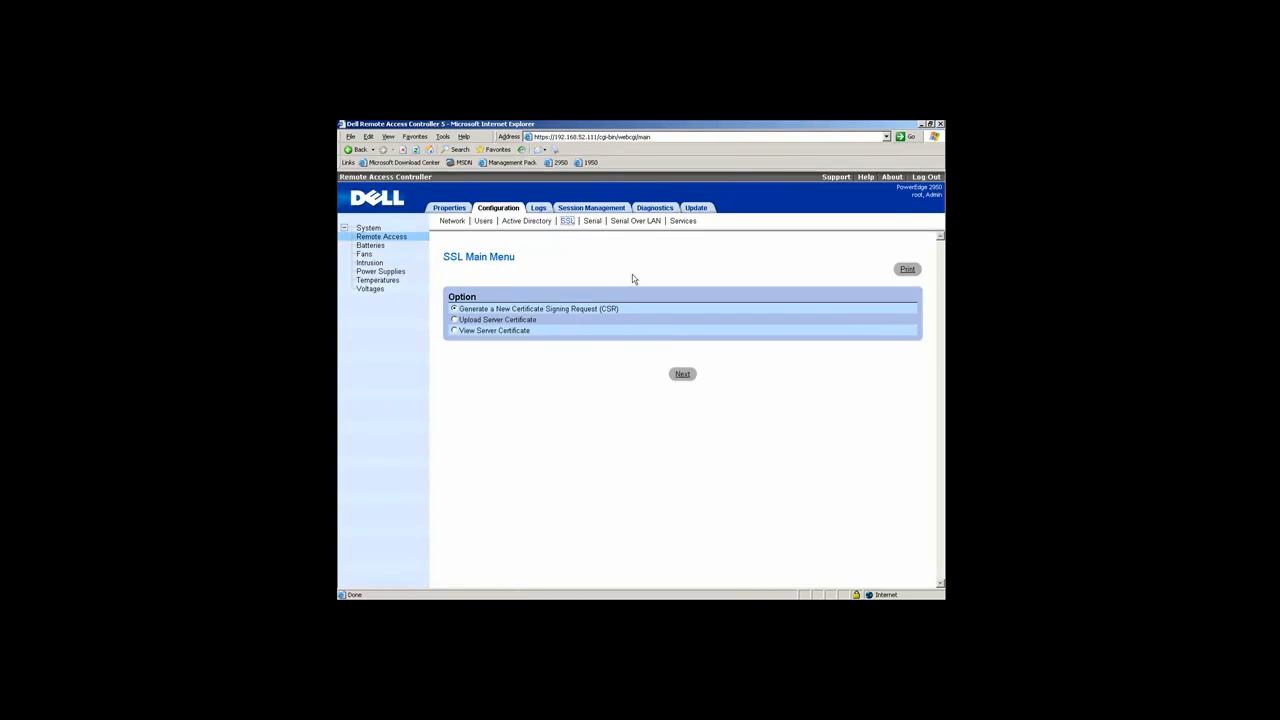
mouse_move(645, 289)
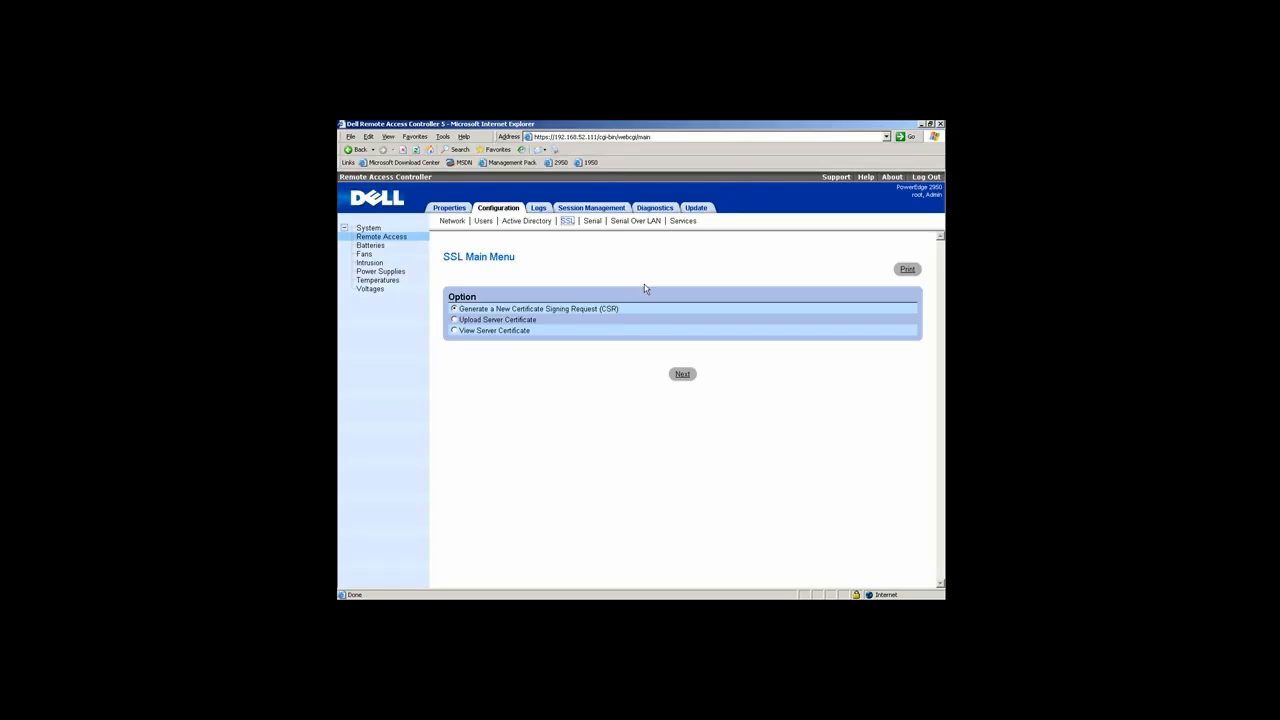
mouse_move(590, 260)
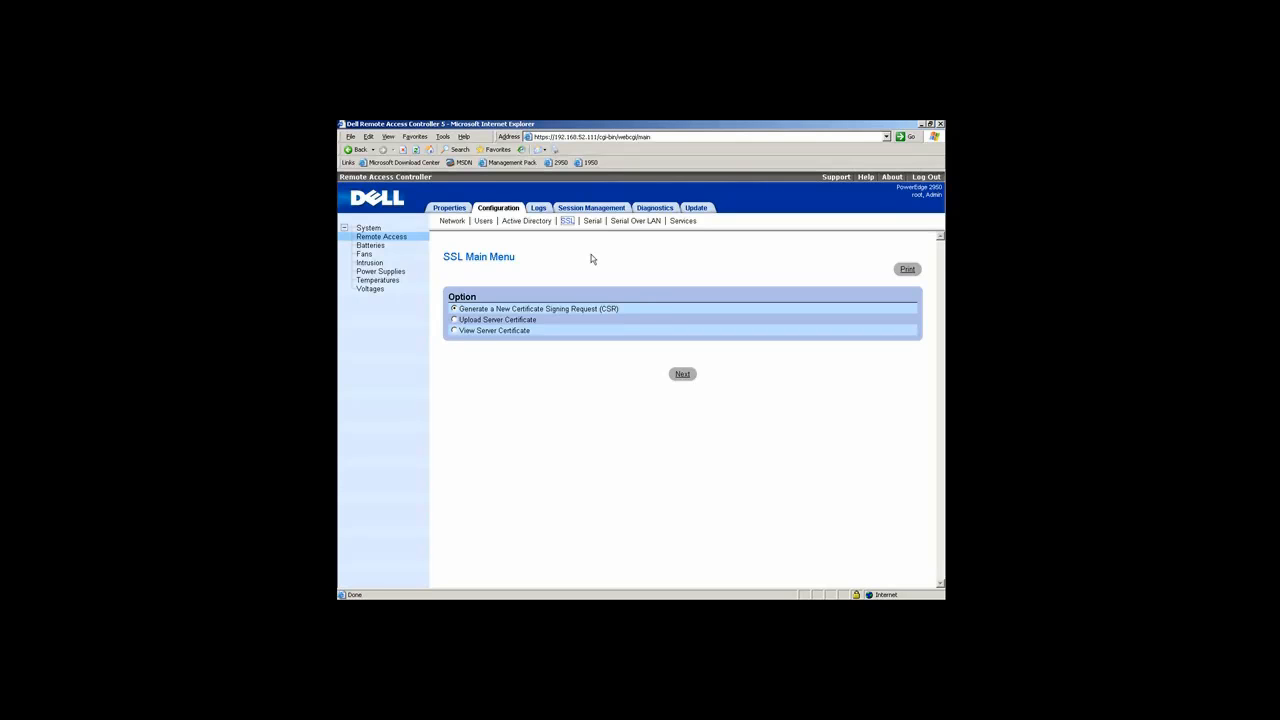
mouse_move(591, 222)
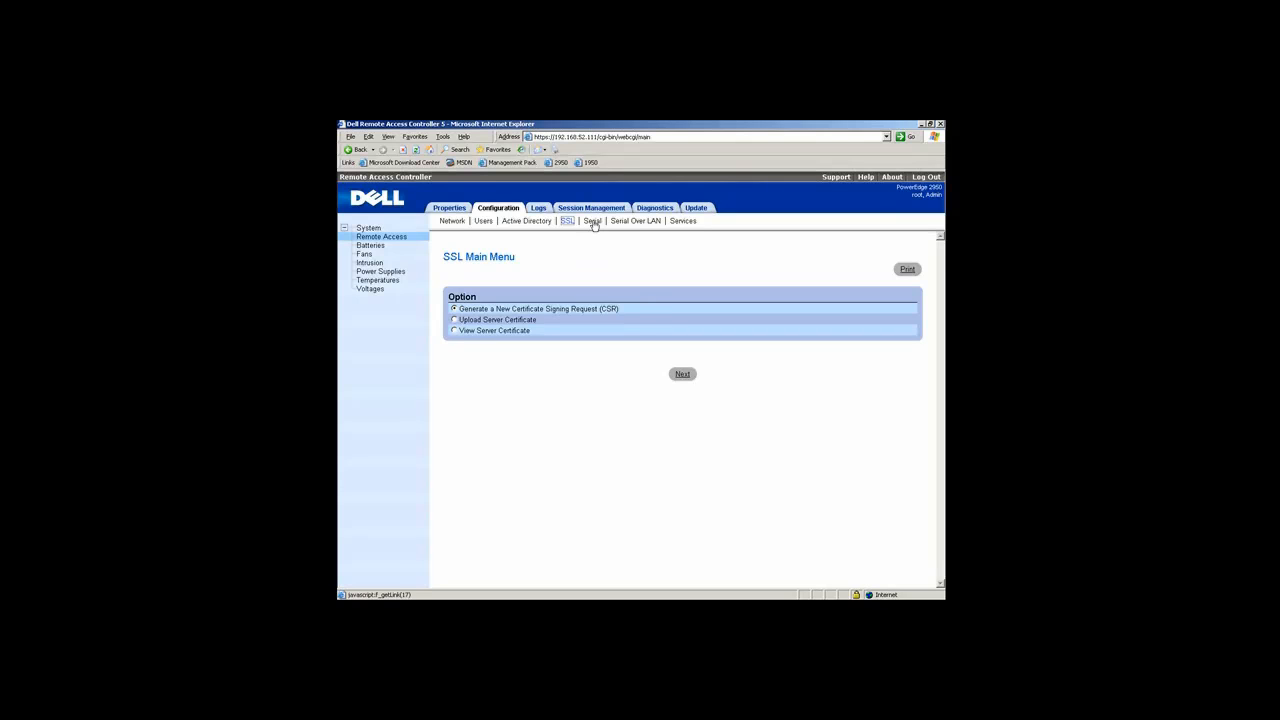
Review the SSL certificate options, then open Serial Configuration with IPMI and RAC Serial settings.
click(591, 221)
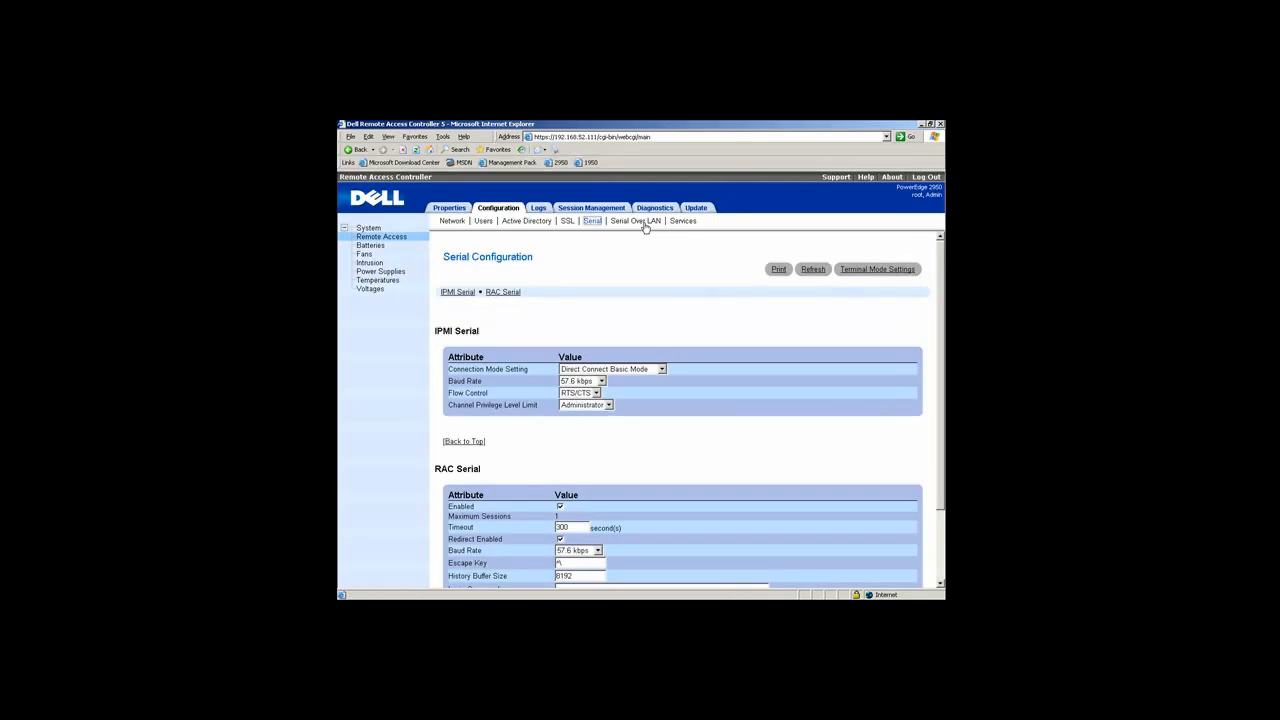
View Serial Over LAN settings, then show the Web Server, SSH and Telnet services settings.
click(634, 221)
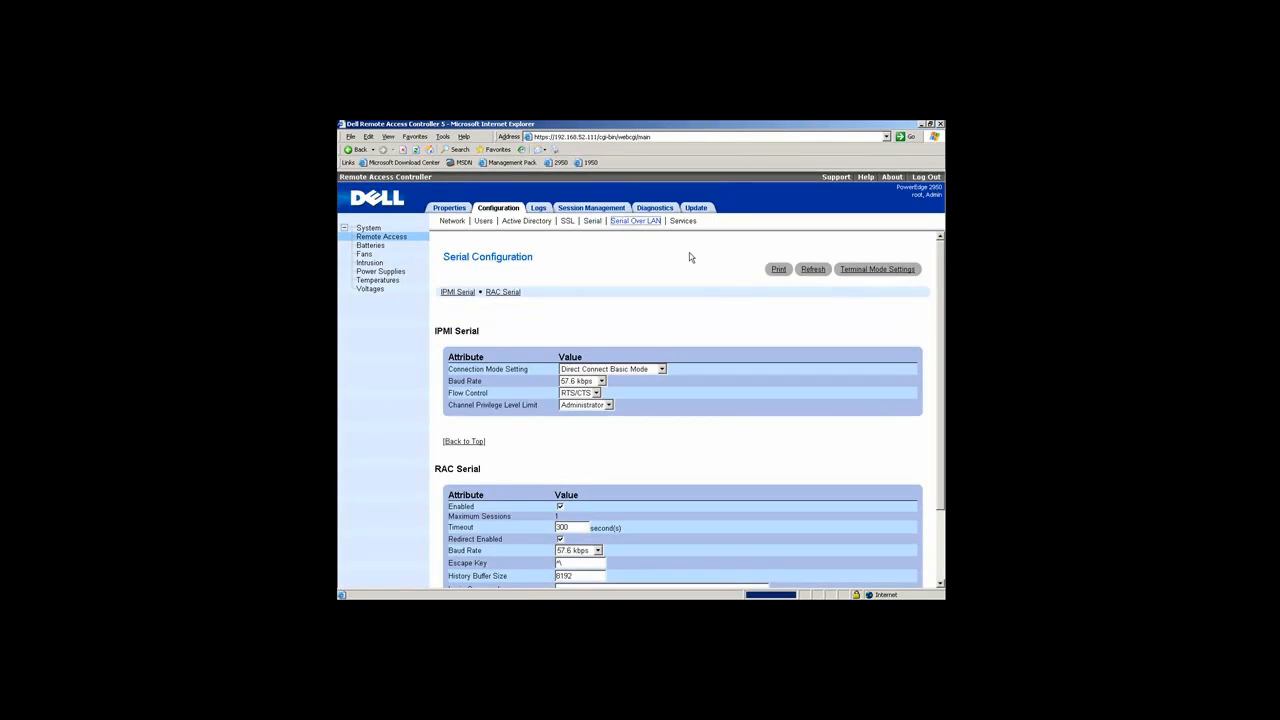
click(683, 221)
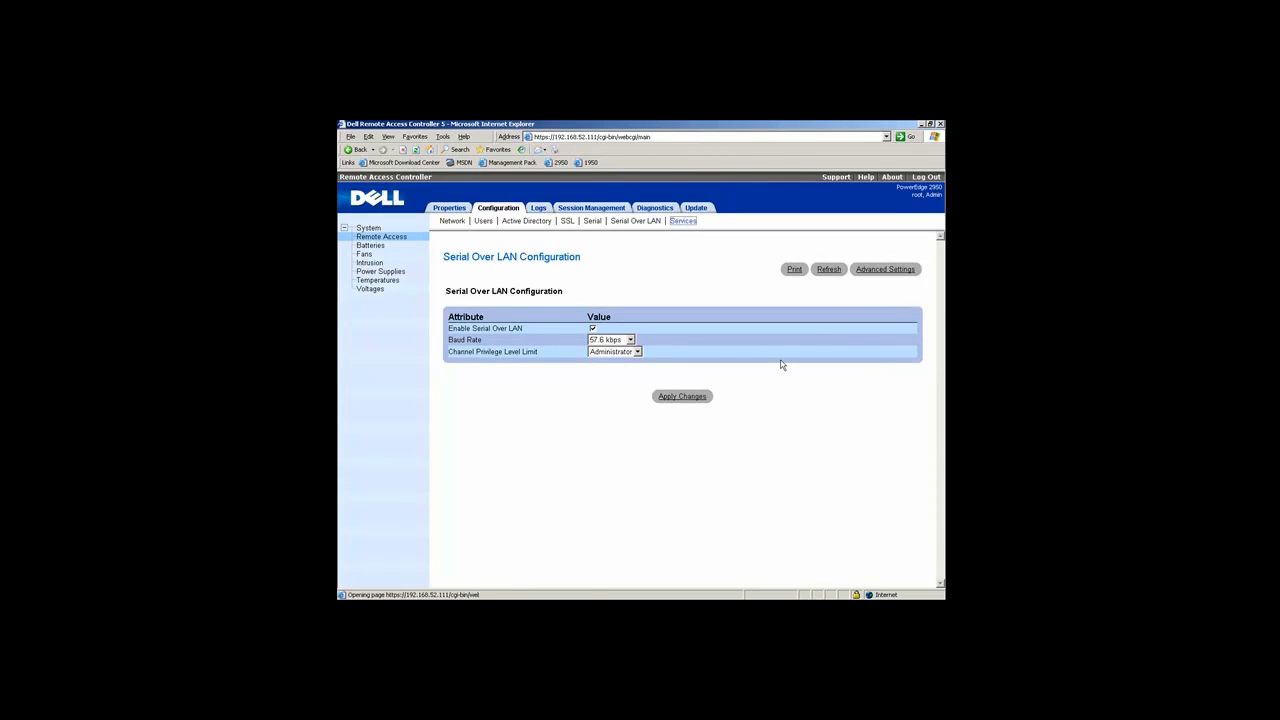
click(683, 221)
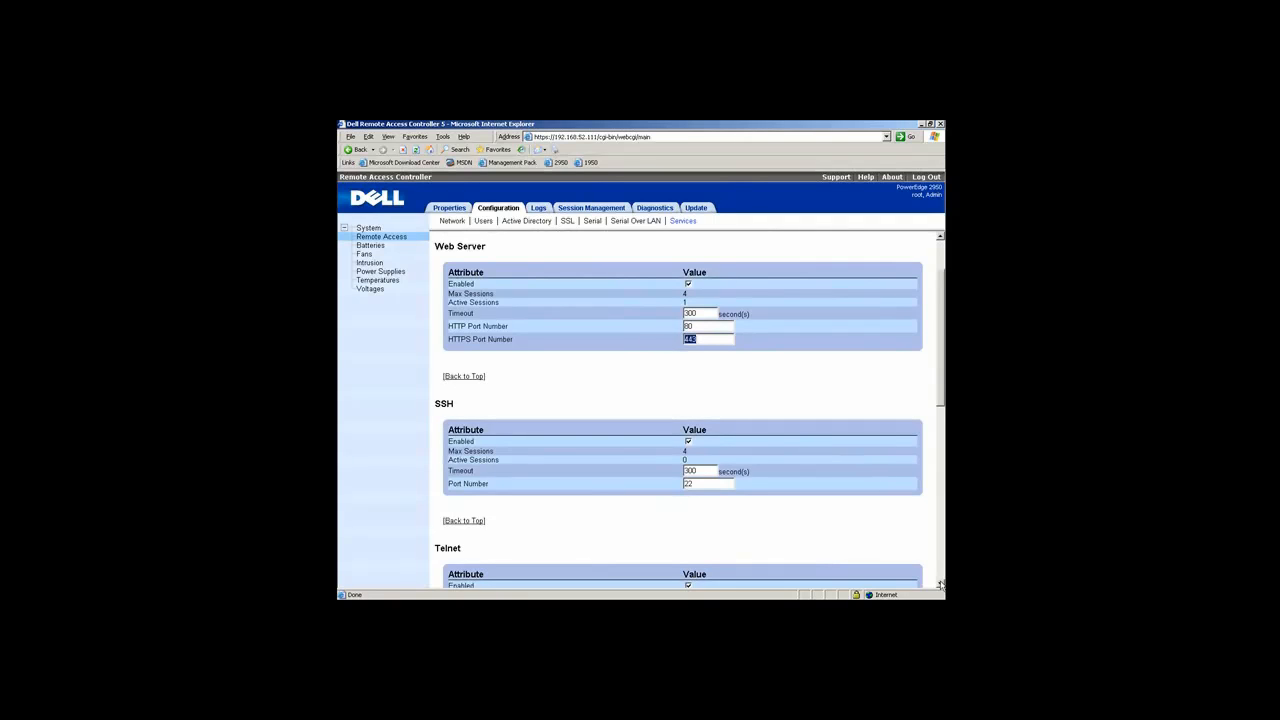
Scroll through Services down to Remote RACADM, SNMP and ASR agents, then open Batteries.
scroll(down, 3)
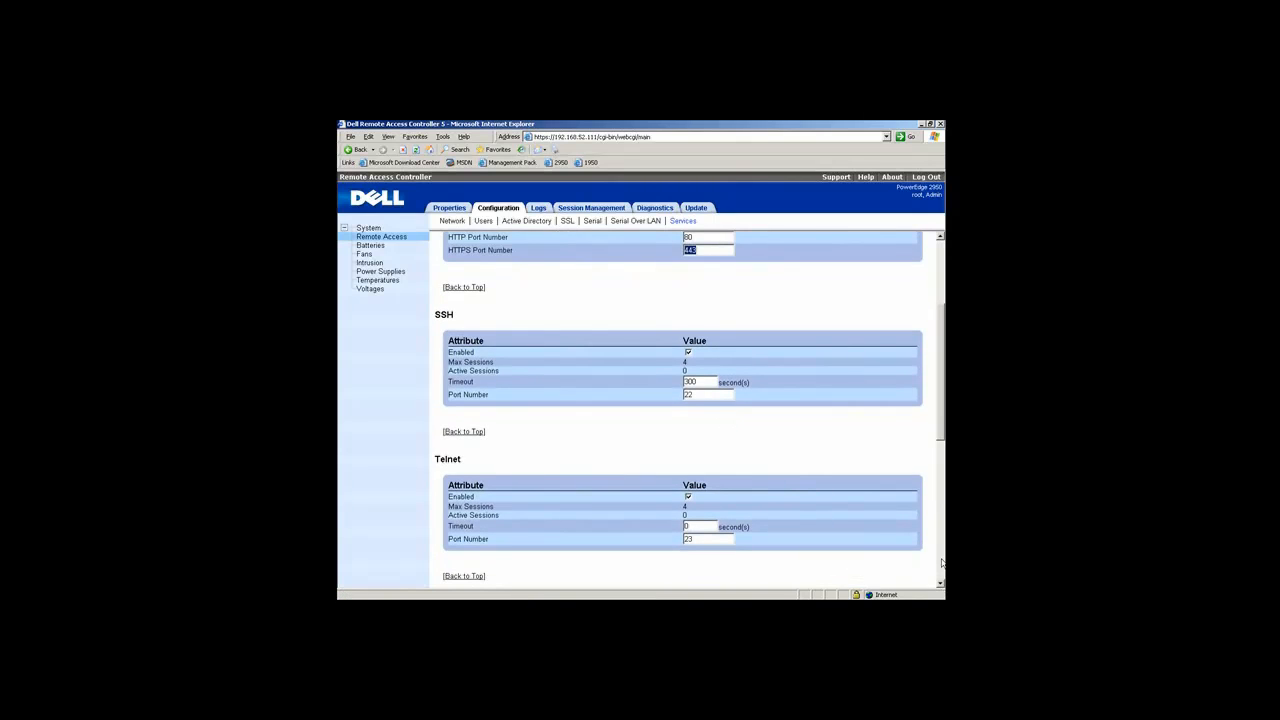
scroll(down, 3)
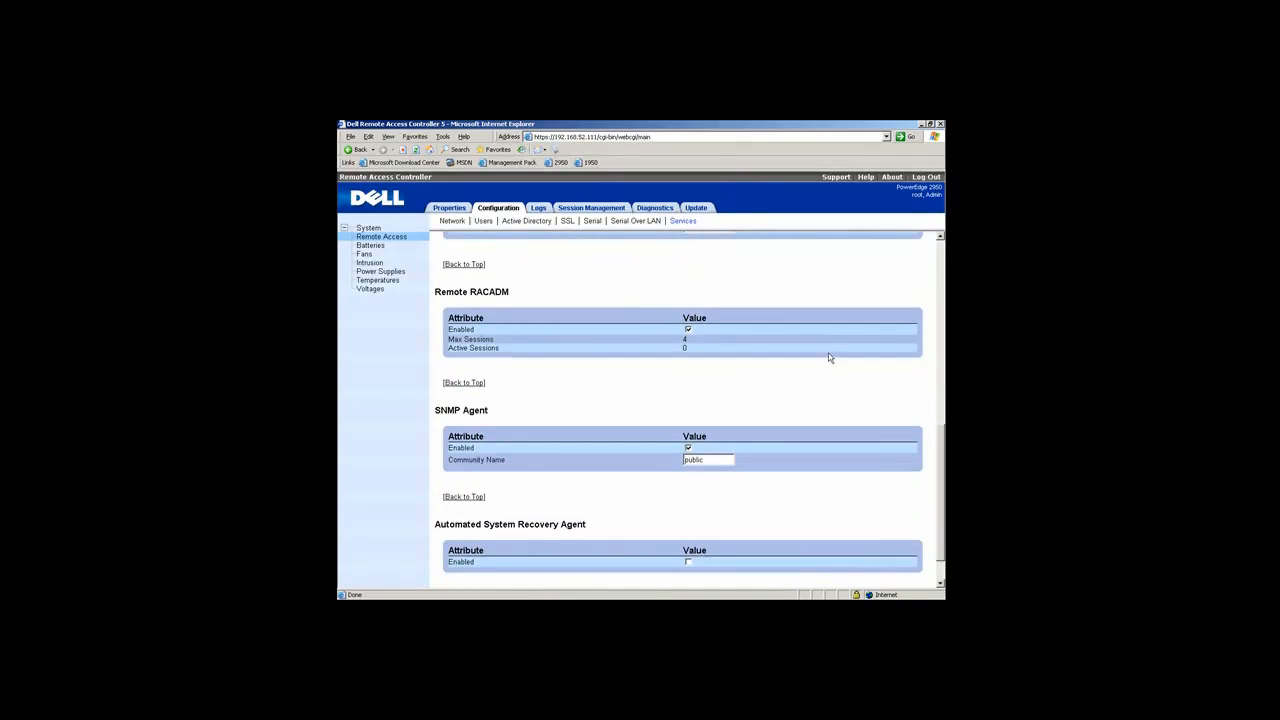
mouse_move(600, 290)
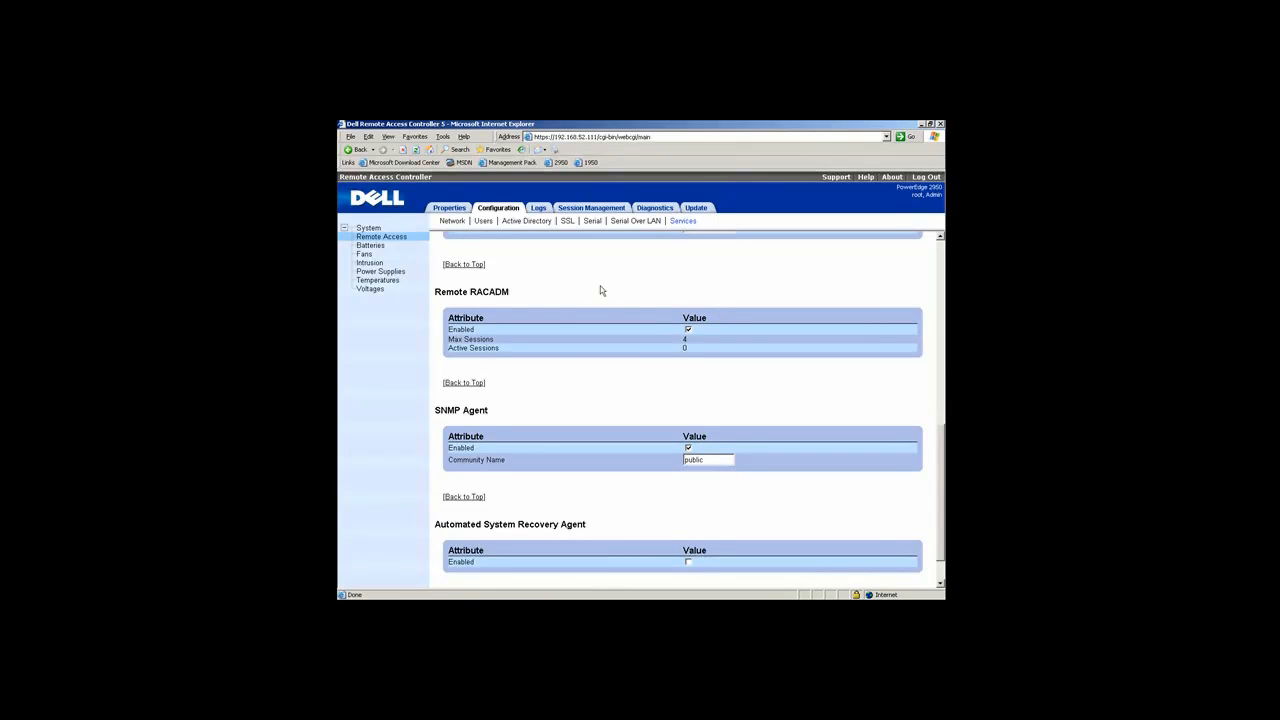
mouse_move(855, 503)
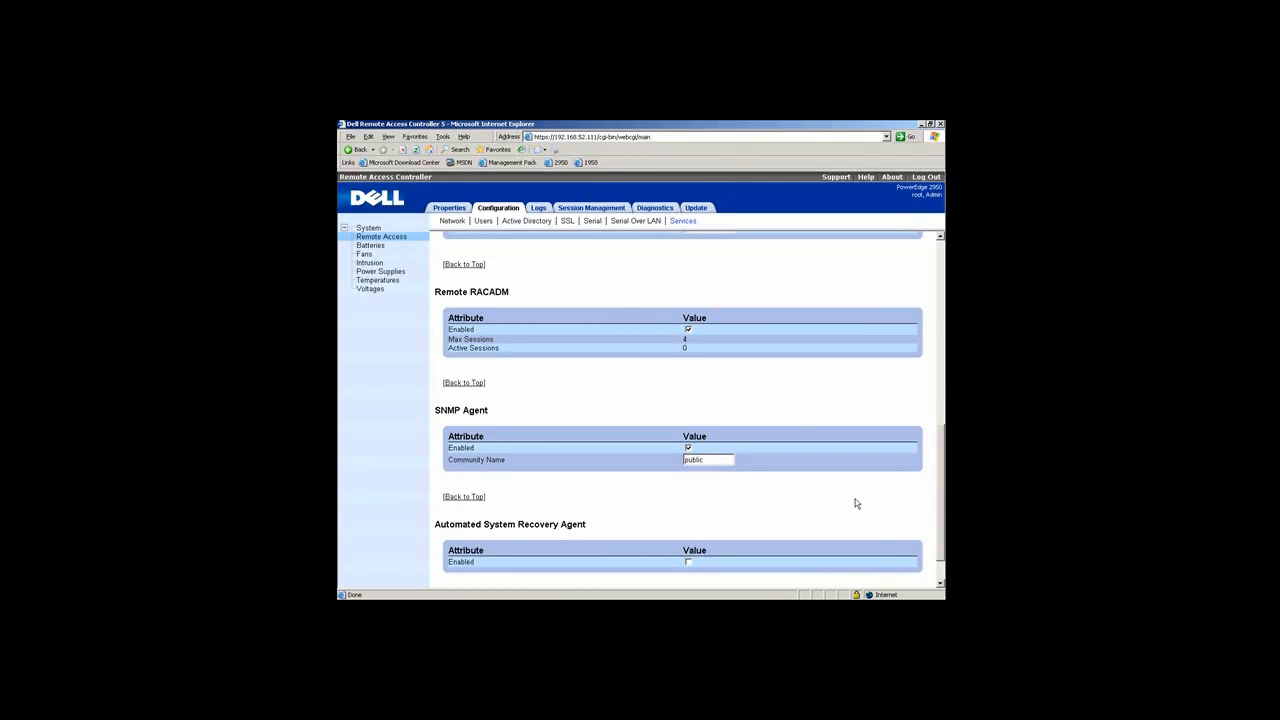
mouse_move(878, 568)
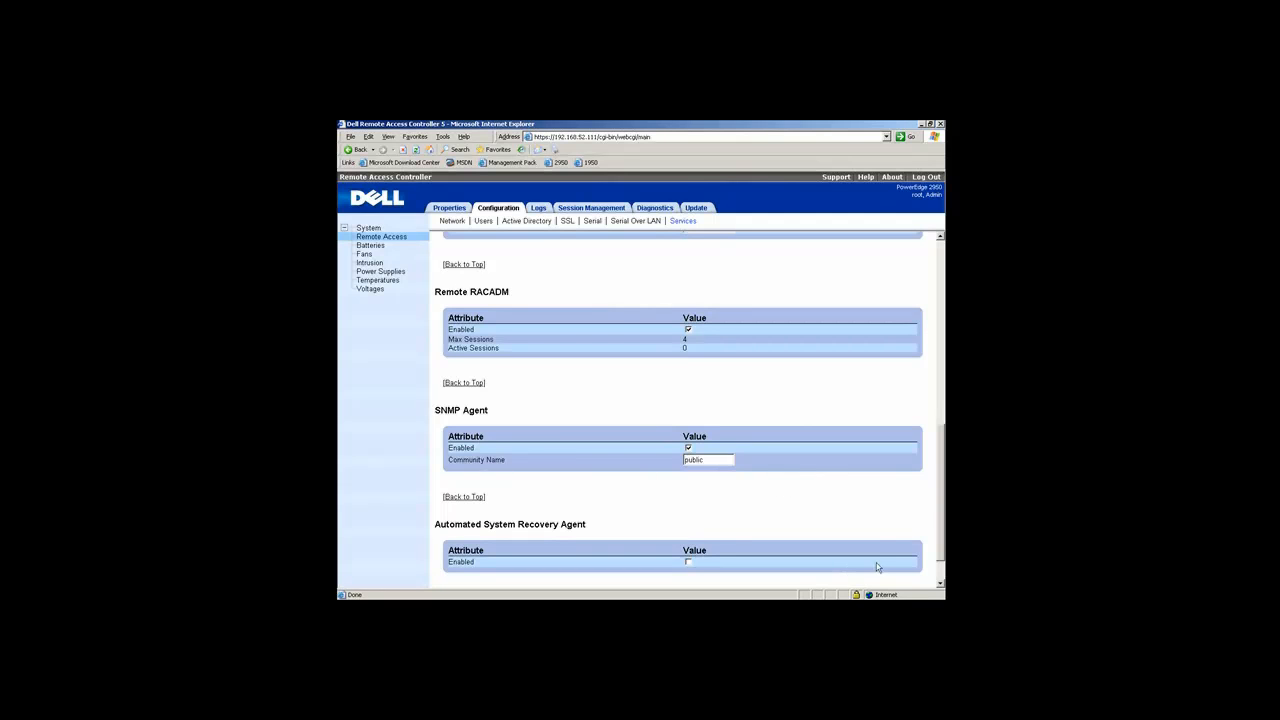
scroll(down, 3)
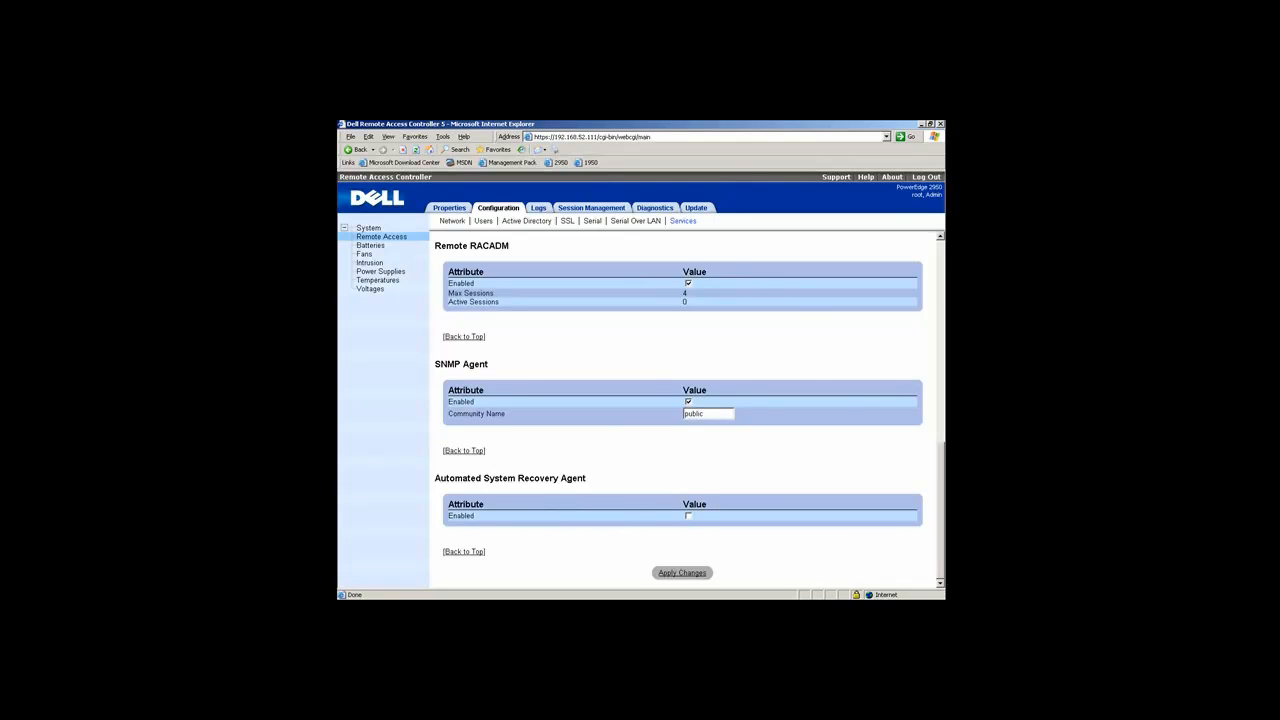
scroll(down, 3)
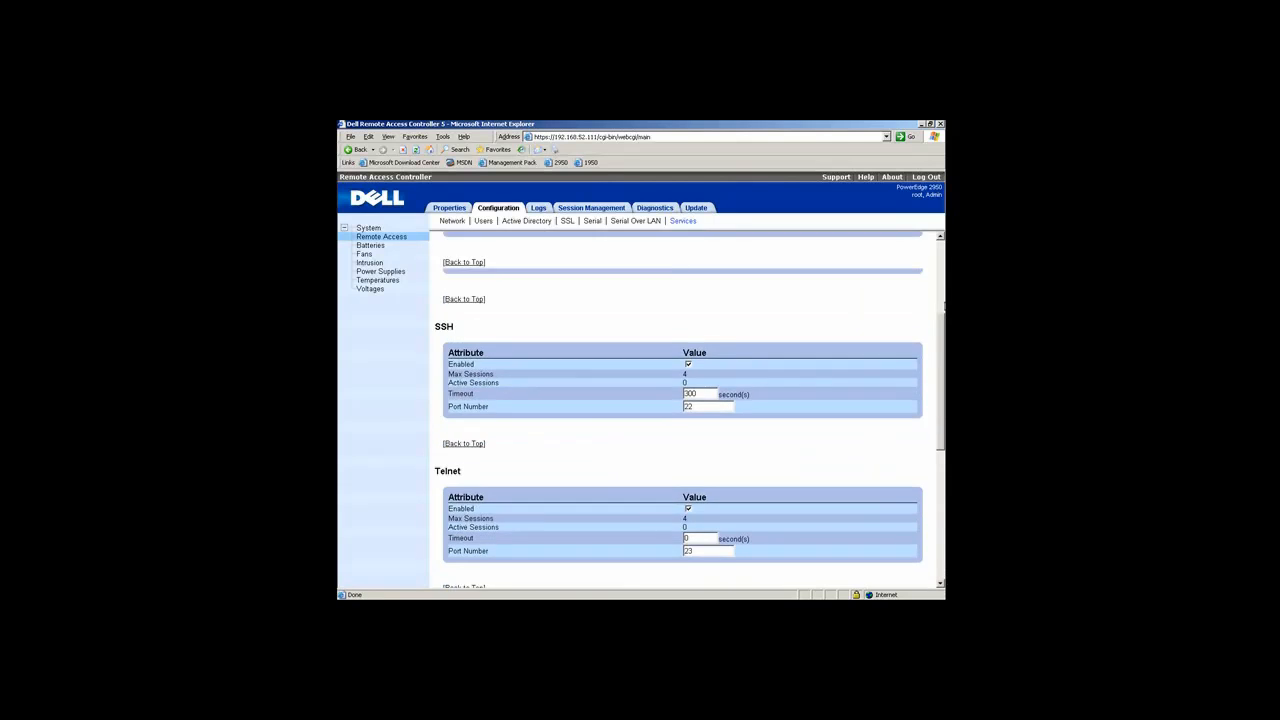
scroll(up, 3)
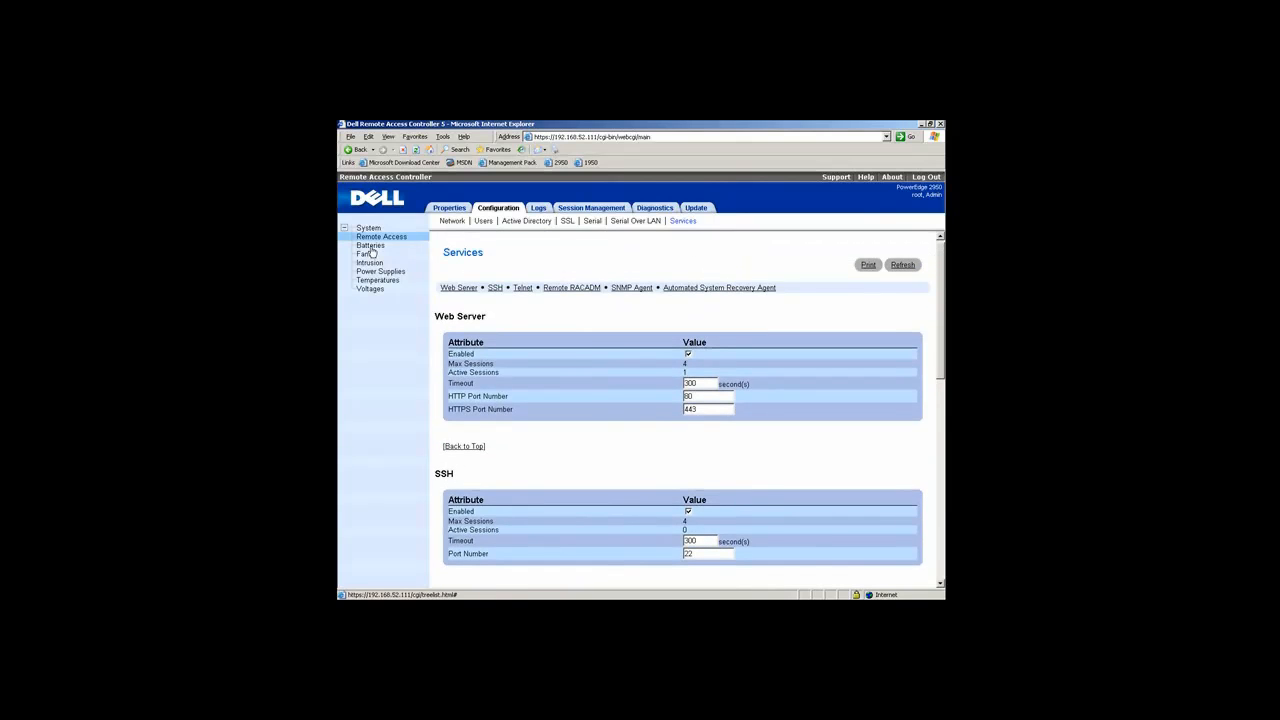
click(370, 245)
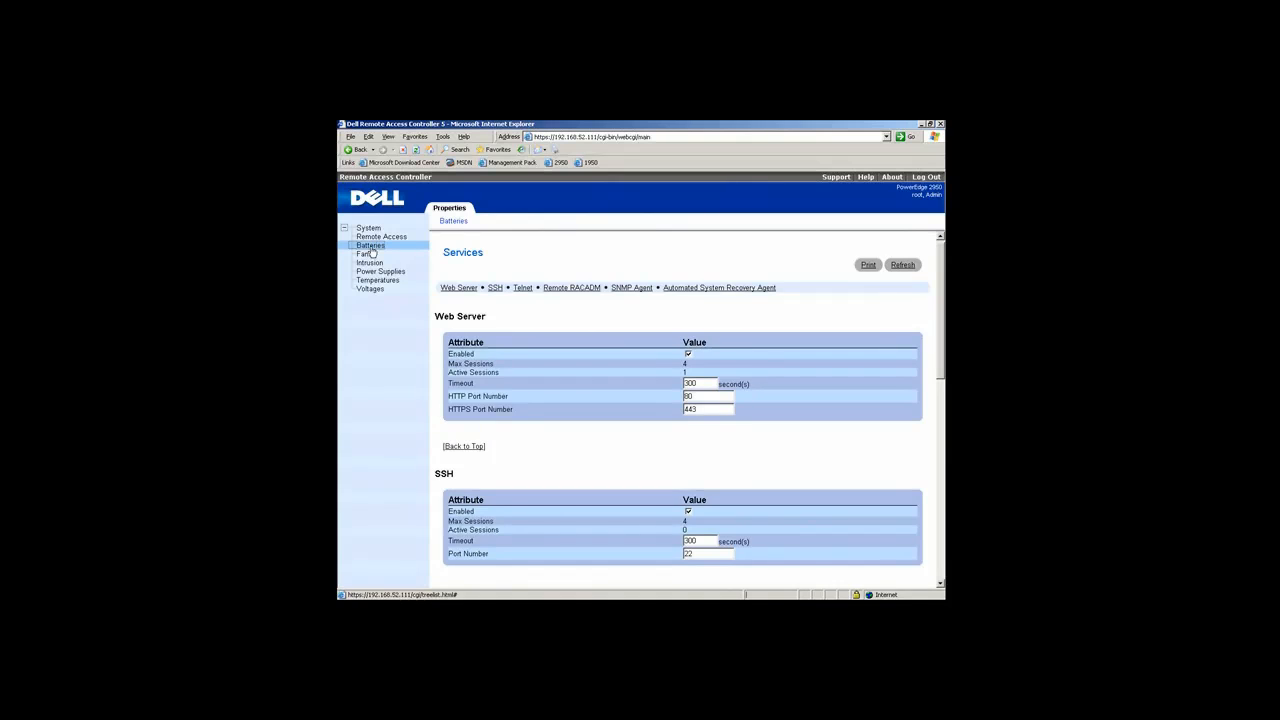
Review battery status and the all-Good voltage probe readings, then return to System Summary.
click(370, 245)
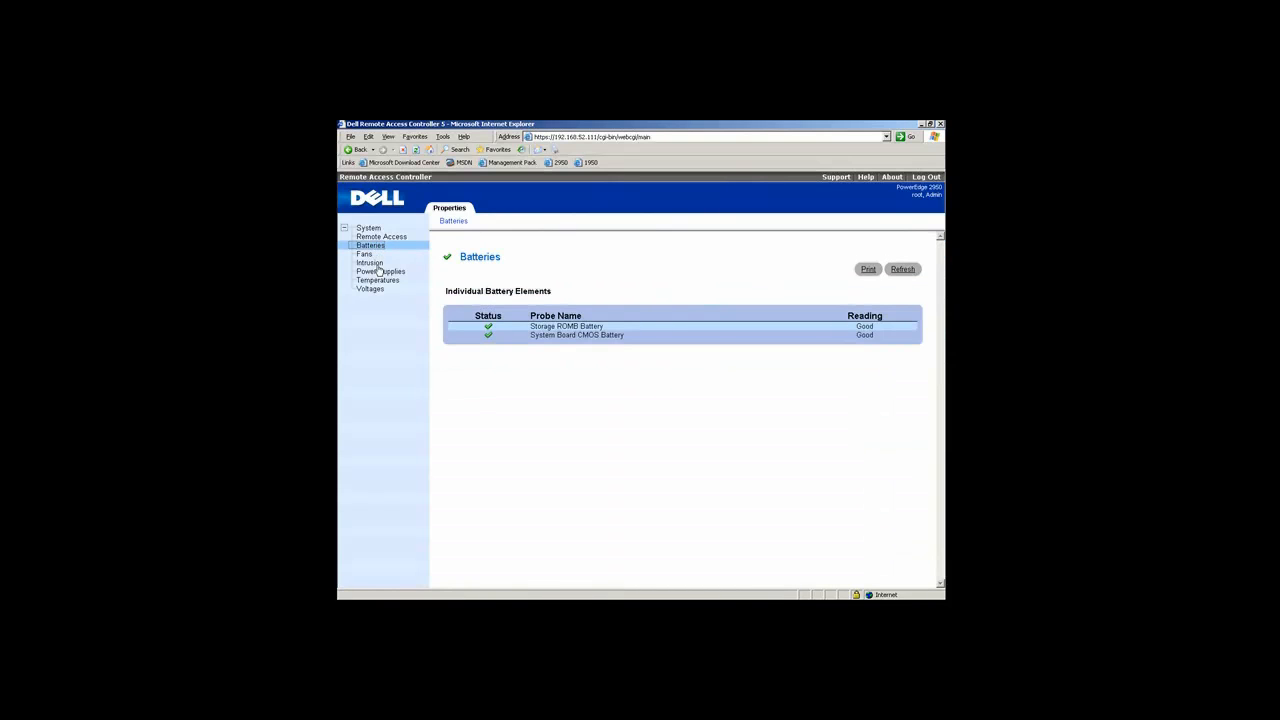
mouse_move(365, 300)
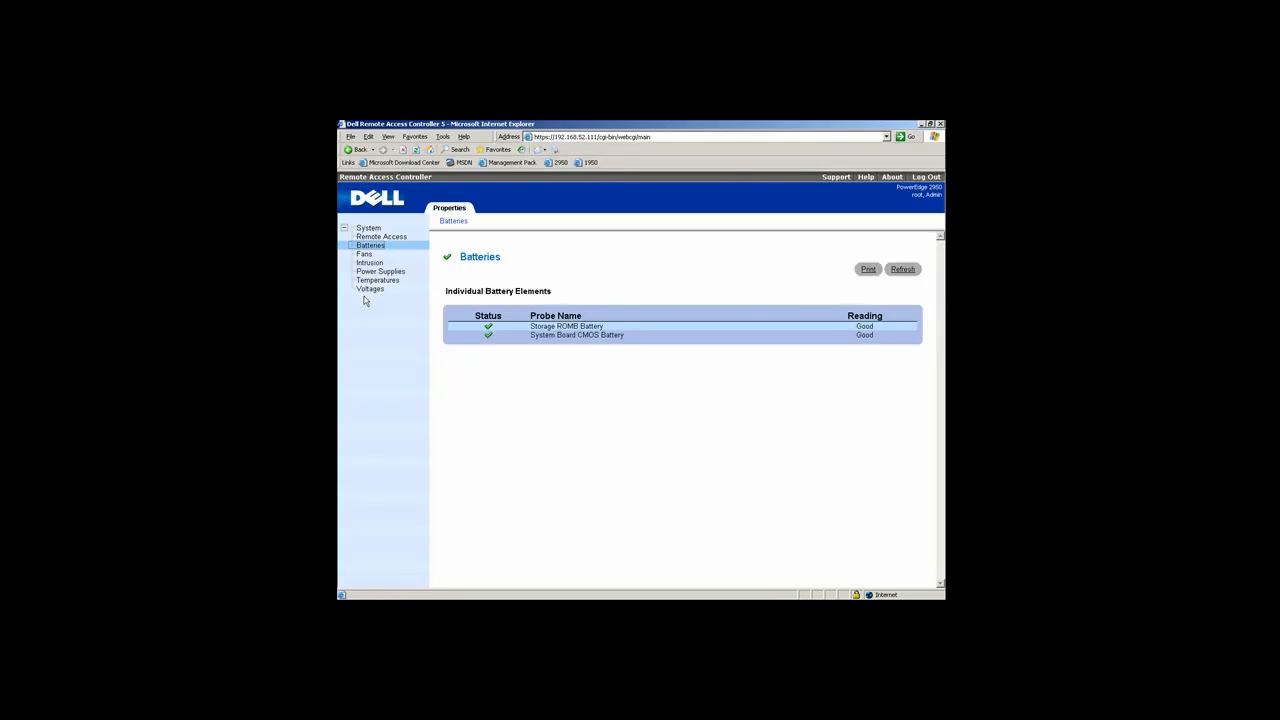
click(371, 289)
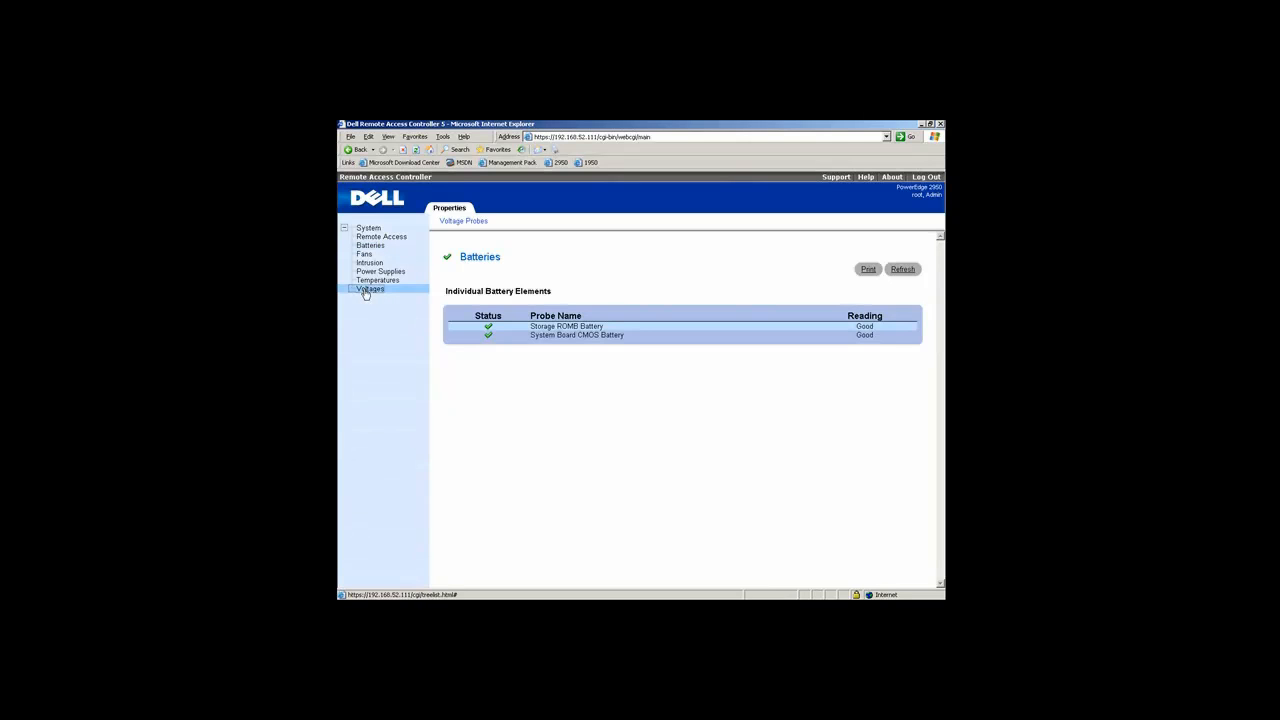
click(370, 289)
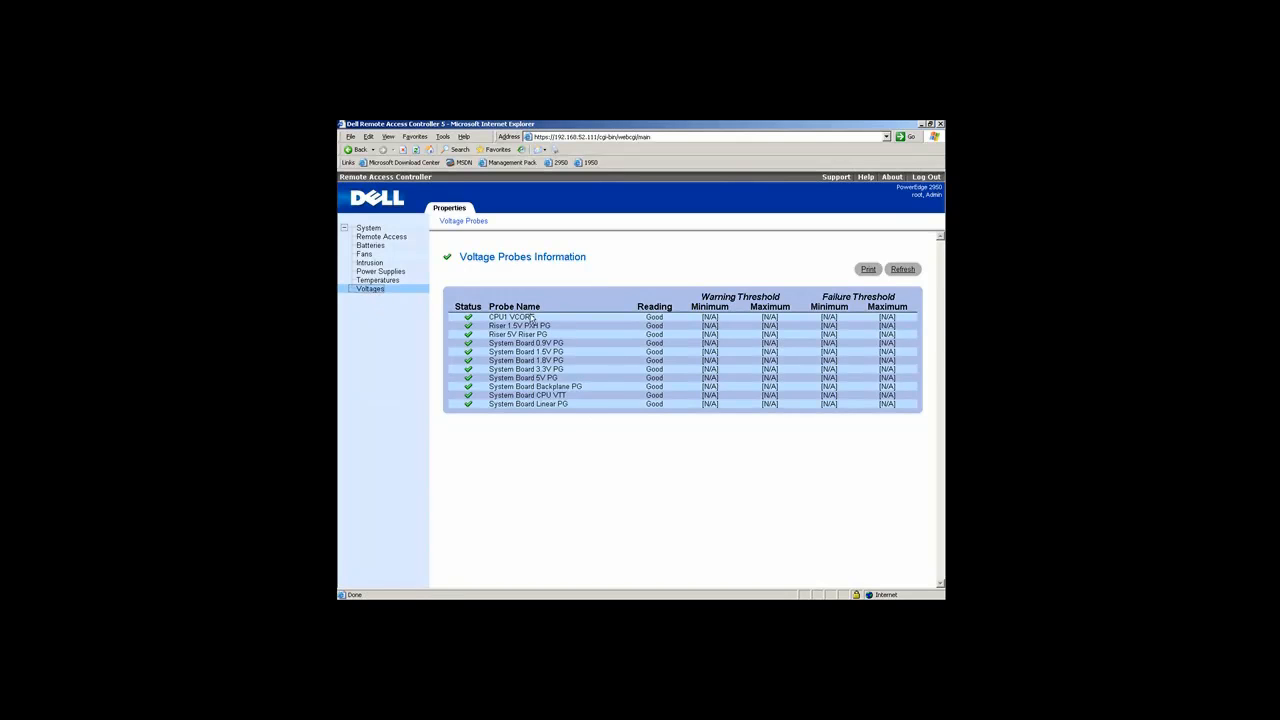
mouse_move(478, 357)
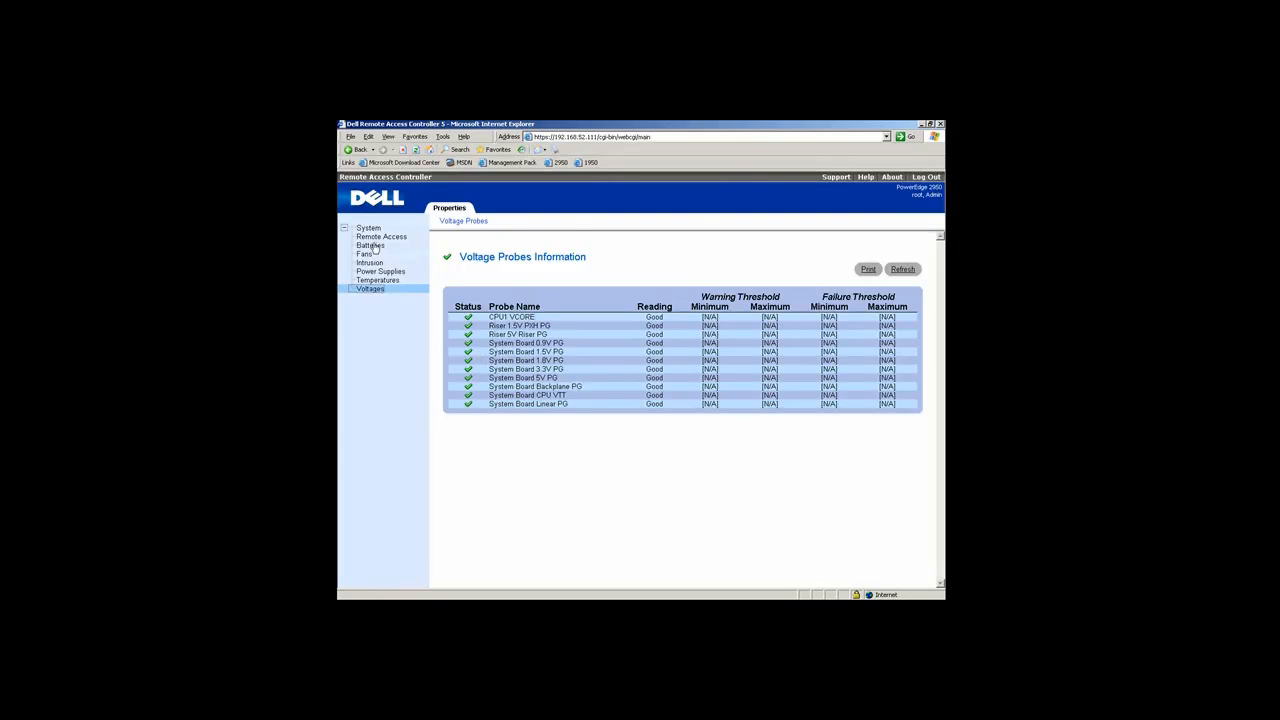
click(368, 227)
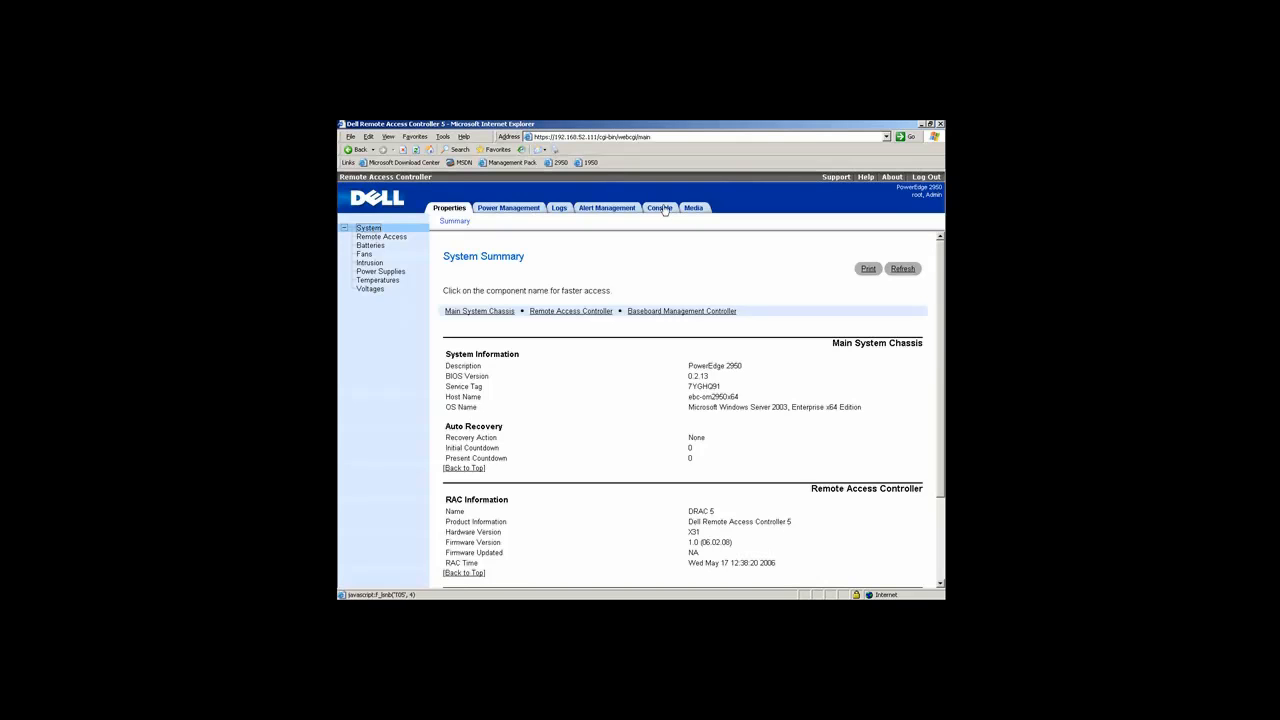
Connect console redirection to show the server's Windows Server 2003 desktop remotely.
click(659, 208)
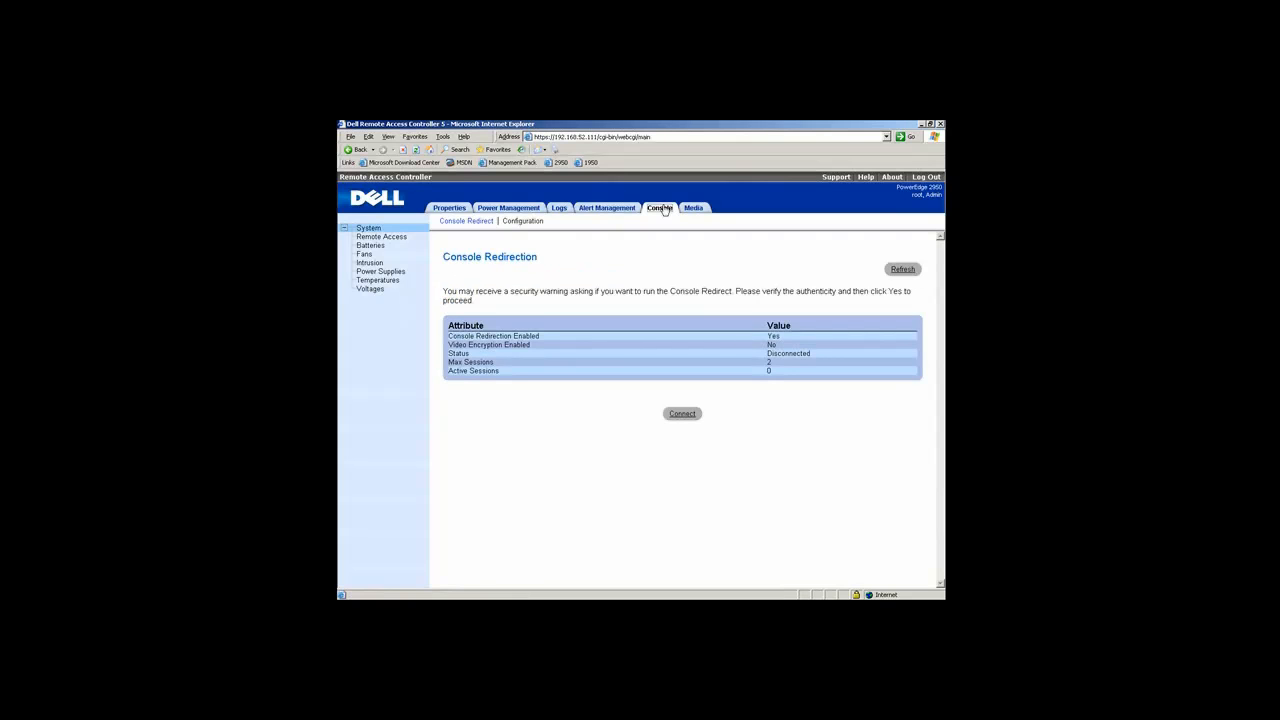
click(682, 413)
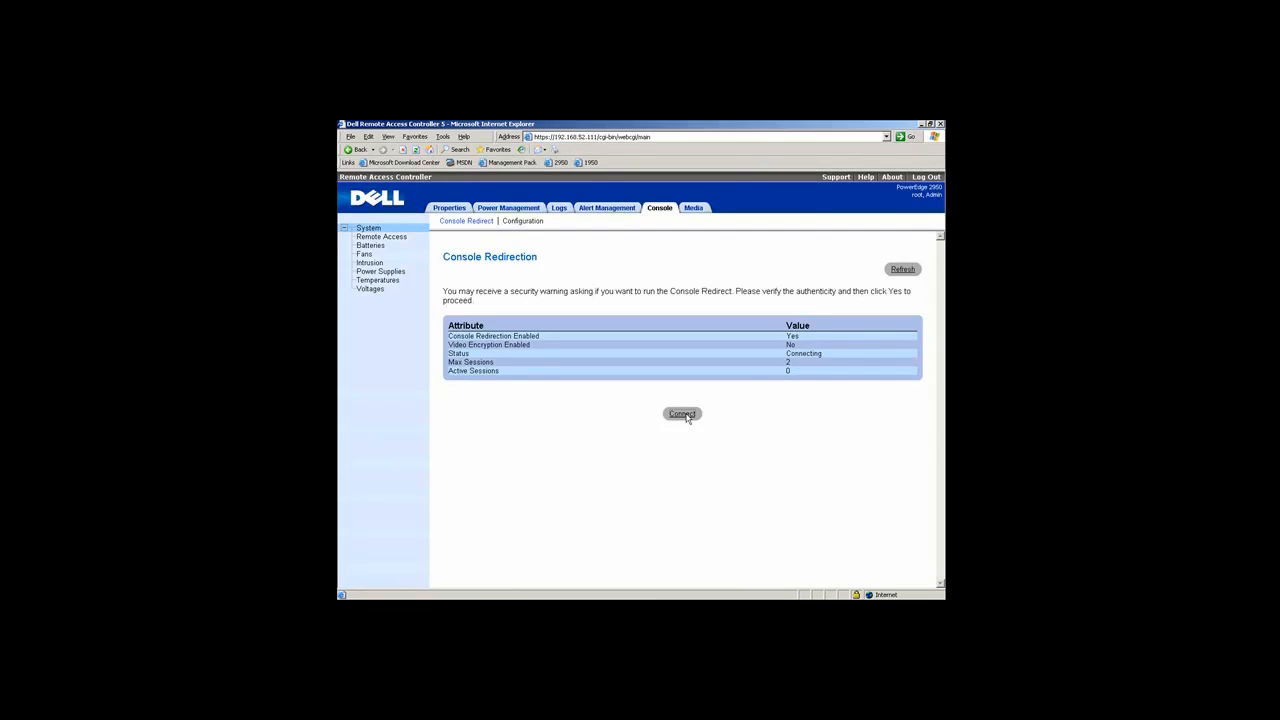
click(682, 414)
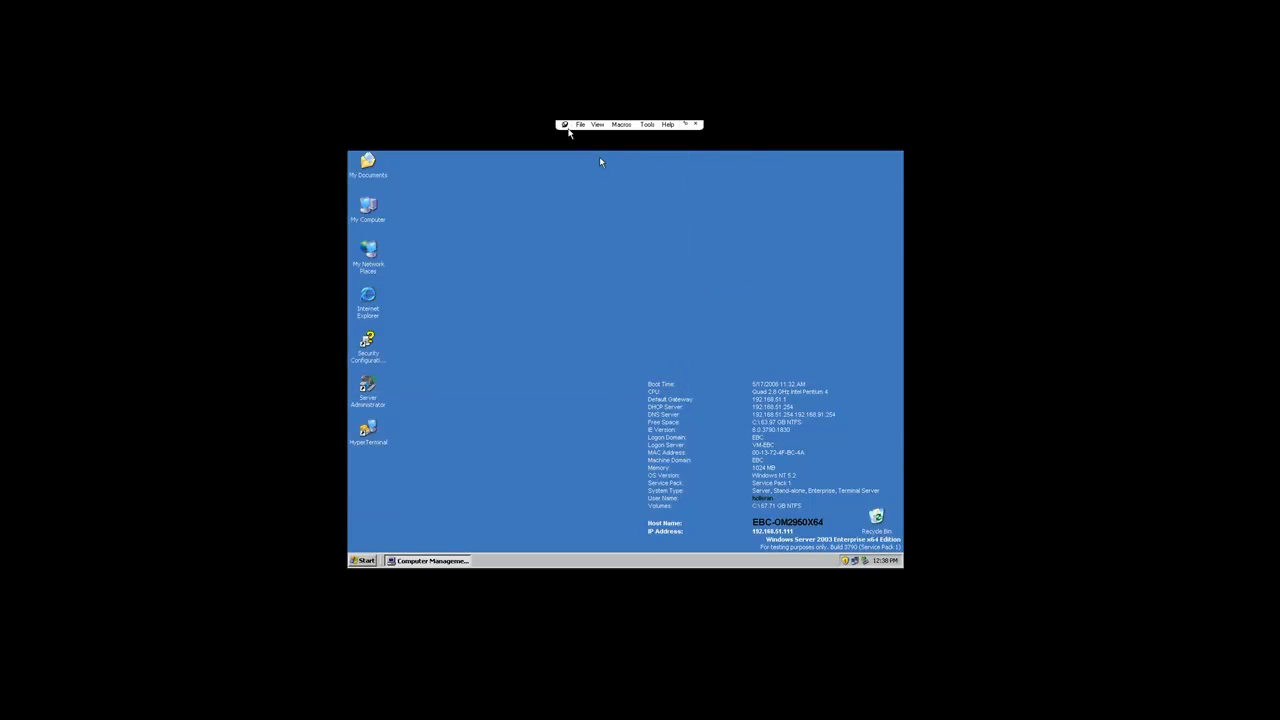
click(597, 124)
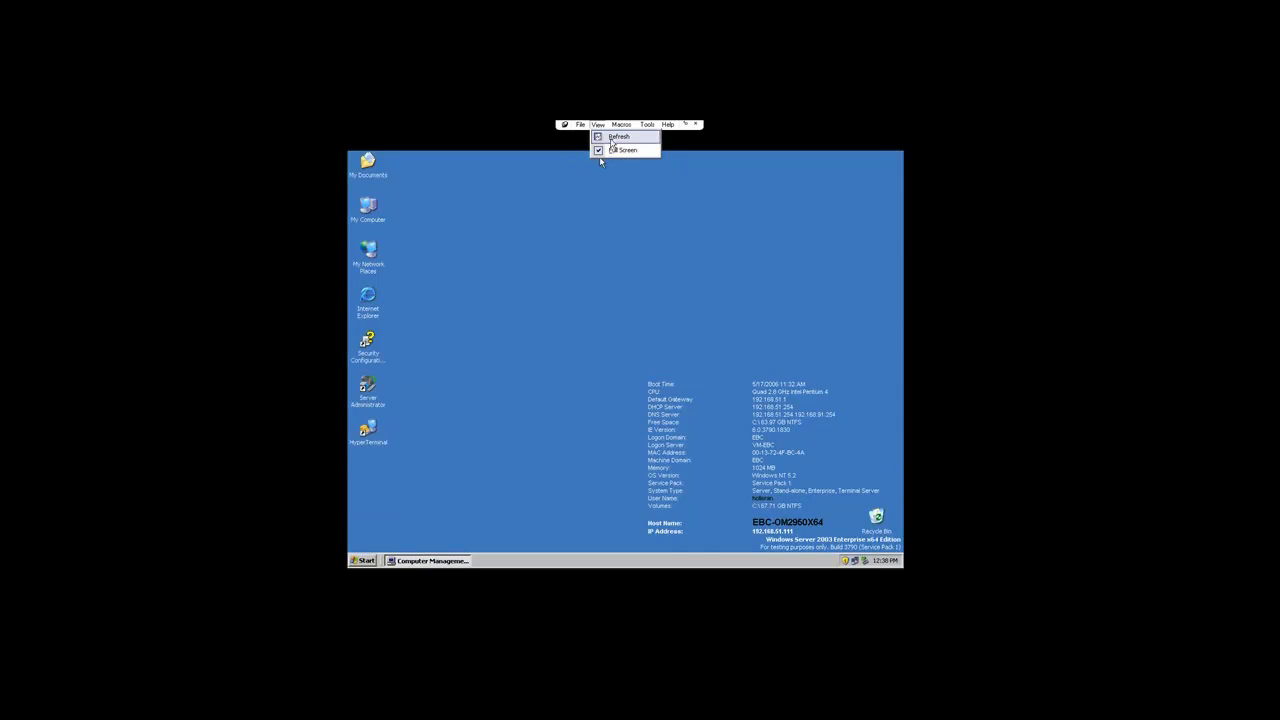
click(621, 124)
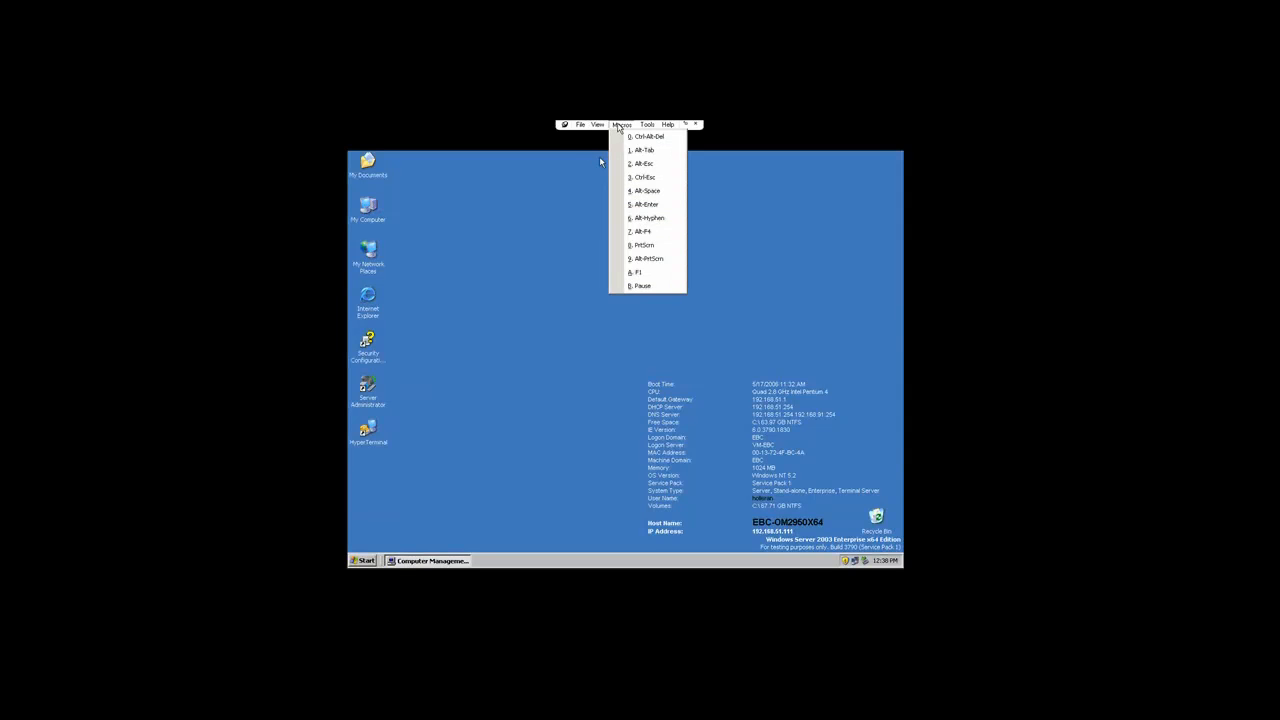
click(647, 124)
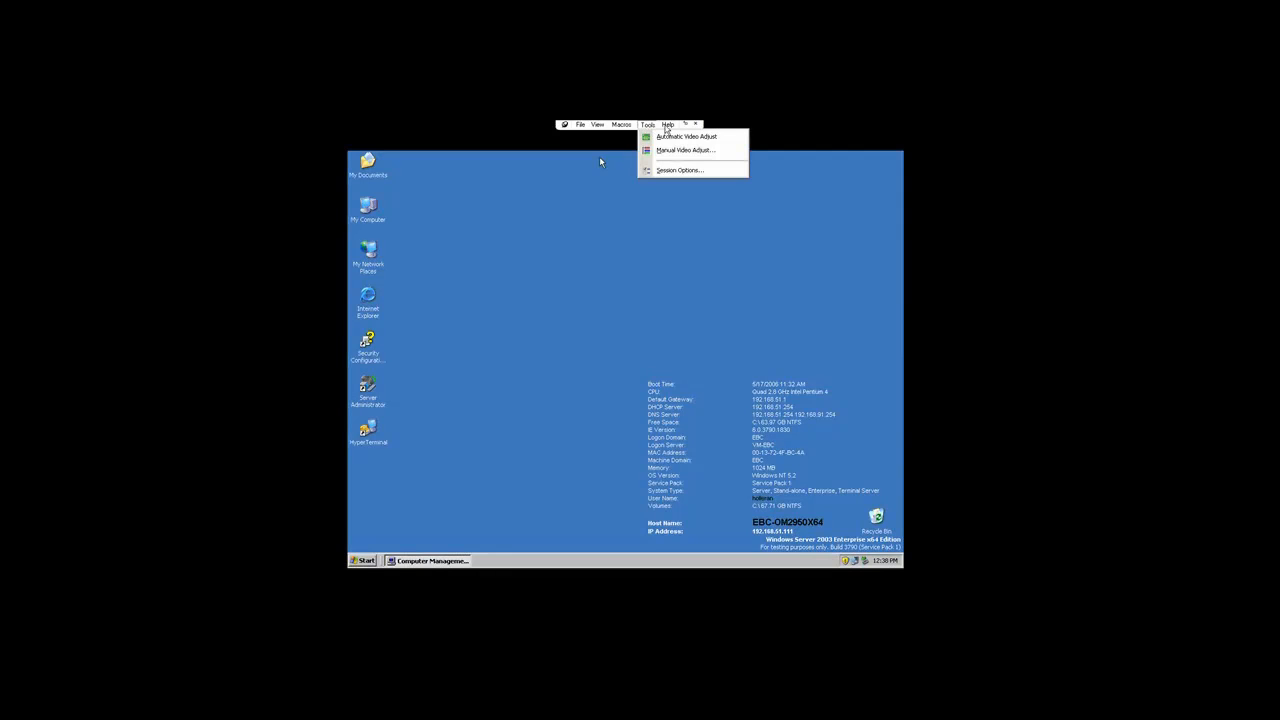
click(668, 124)
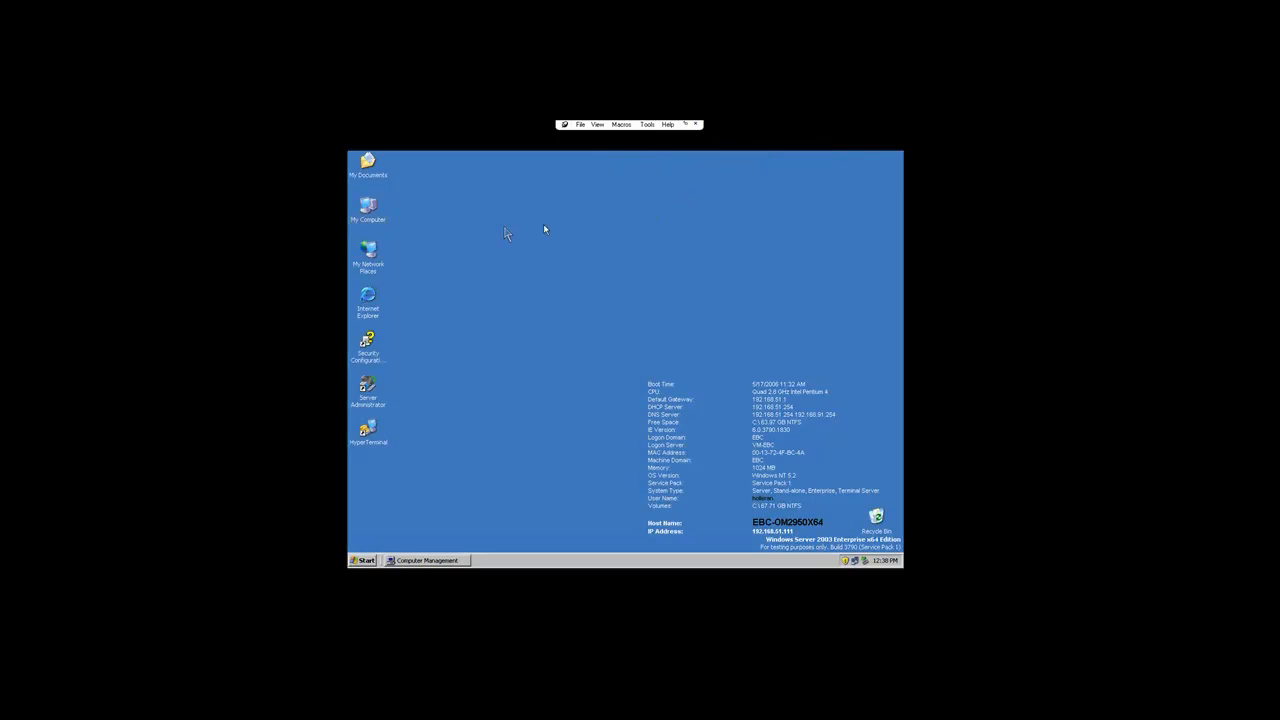
mouse_move(475, 480)
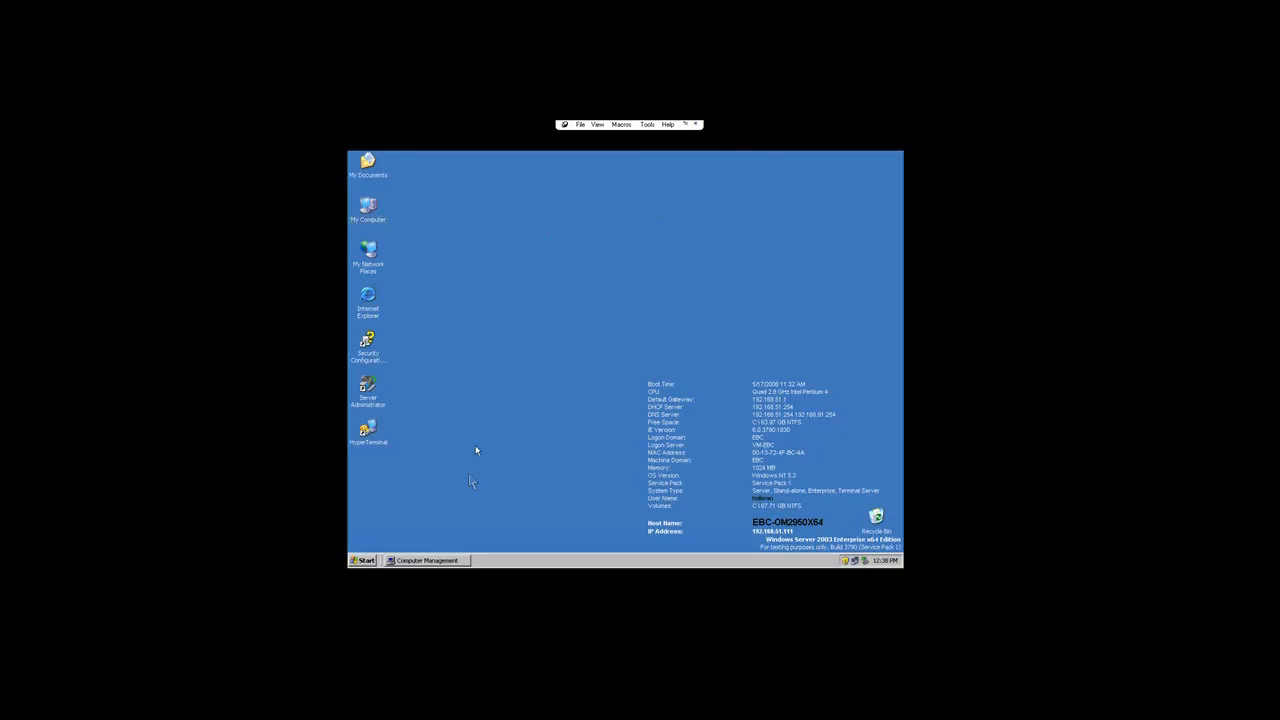
mouse_move(368, 205)
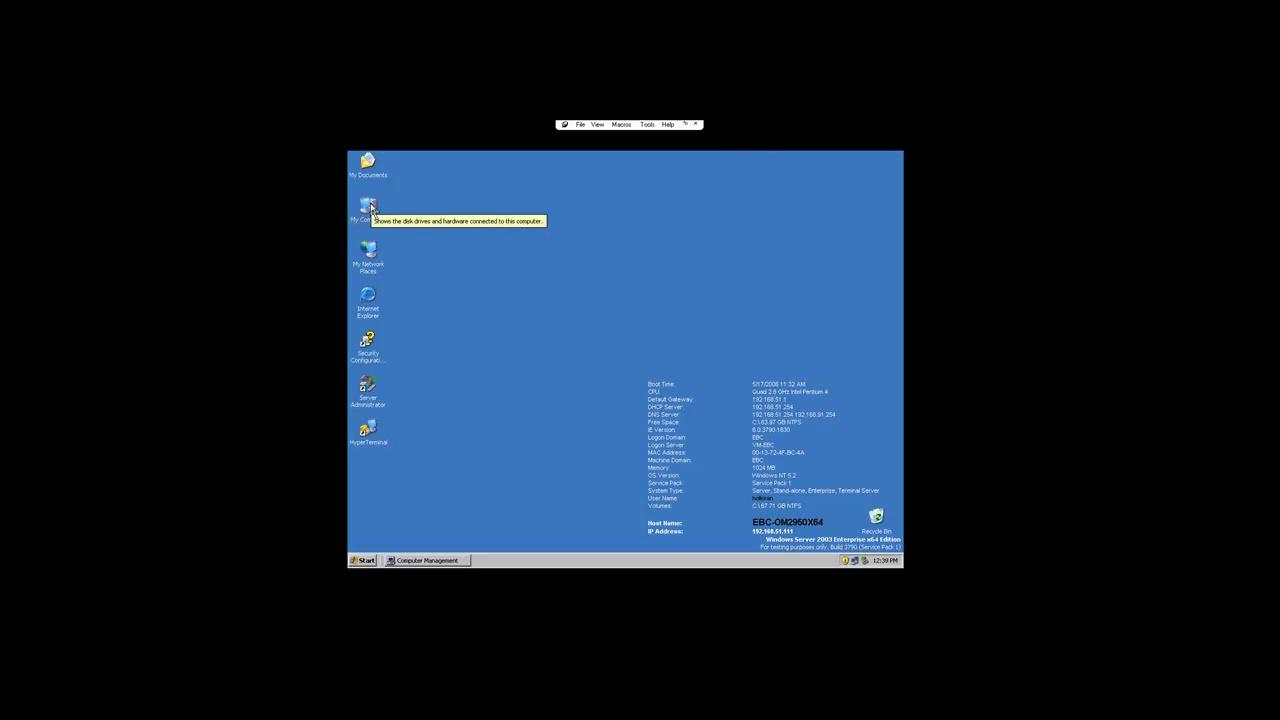
Open Computer Management via My Computer and open the Computer Browser service under Services.
right_click(368, 207)
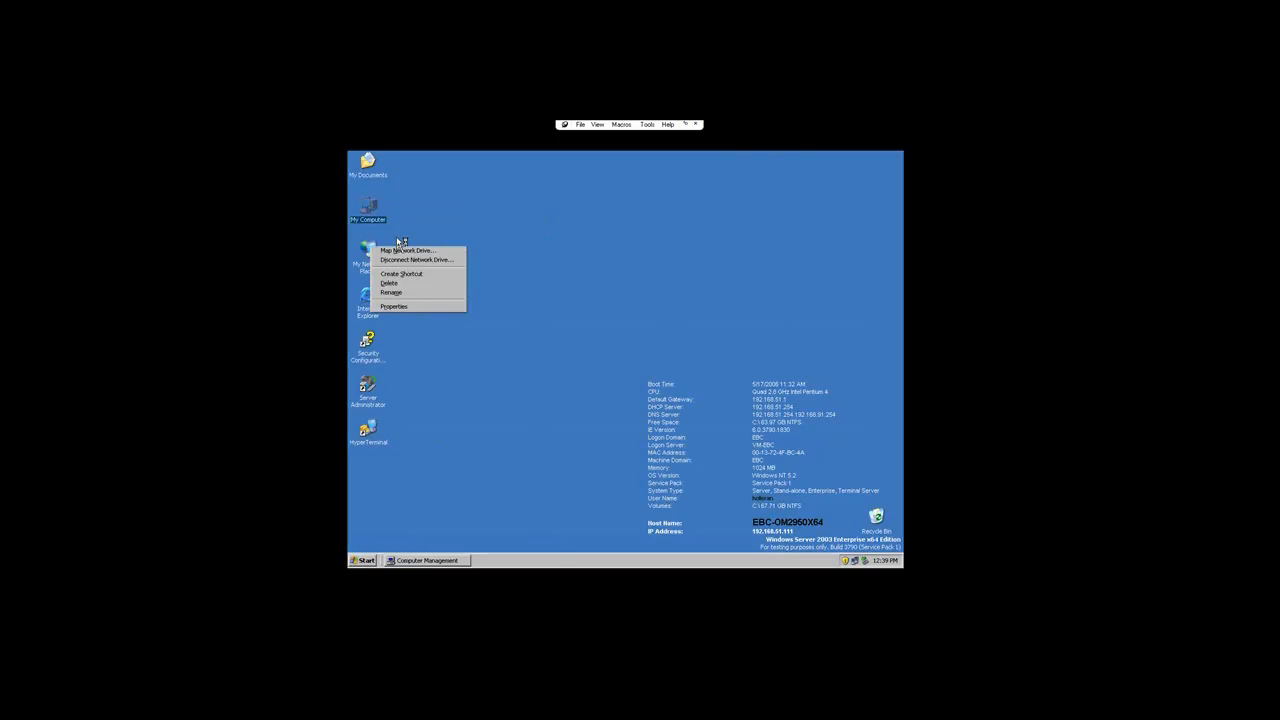
click(392, 292)
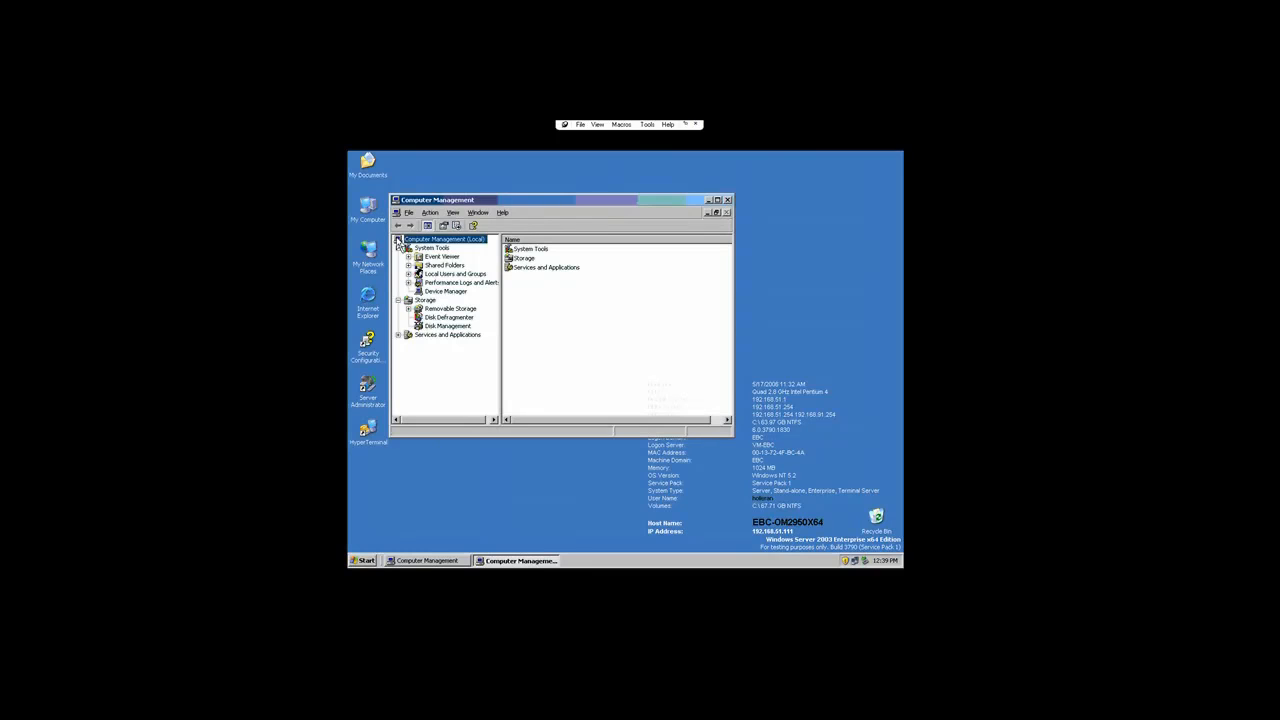
click(460, 282)
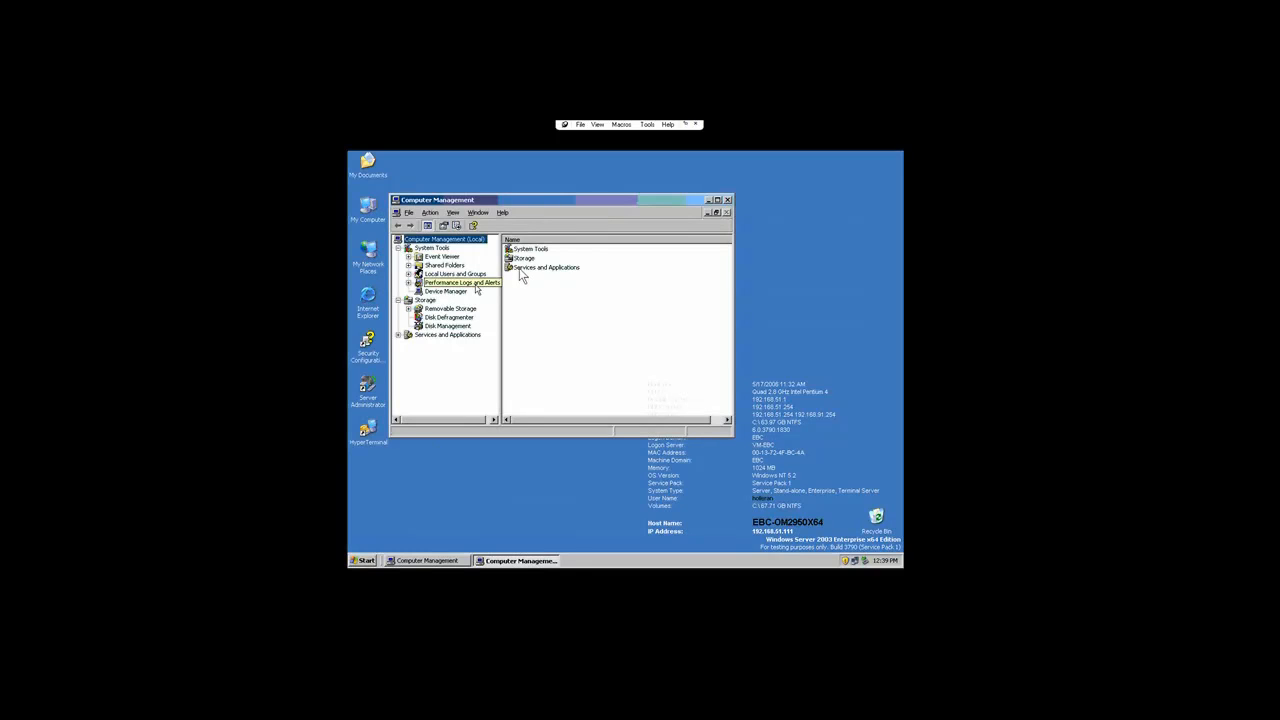
click(448, 334)
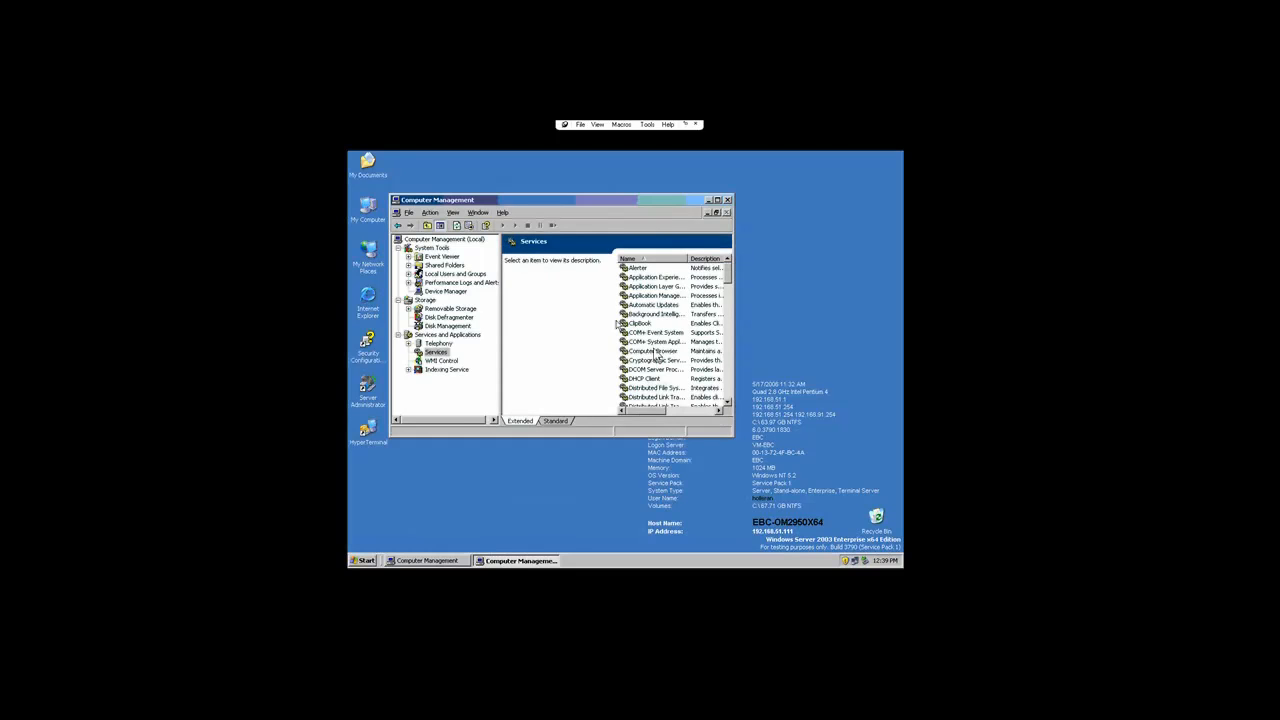
click(653, 351)
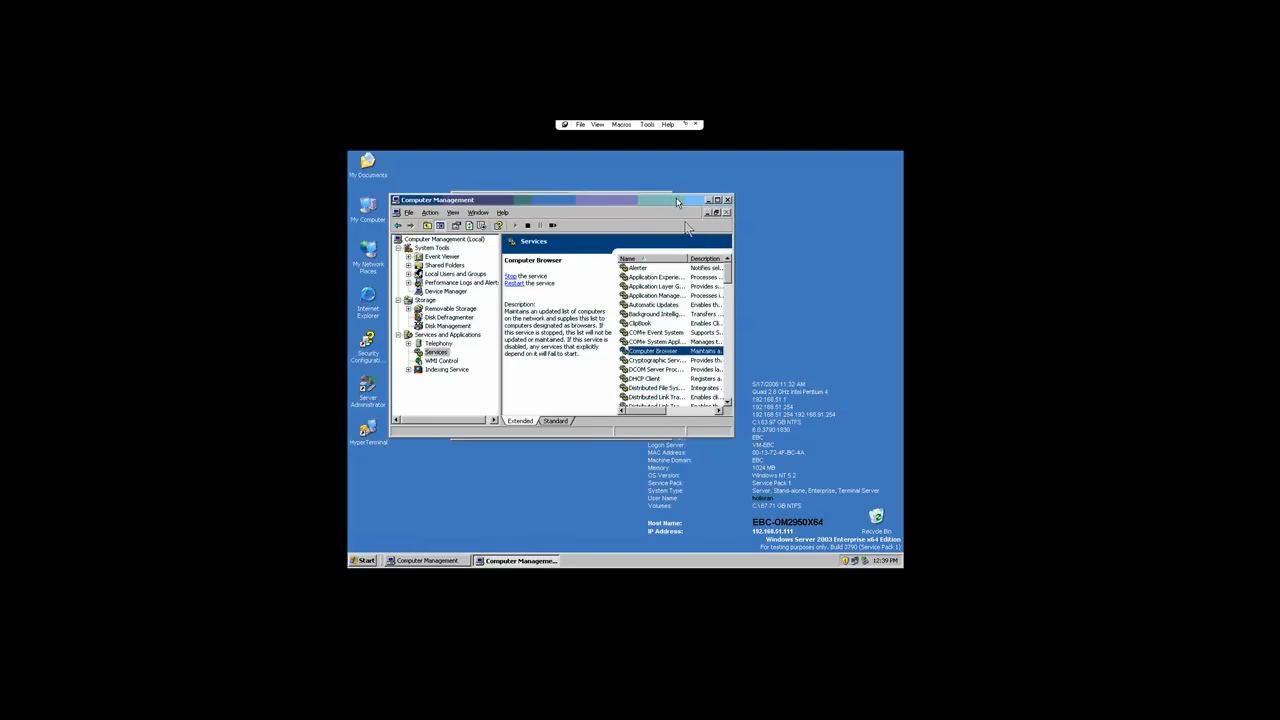
double_click(652, 351)
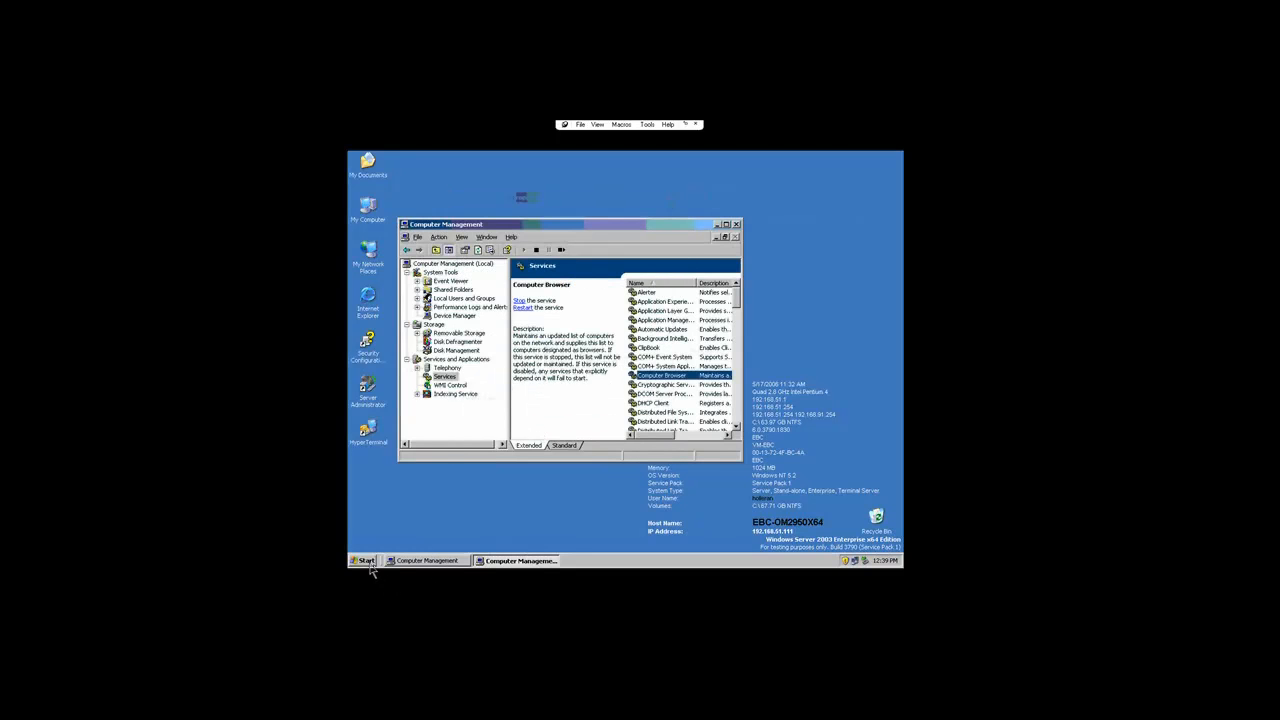
click(364, 560)
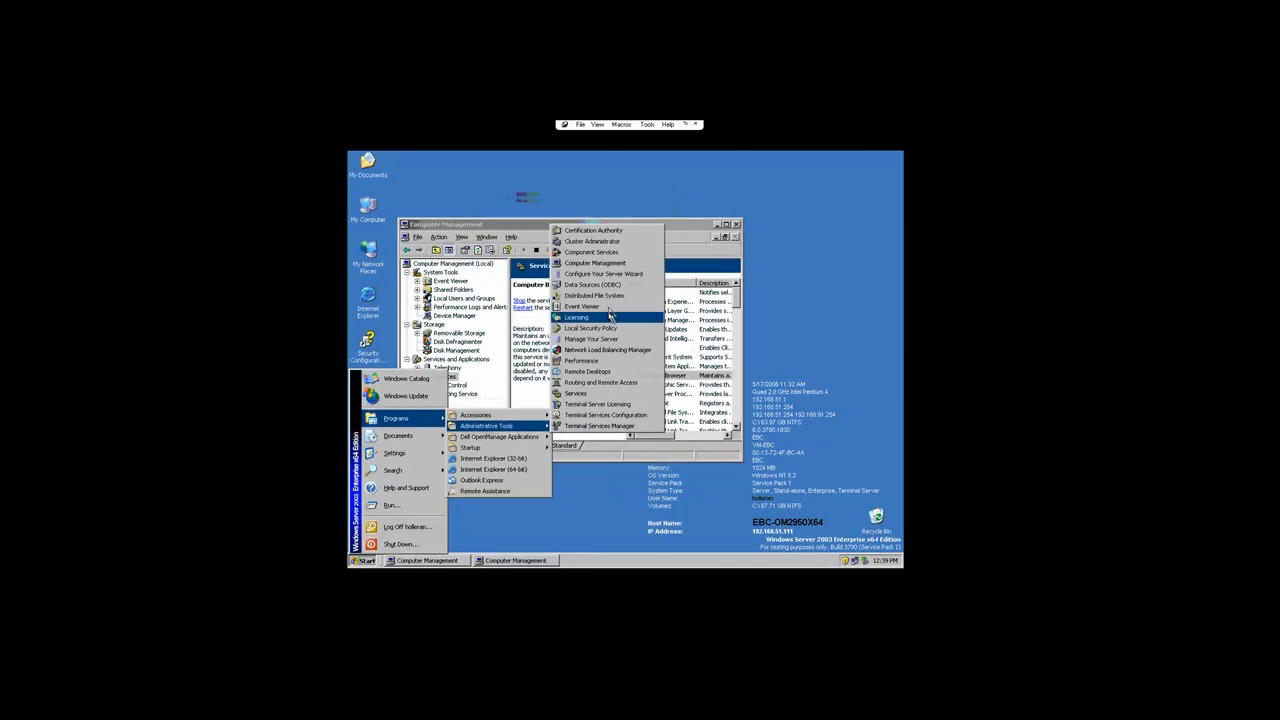
click(603, 274)
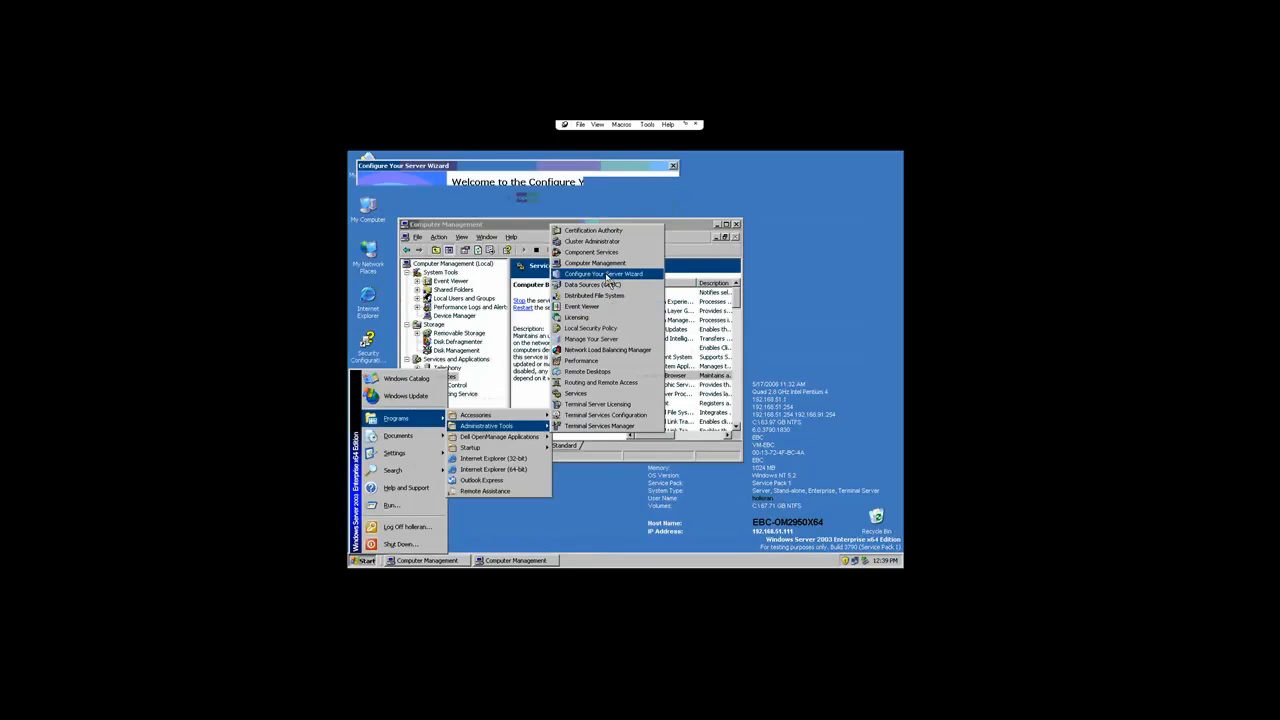
click(604, 274)
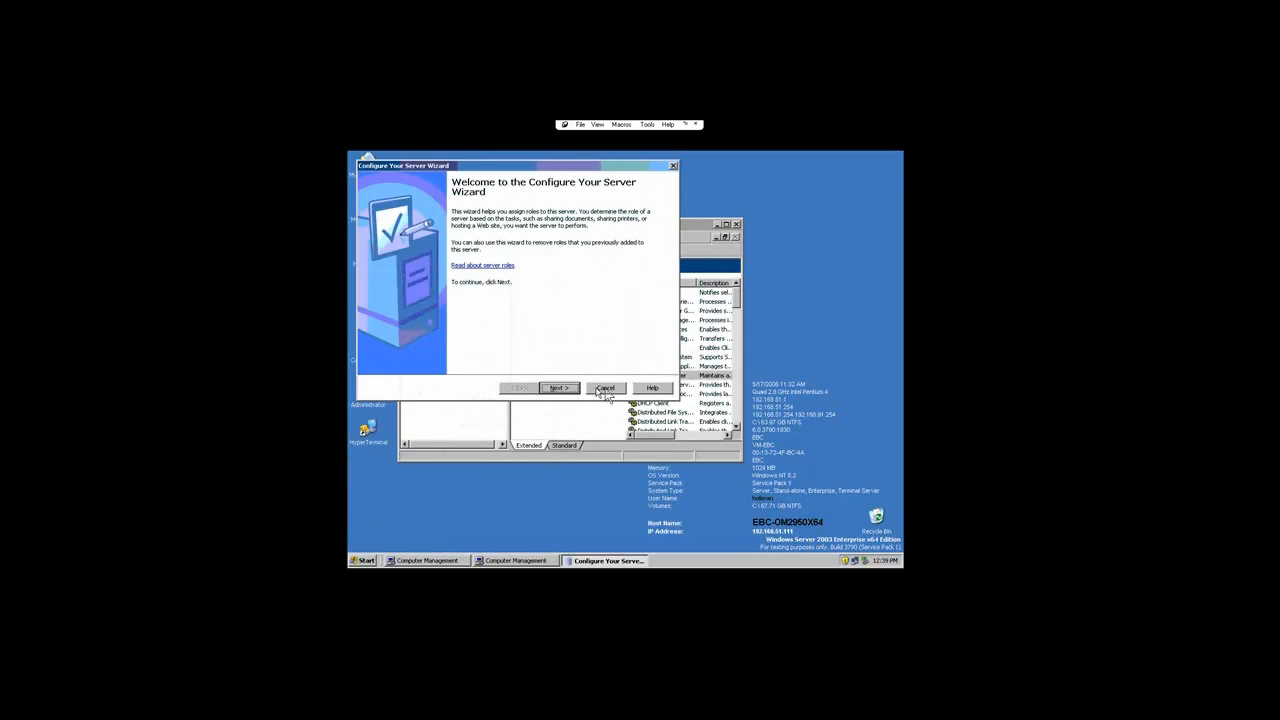
click(605, 388)
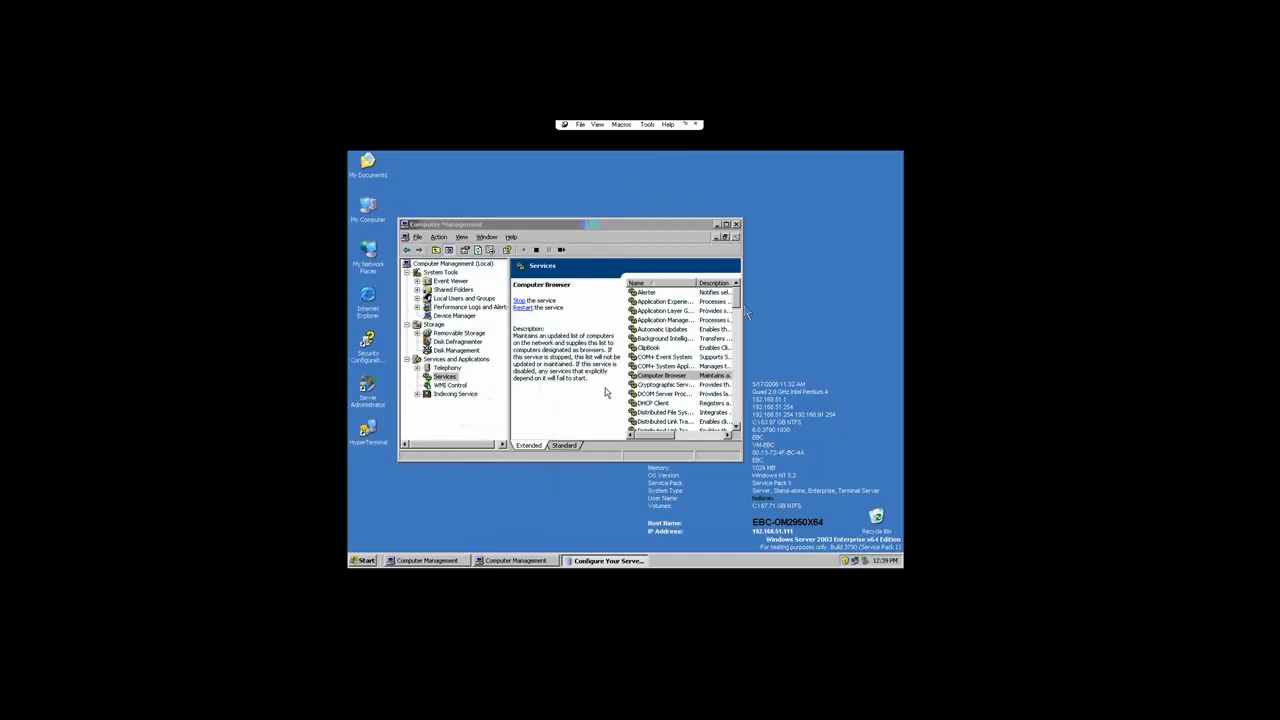
click(737, 223)
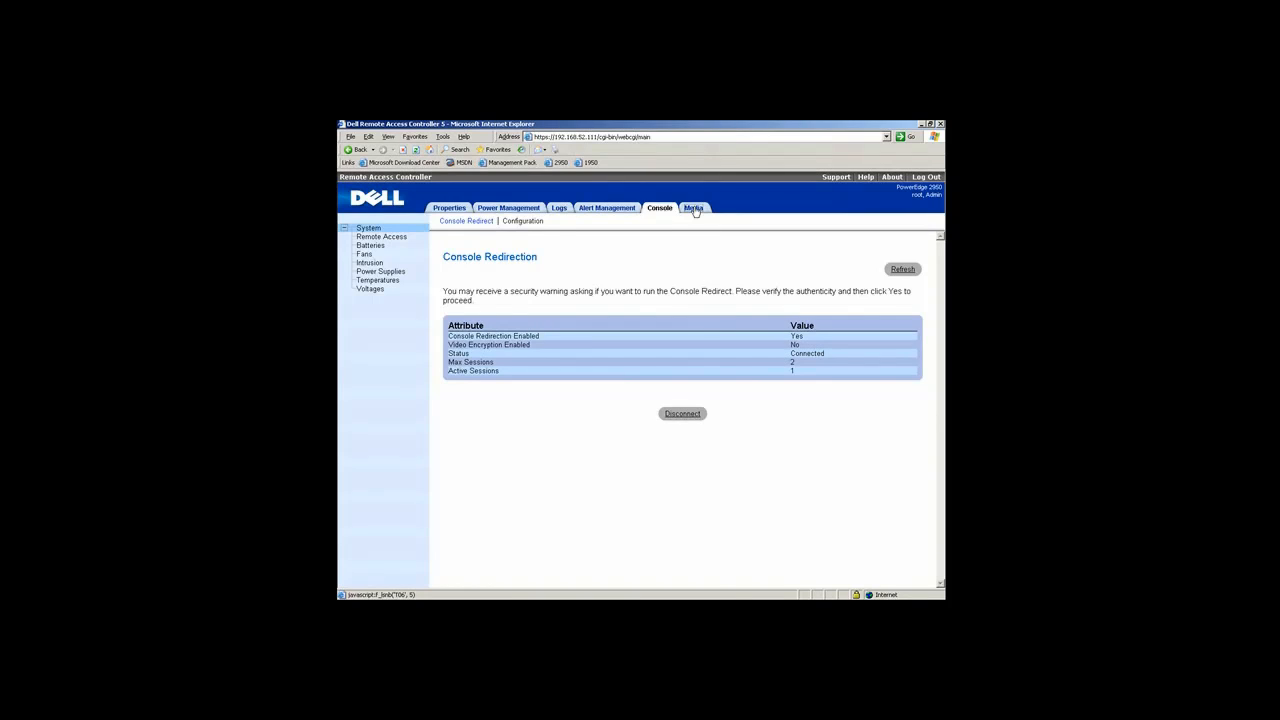
Go to the Media tab and scroll to the floppy and CD/DVD-ROM drive options.
click(694, 208)
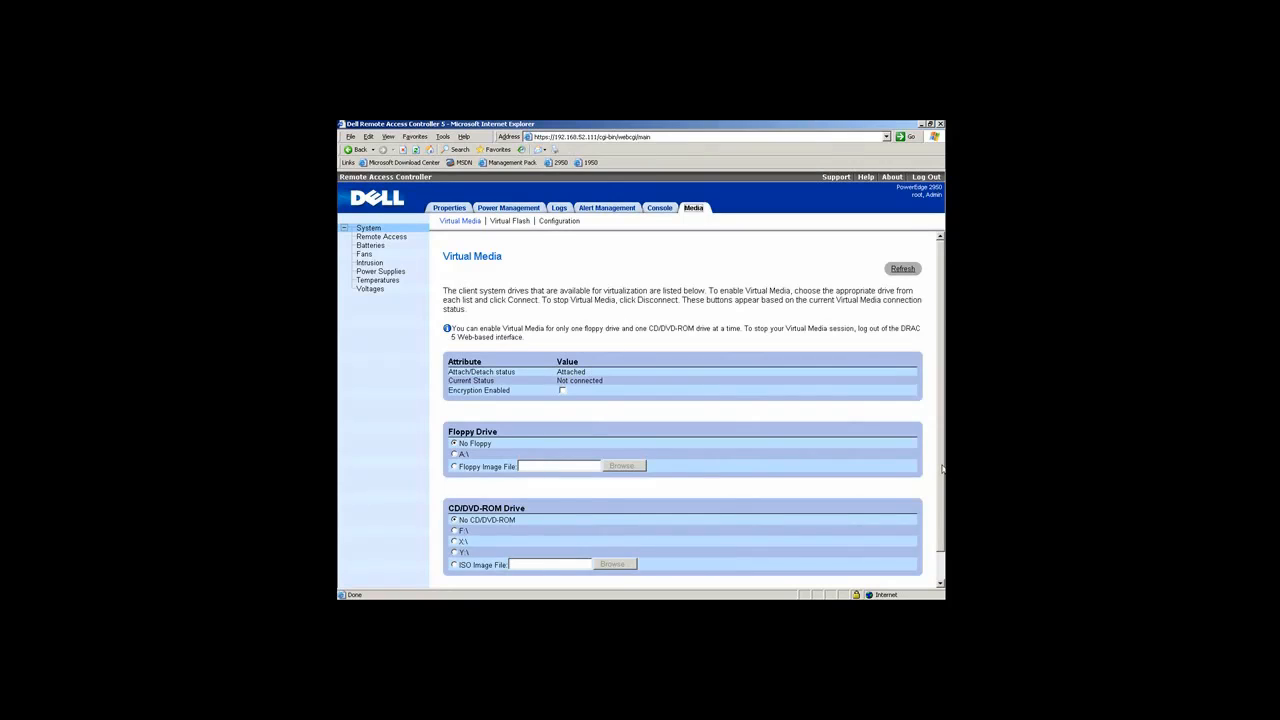
scroll(down, 3)
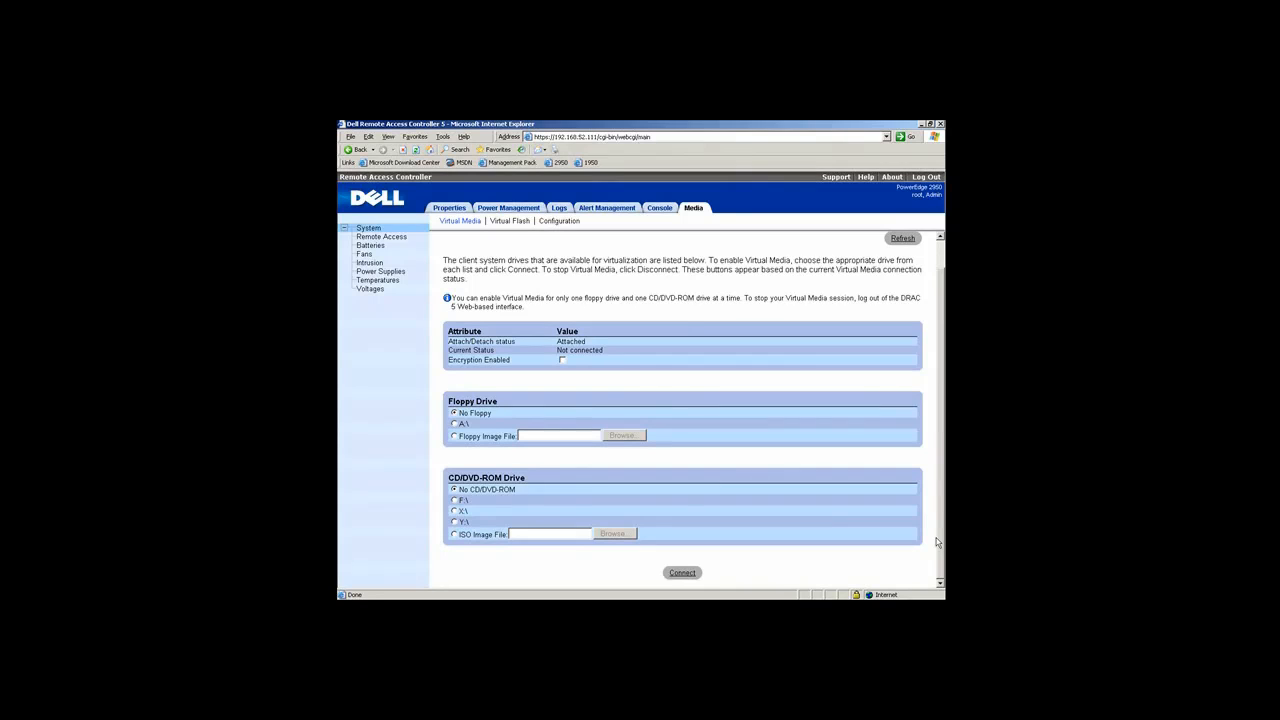
mouse_move(546, 467)
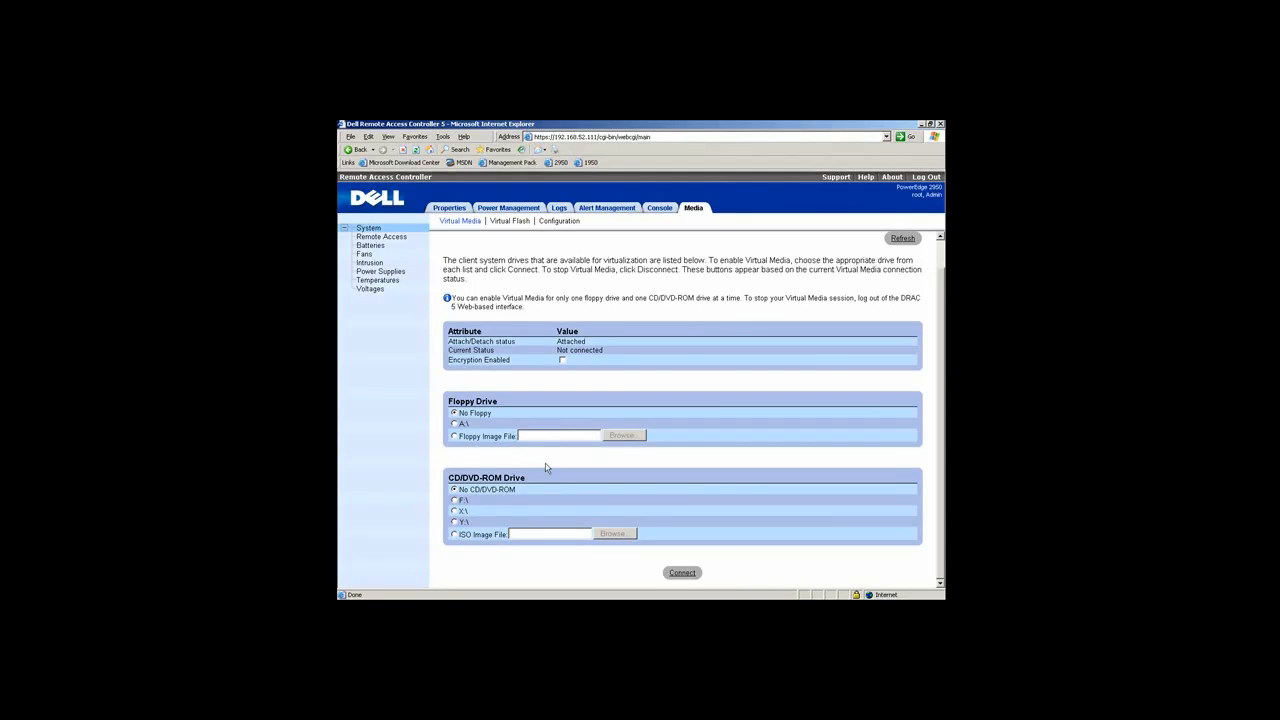
mouse_move(478, 424)
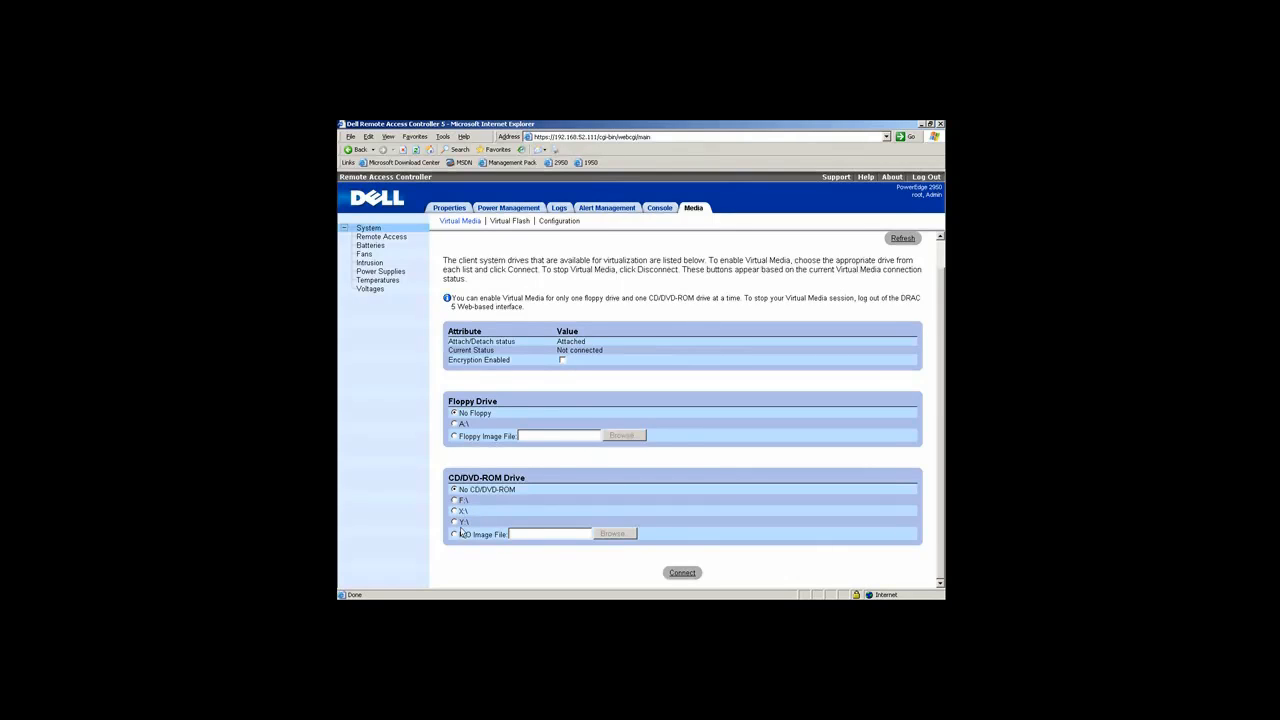
Choose ISO Image File, browse to w2k3_ent_slp.iso, and connect it as virtual media.
click(455, 534)
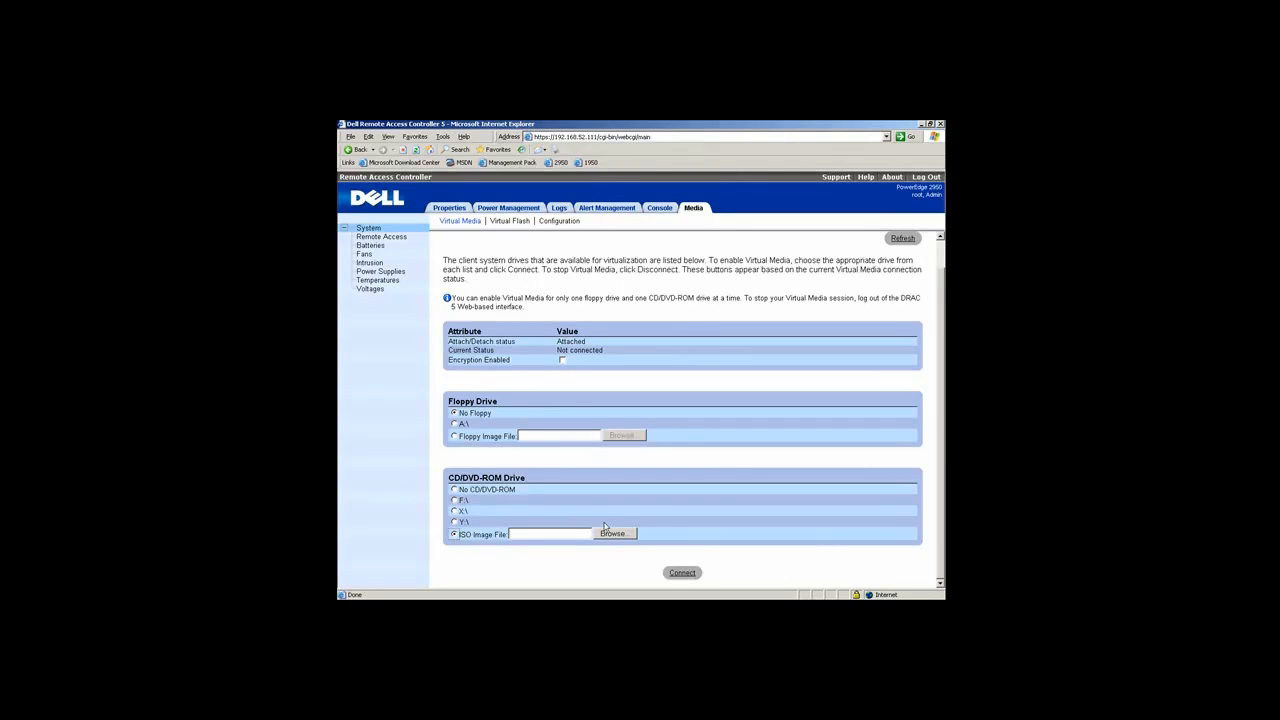
click(613, 533)
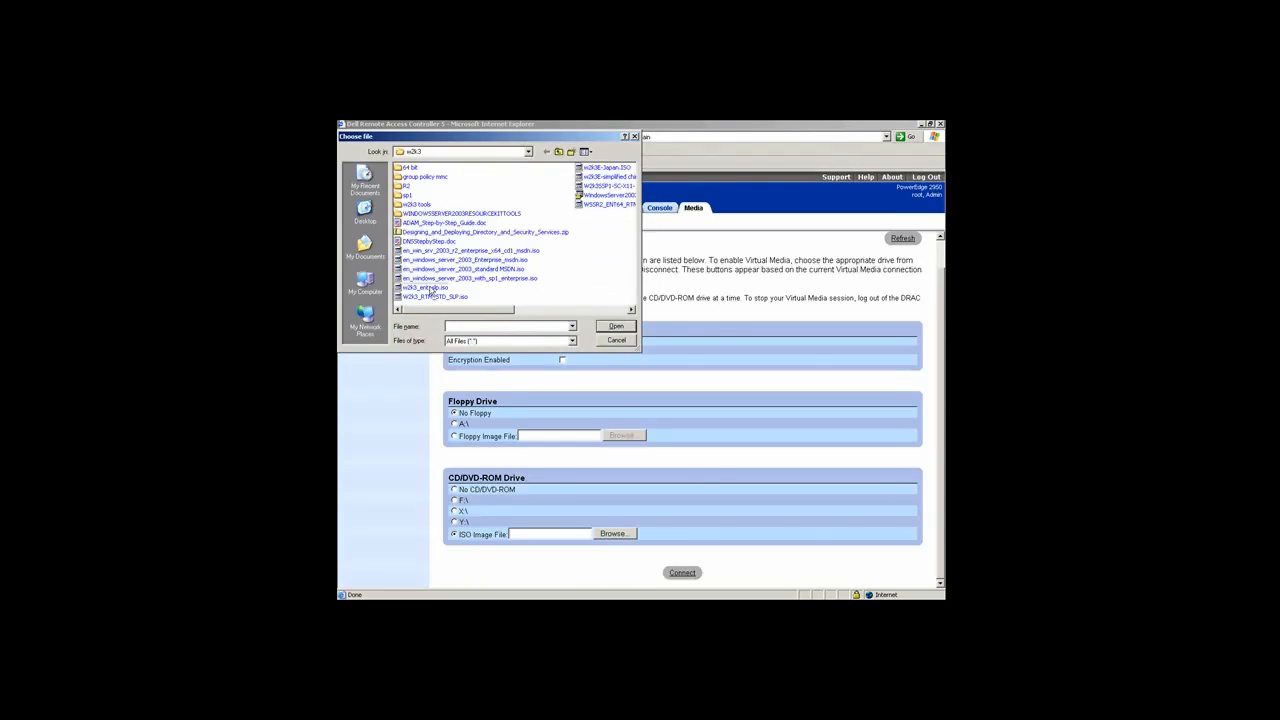
click(428, 287)
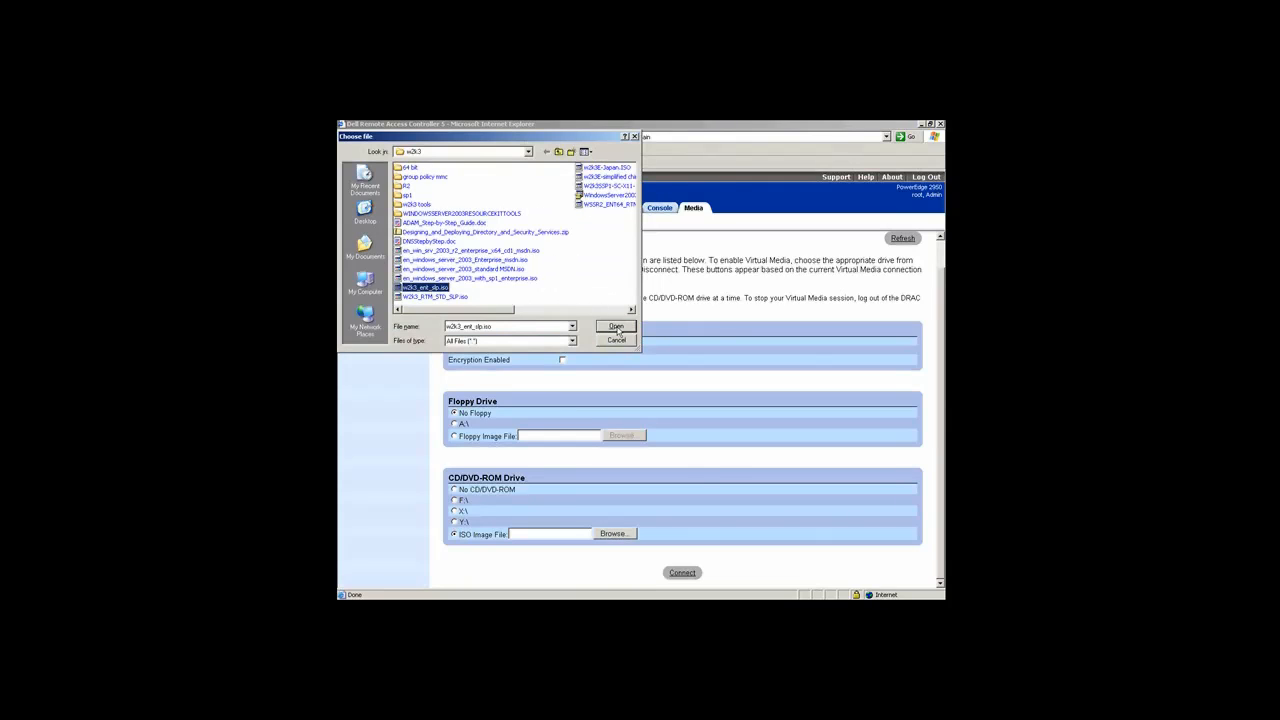
click(616, 326)
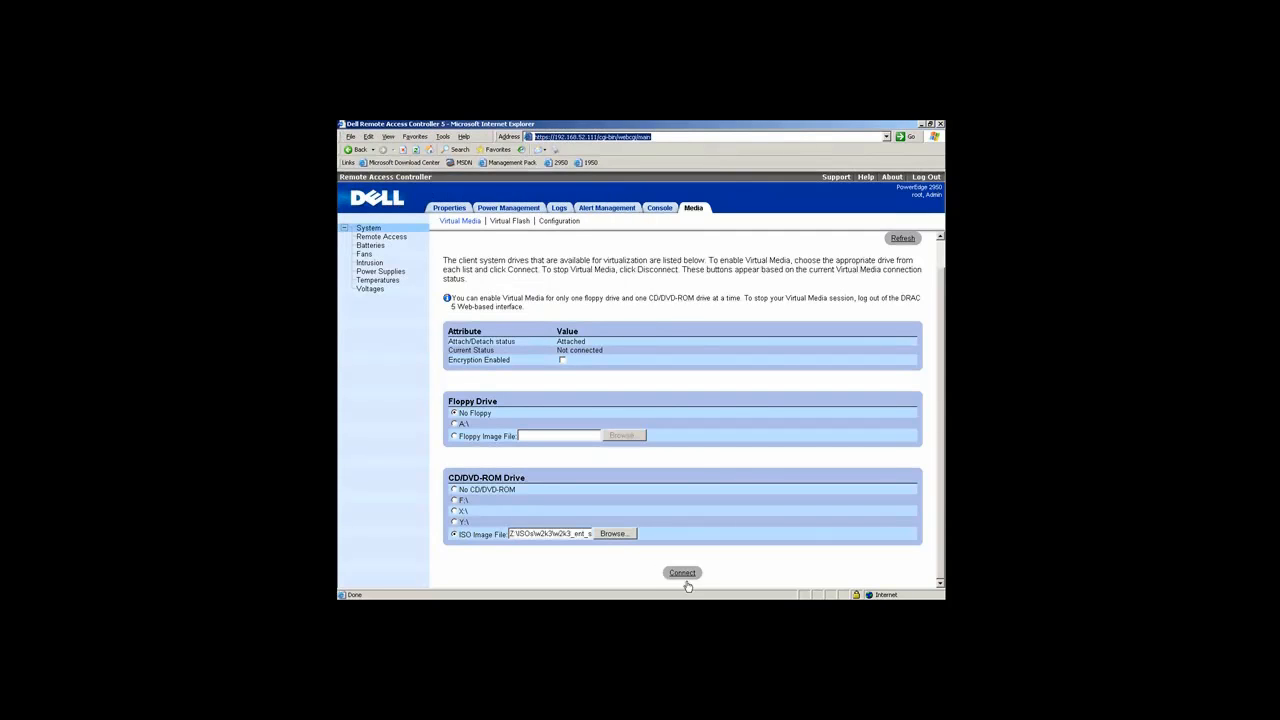
click(682, 572)
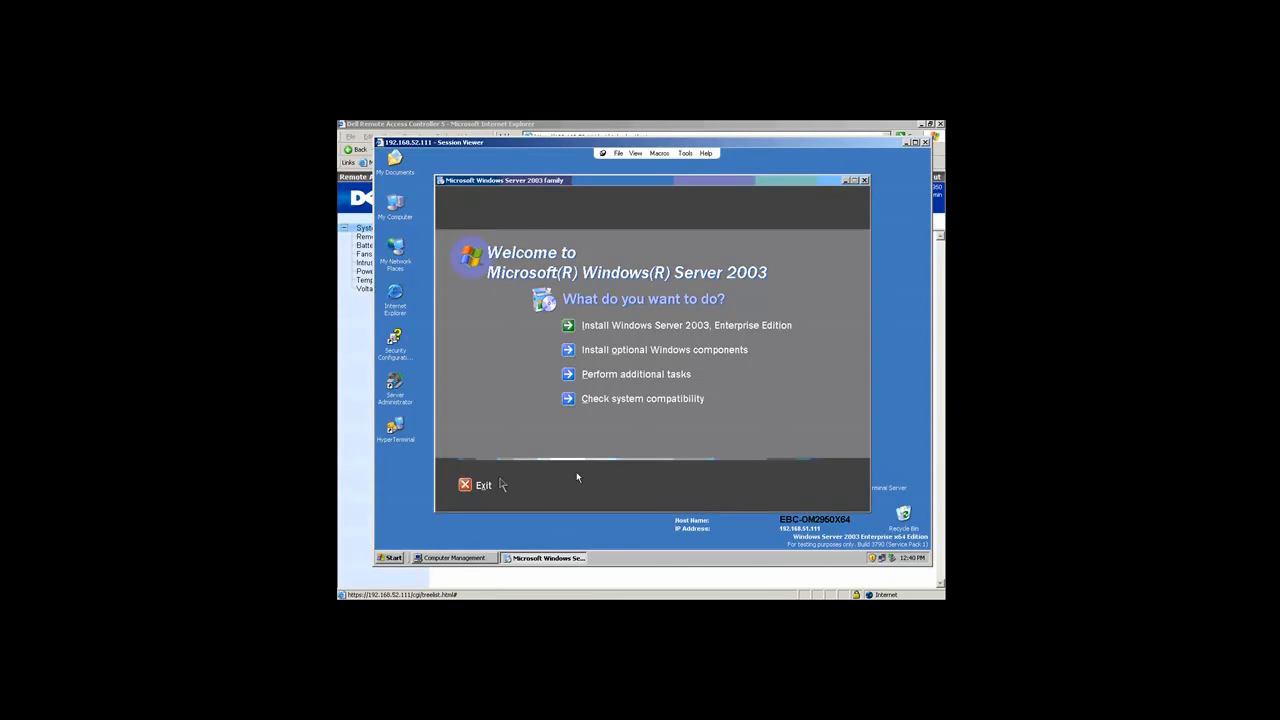
mouse_move(482, 485)
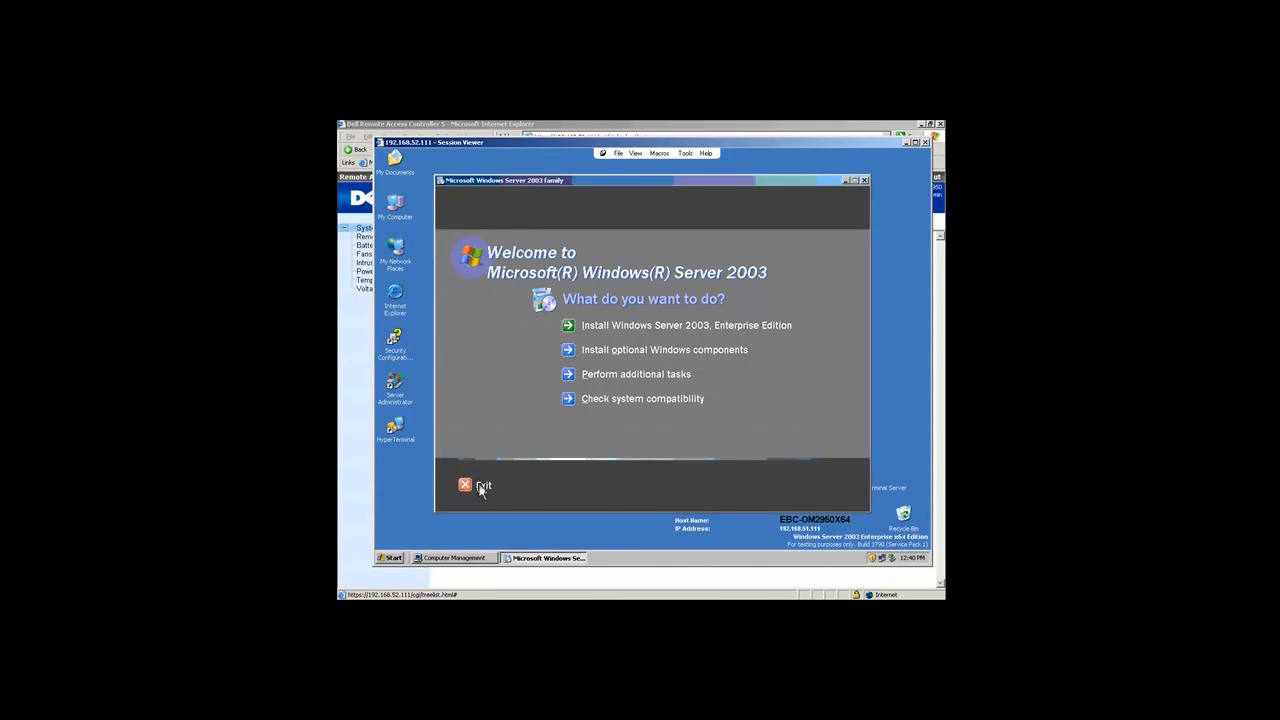
Exit the Windows Server 2003 autorun and explore the mounted CD drive from My Computer.
click(465, 485)
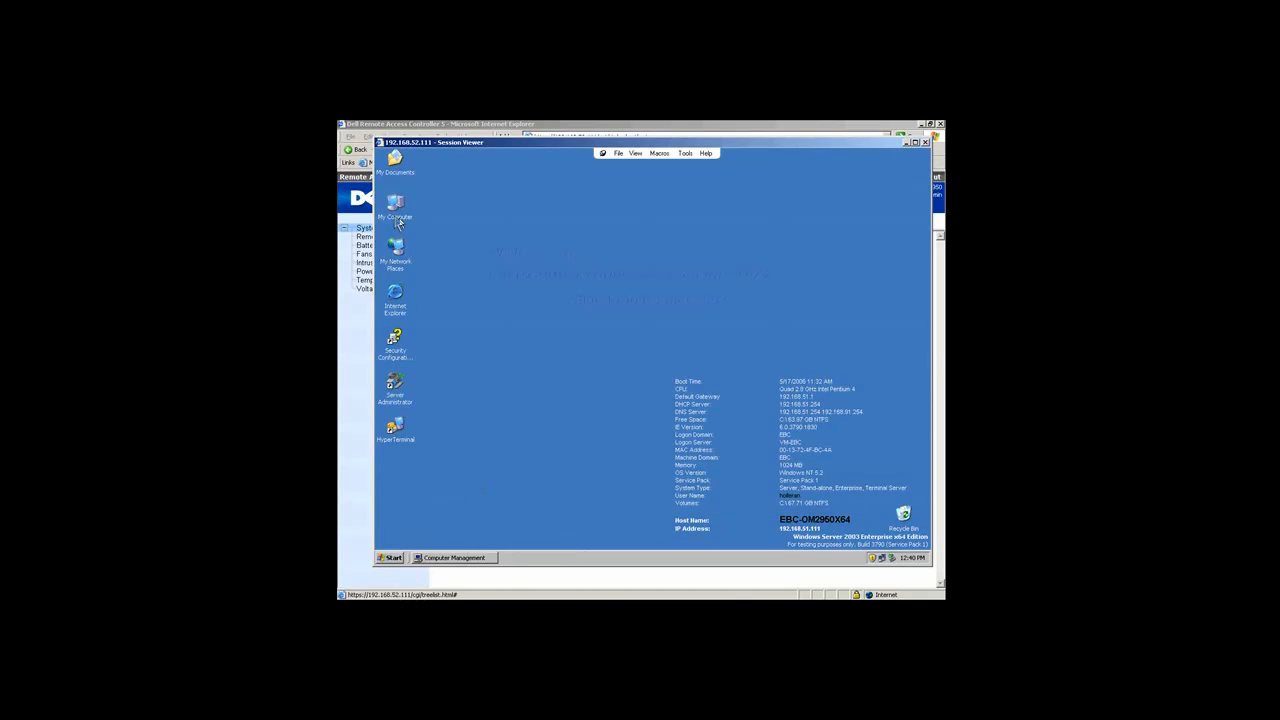
double_click(395, 205)
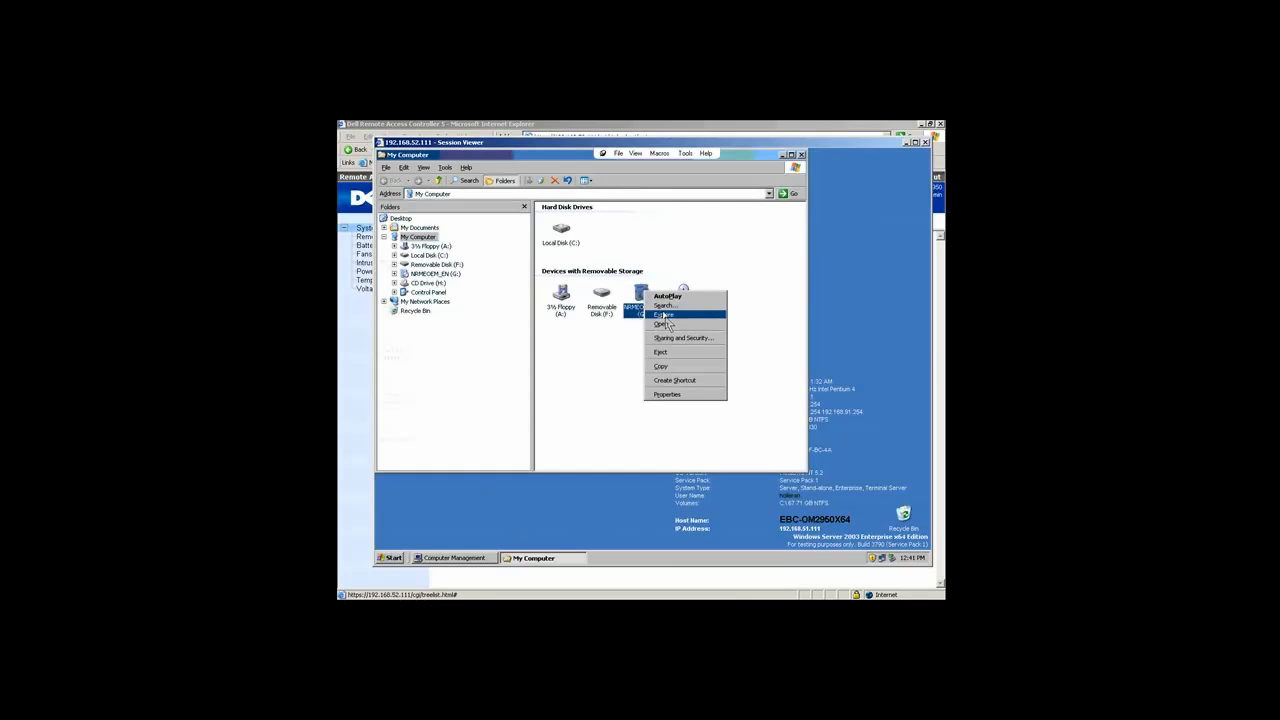
click(661, 325)
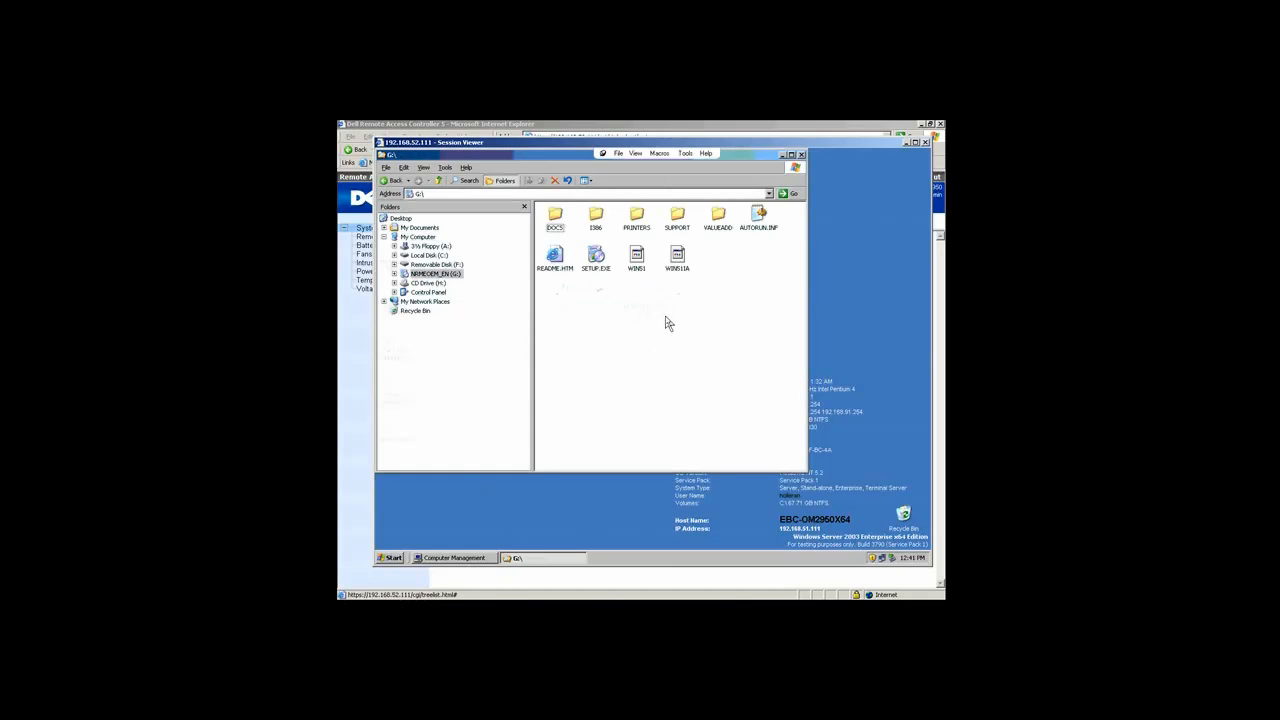
mouse_move(603, 323)
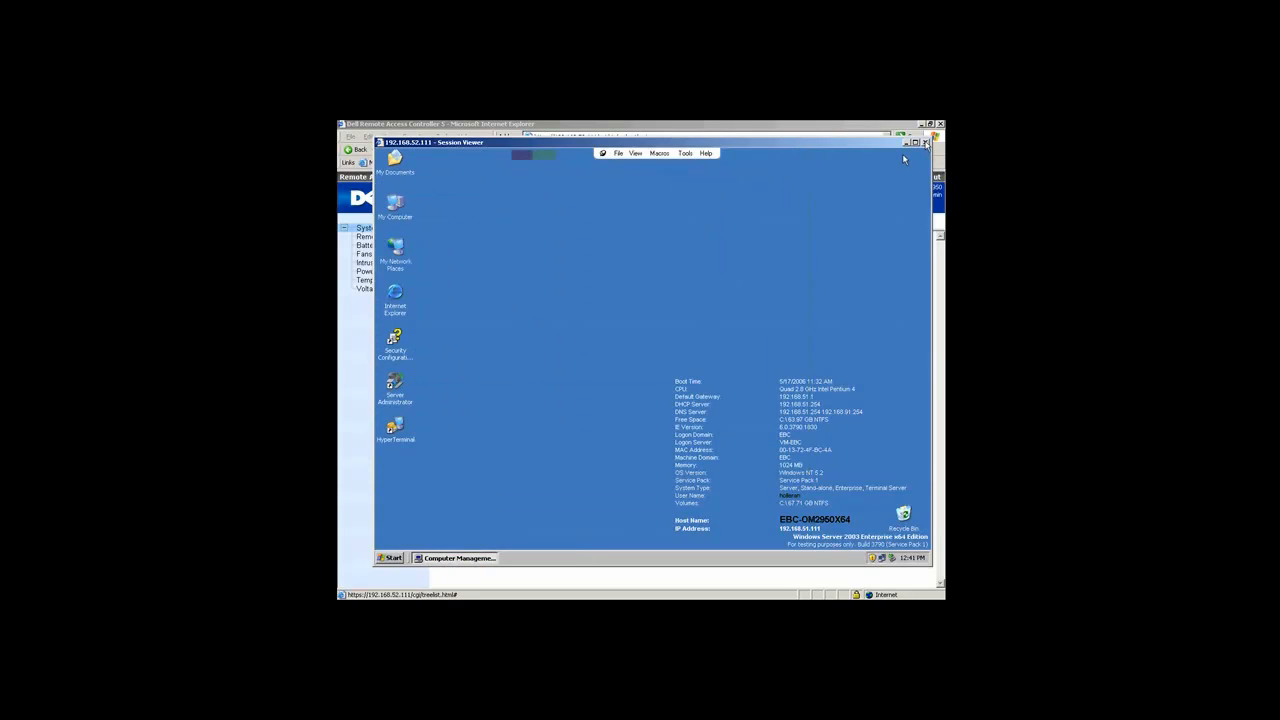
Close the Session Viewer window and disconnect the mounted ISO on the Virtual Media page.
click(925, 142)
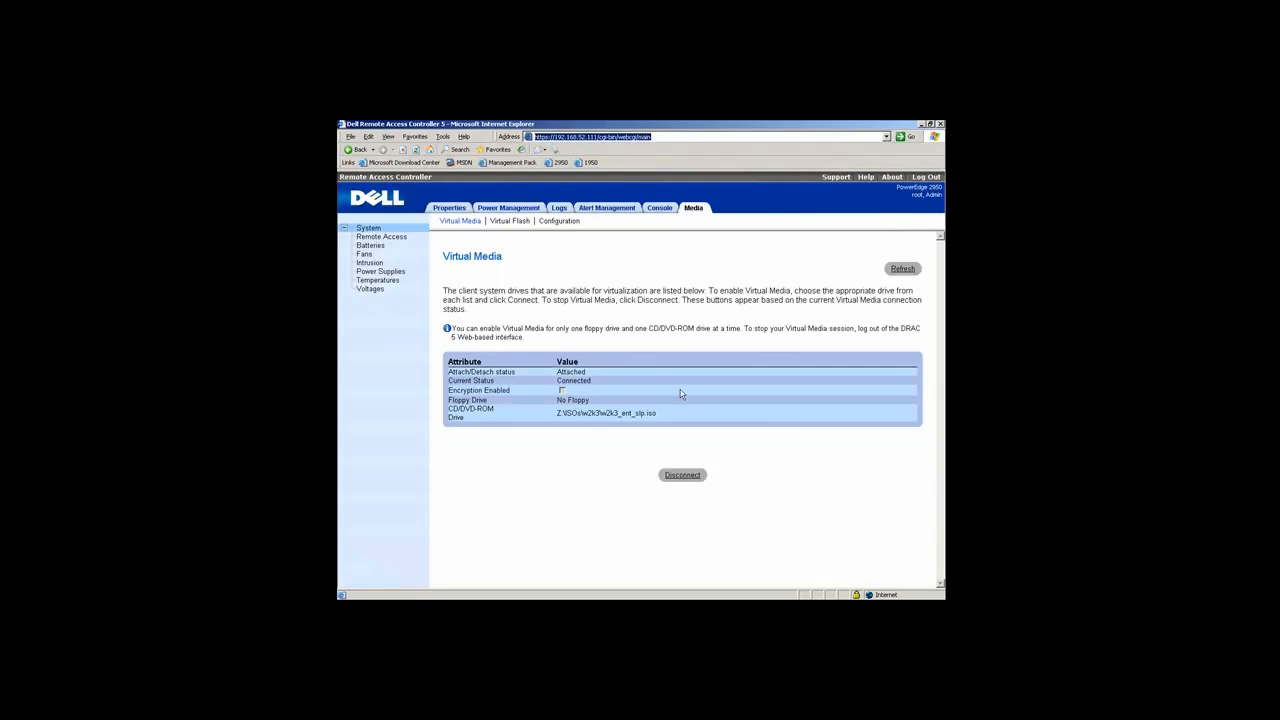
mouse_move(683, 475)
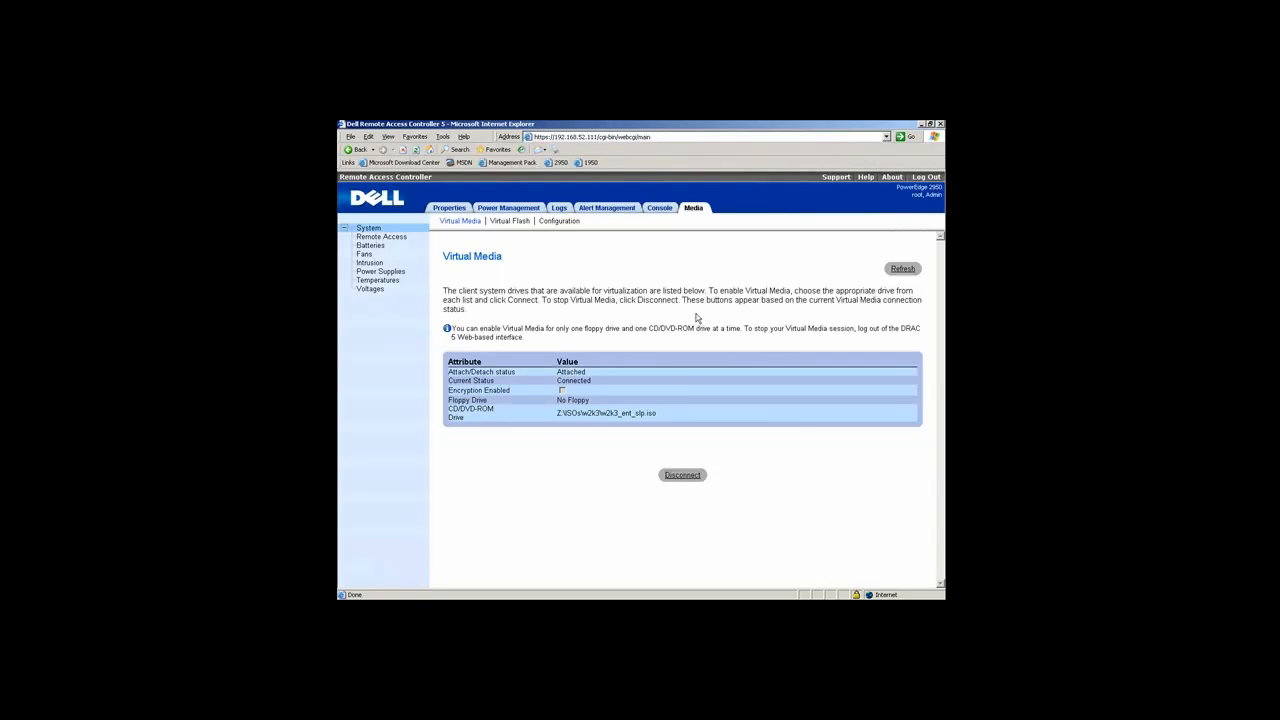
click(682, 475)
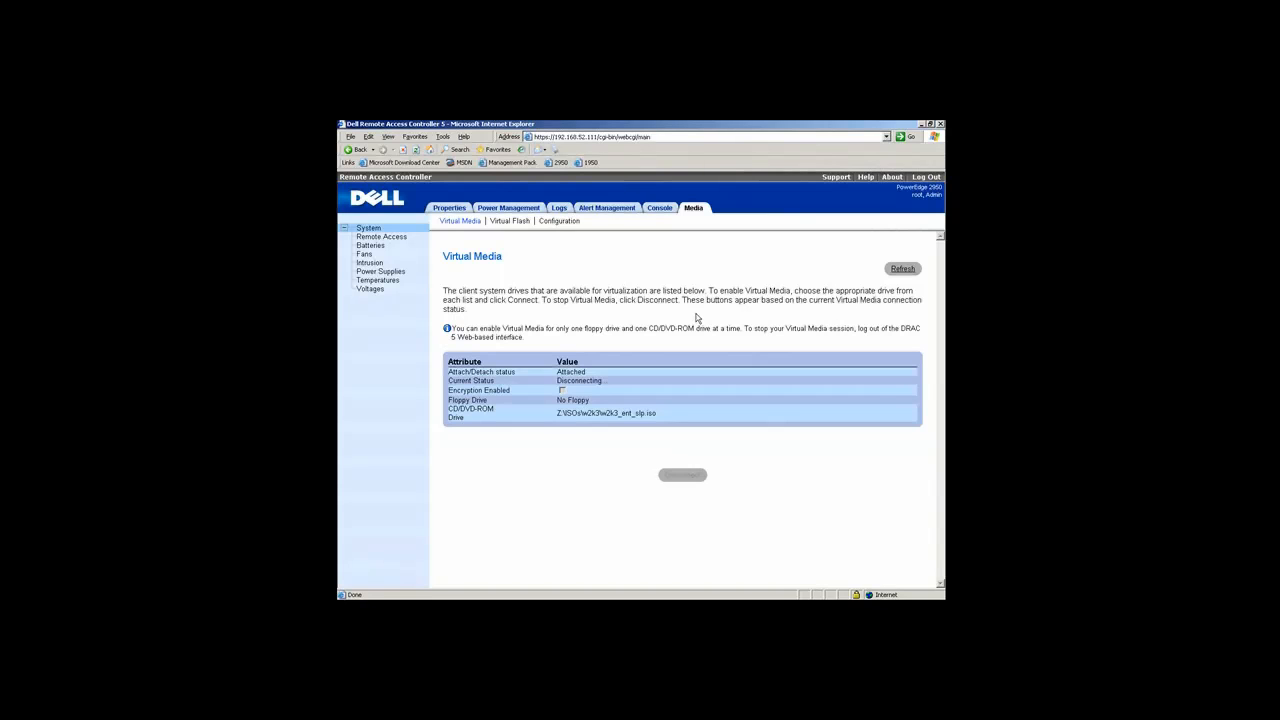
click(682, 474)
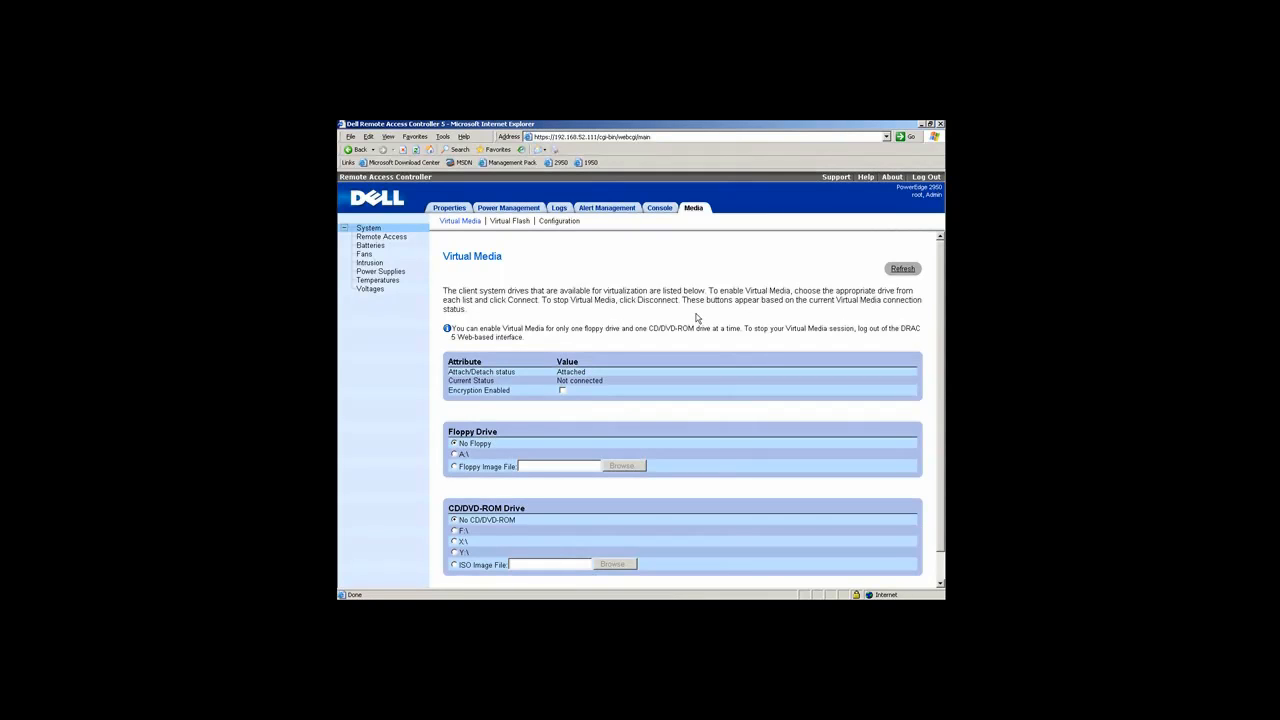
mouse_move(590, 287)
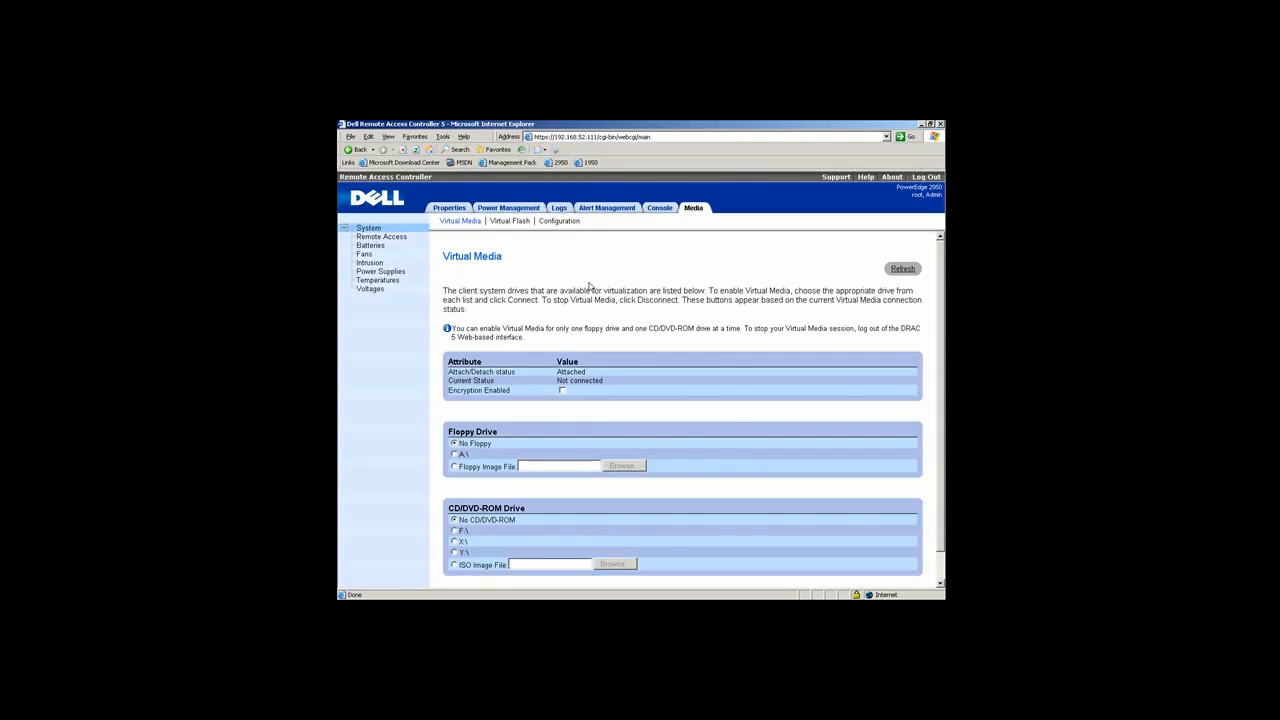